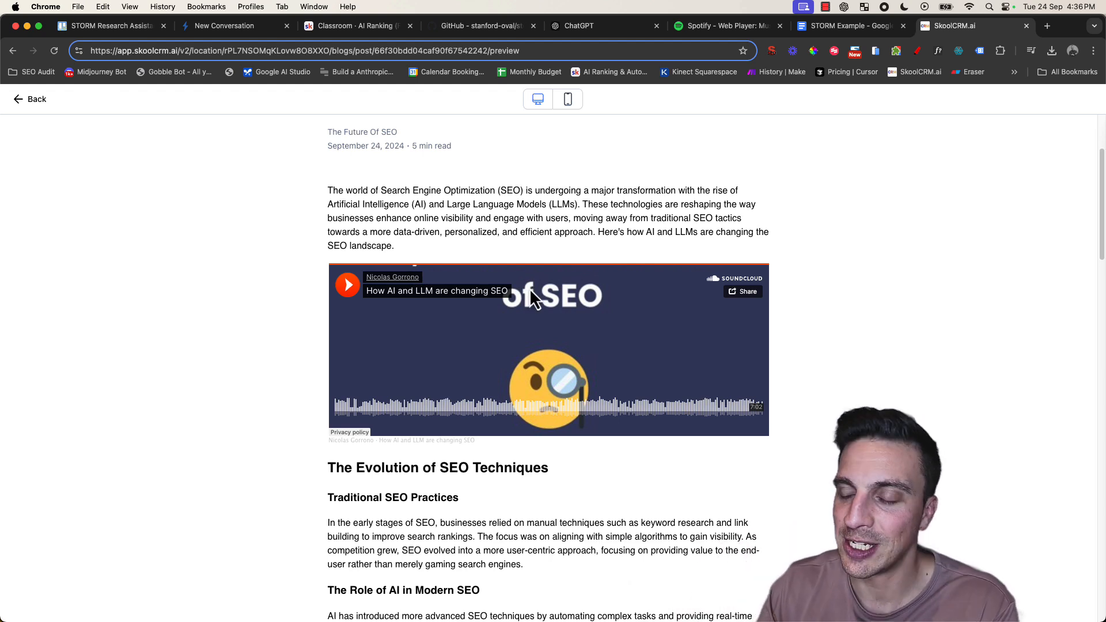
Show the AI Ranking (FREE) Skool classroom with course cards like Start Here
scroll("down", 3)
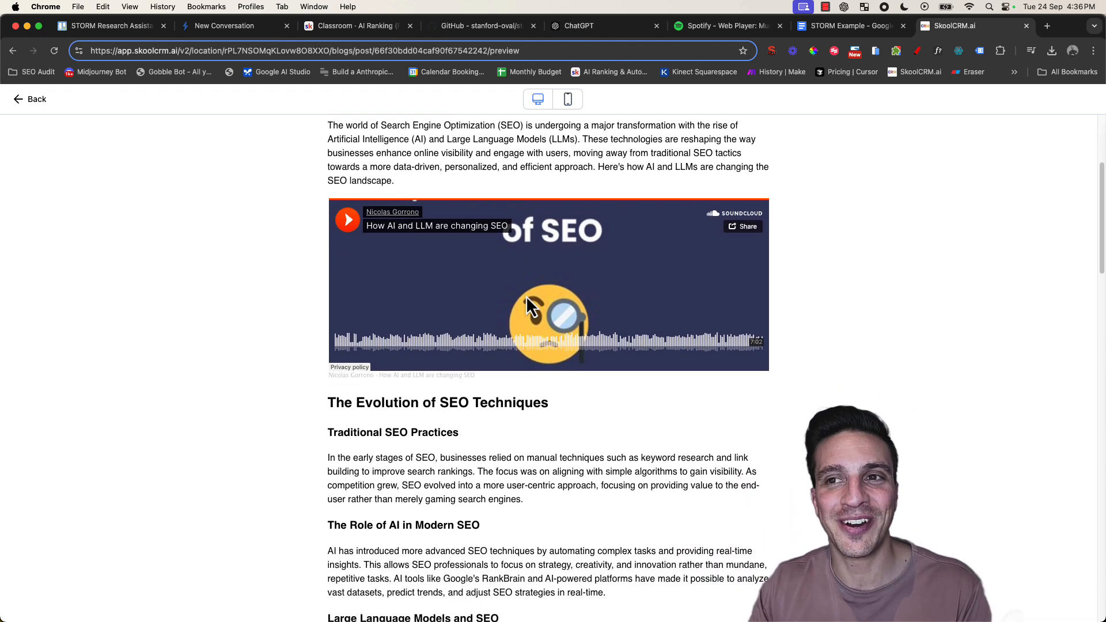
scroll("down", 3)
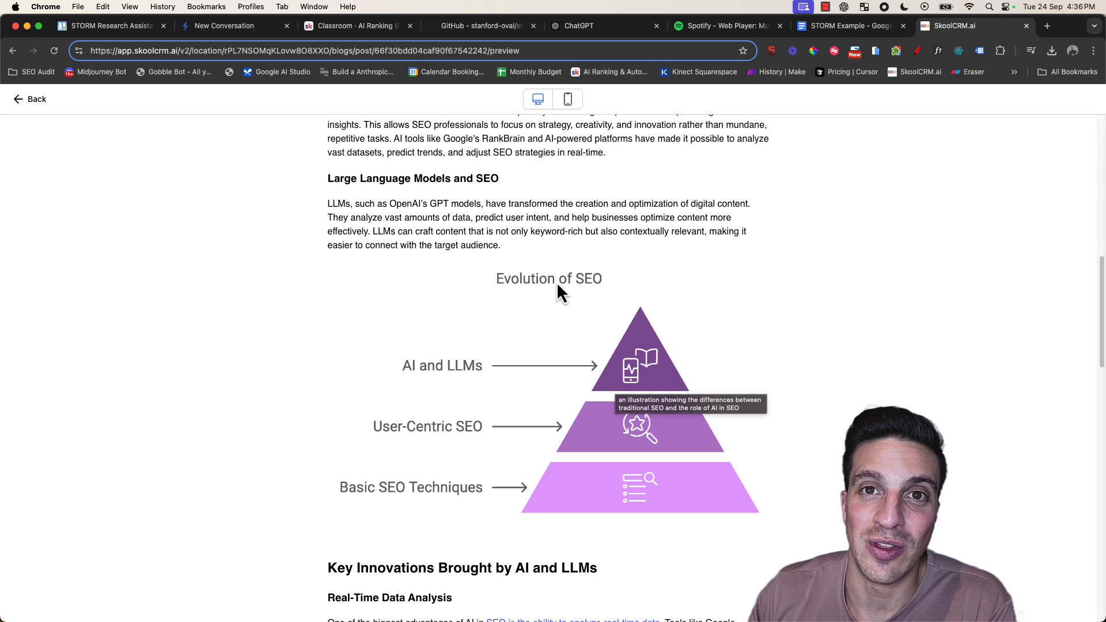
left_click(356, 26)
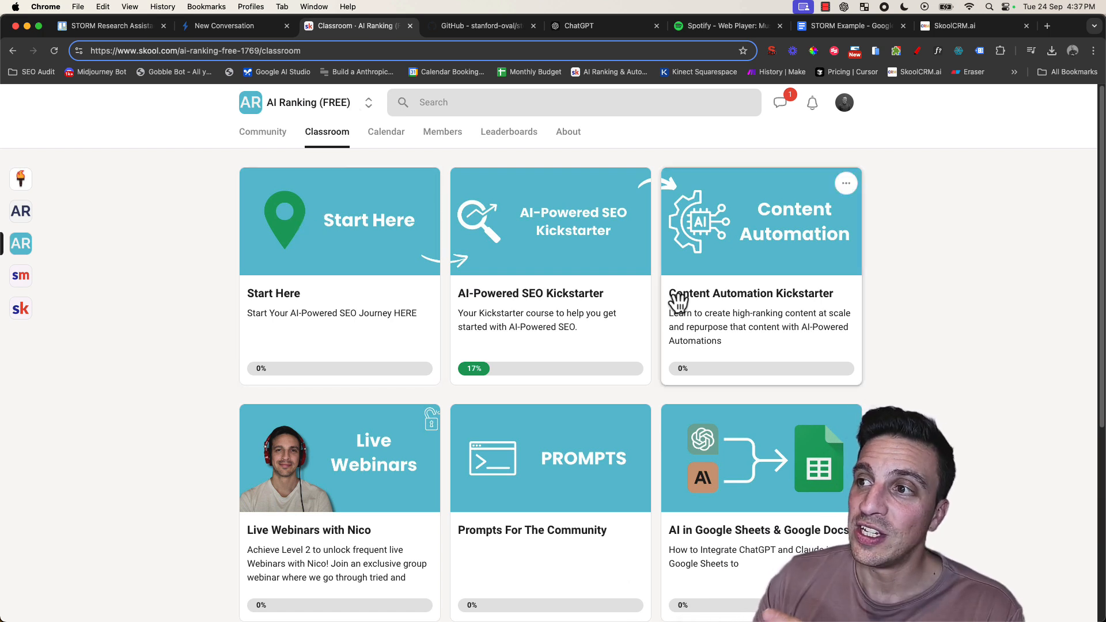
mouse_move(720, 224)
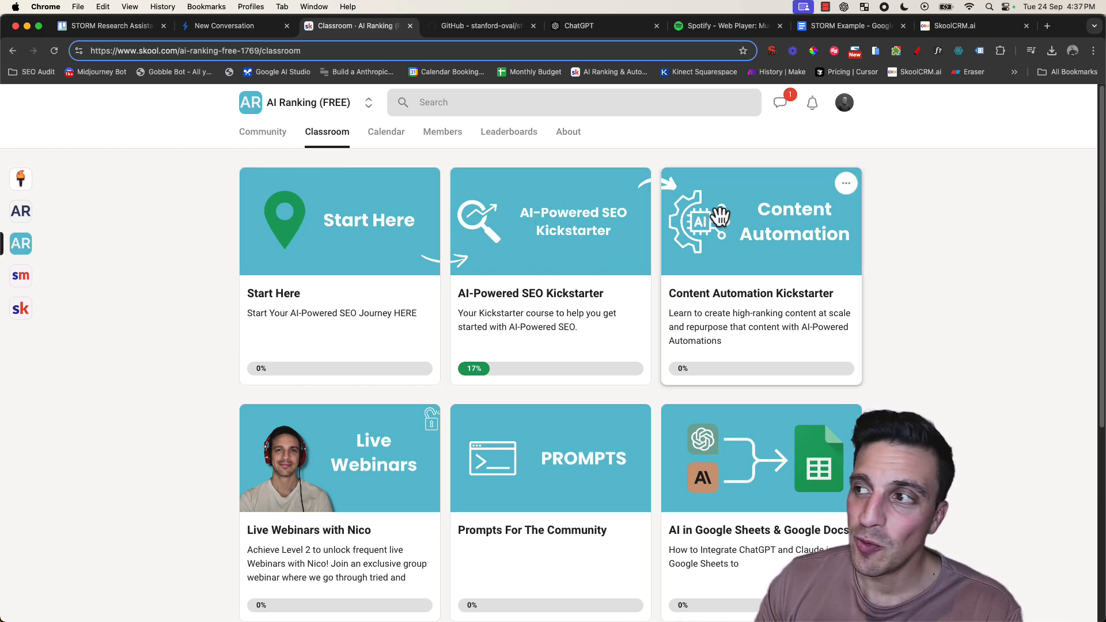
mouse_move(763, 329)
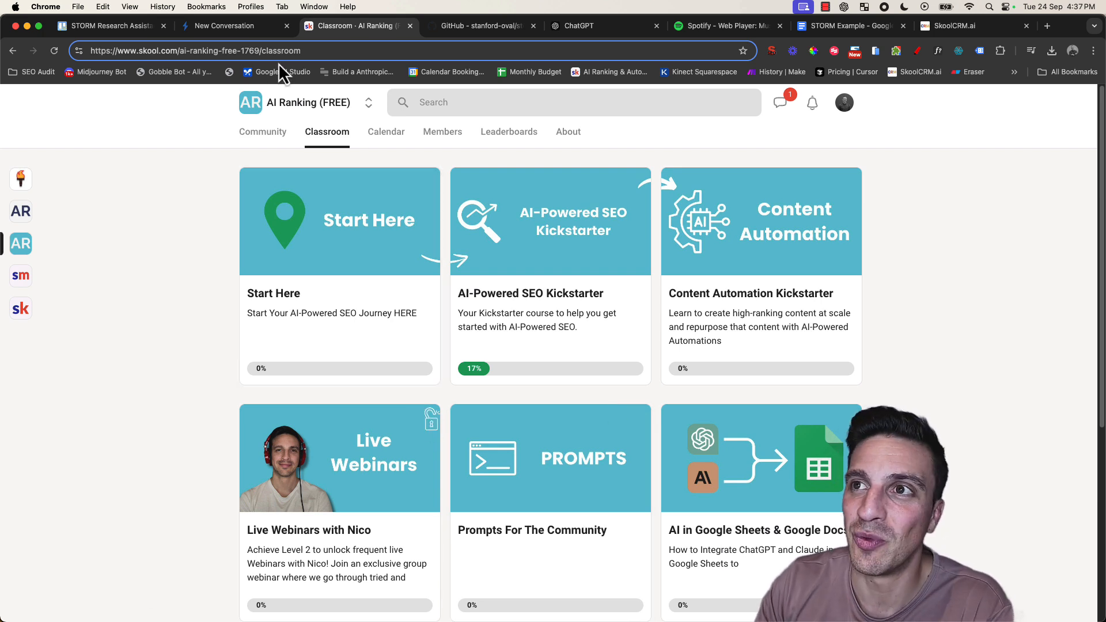
Move from the STORM page to the stanford-oval/storm GitHub README
left_click(227, 26)
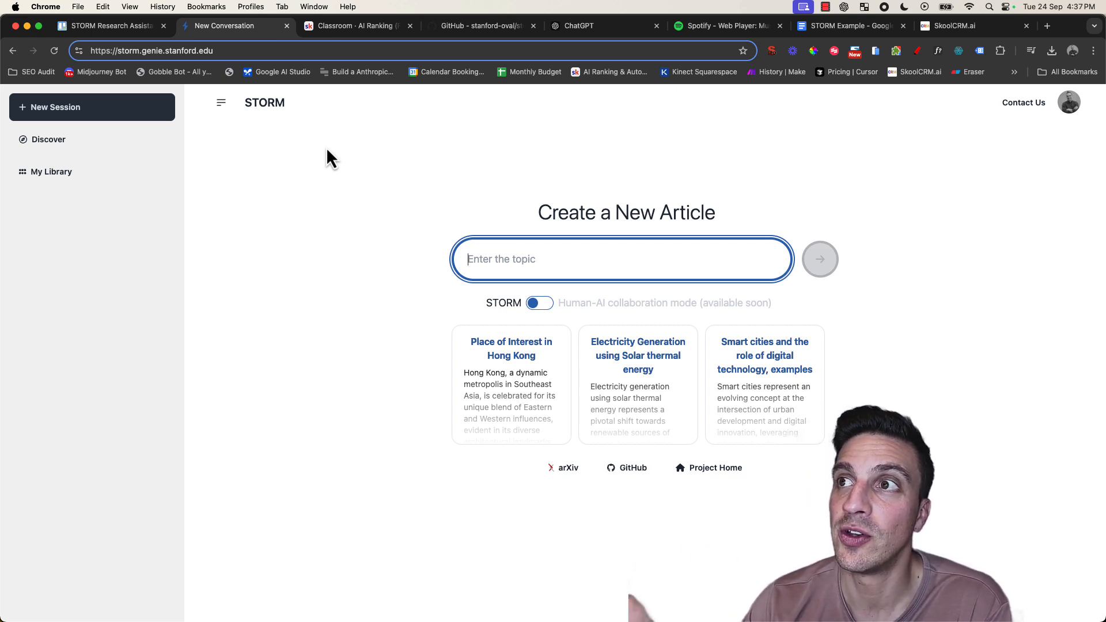
mouse_move(275, 384)
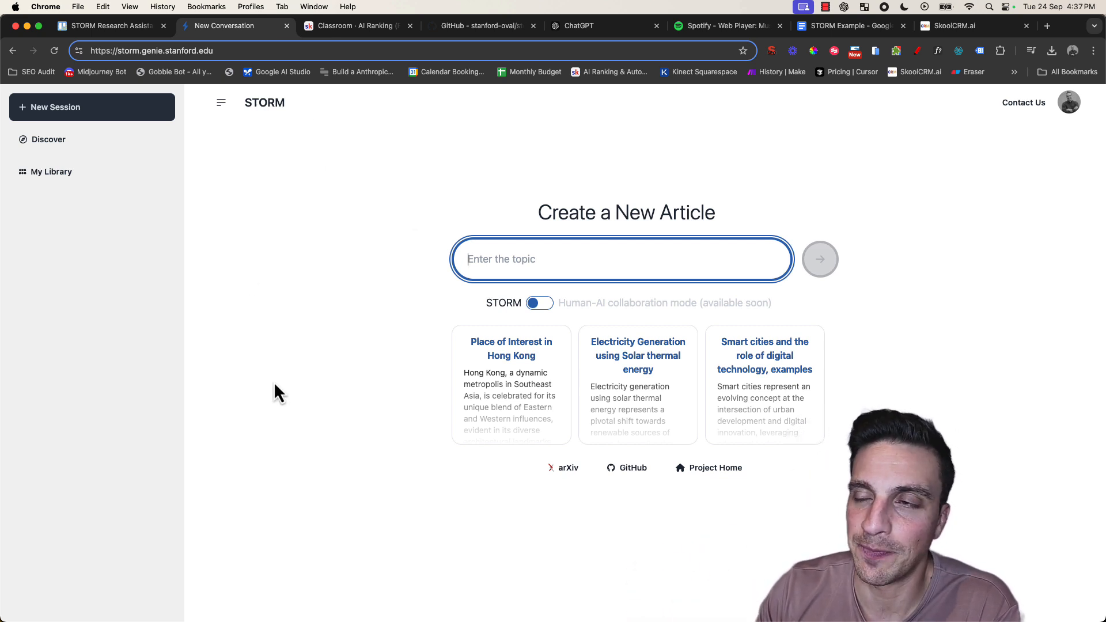
mouse_move(424, 230)
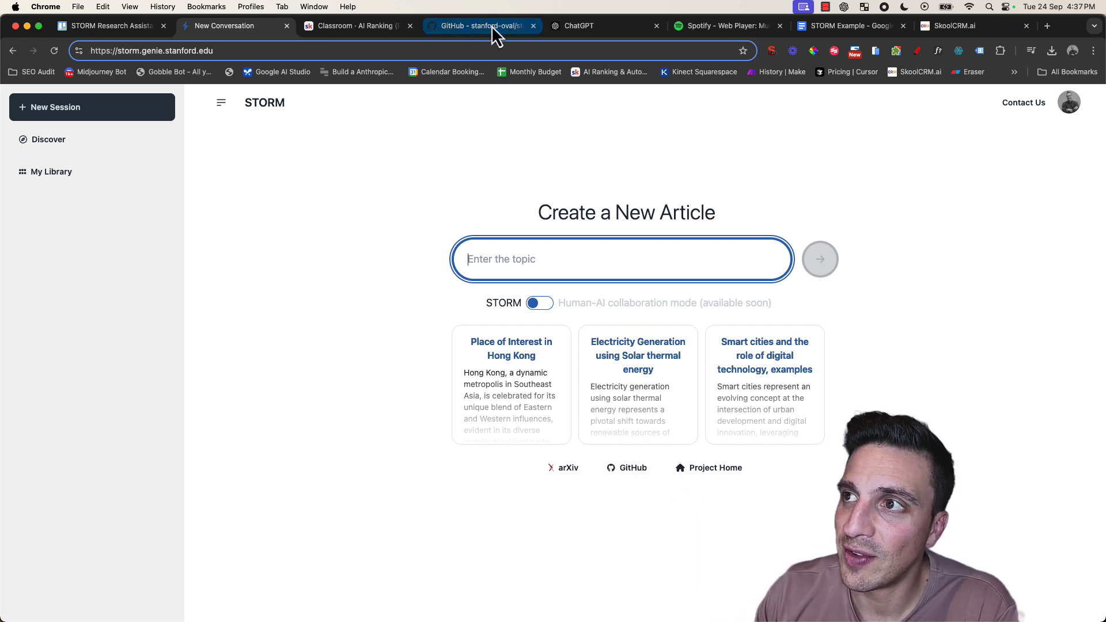
left_click(481, 25)
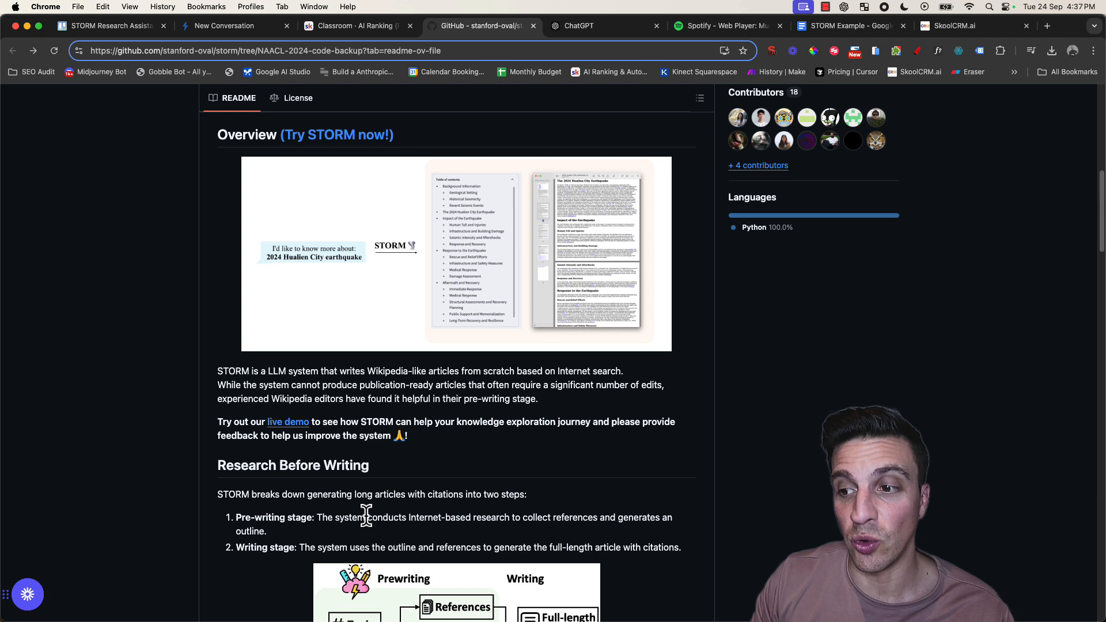
scroll("down", 3)
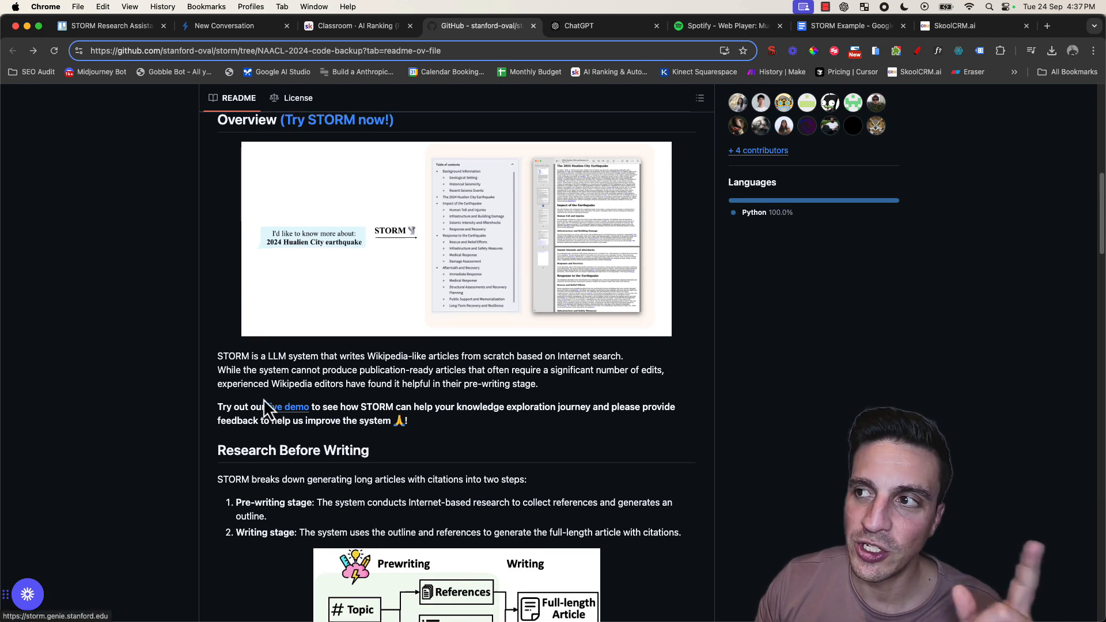
mouse_move(264, 338)
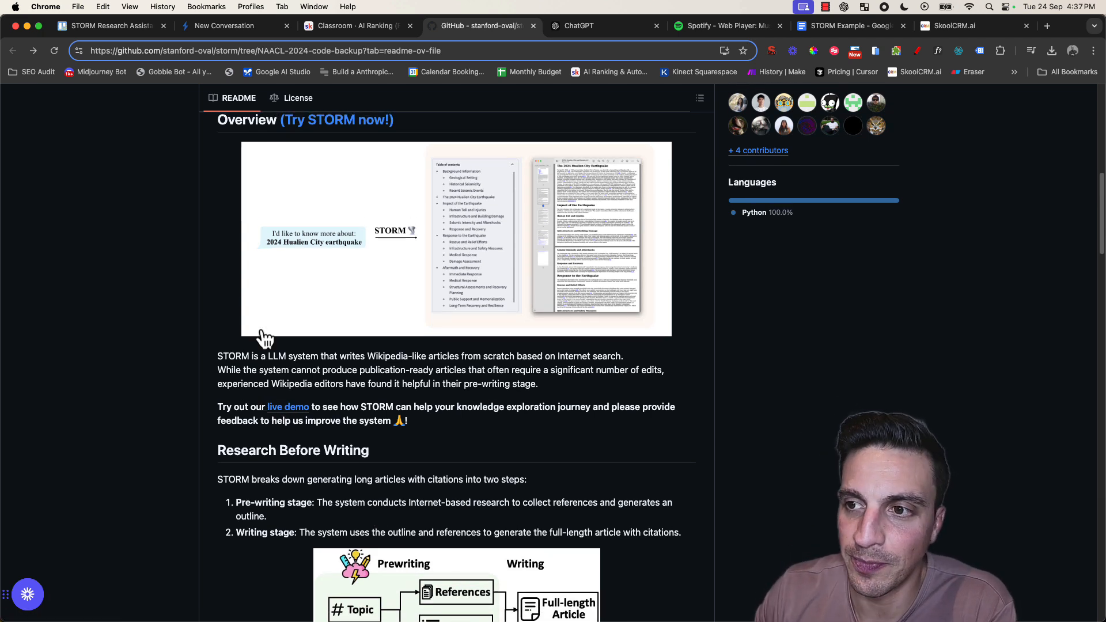
mouse_move(447, 412)
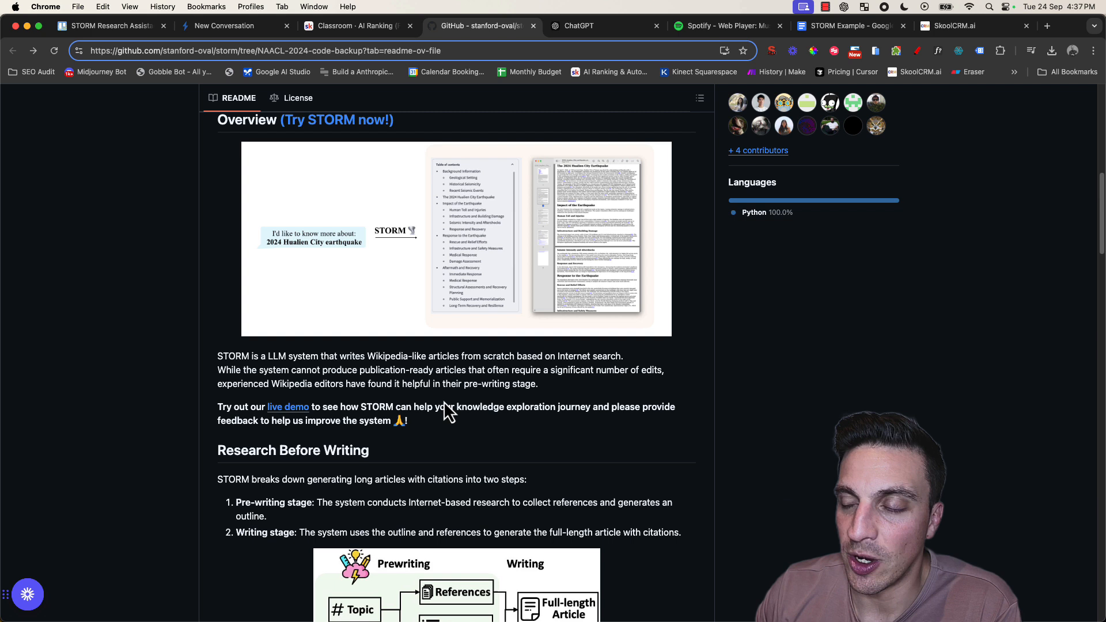
mouse_move(419, 375)
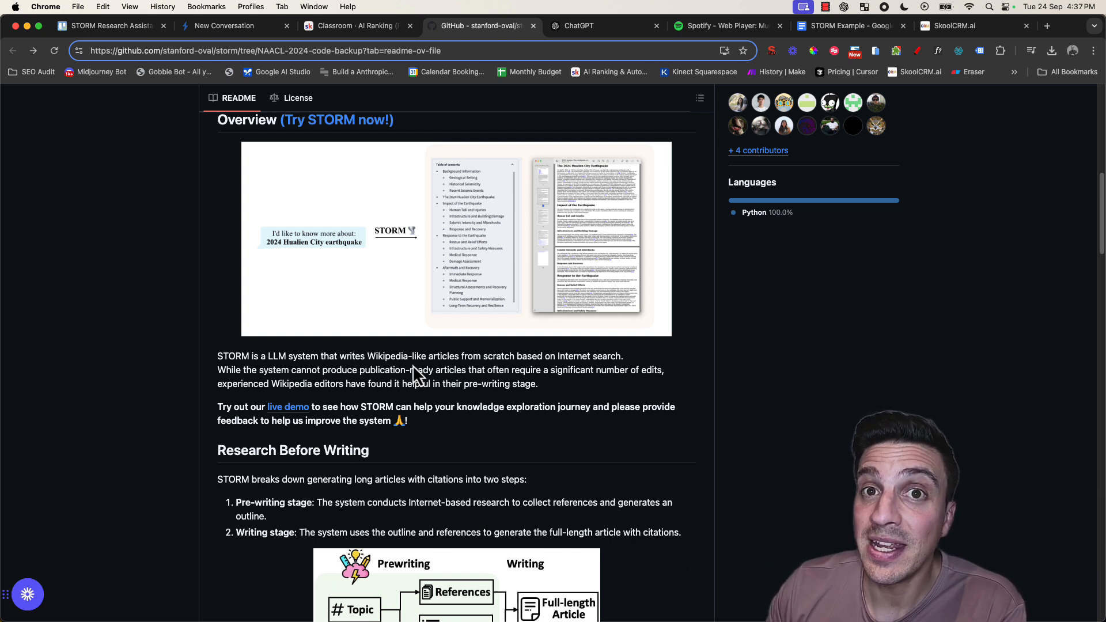
mouse_move(446, 366)
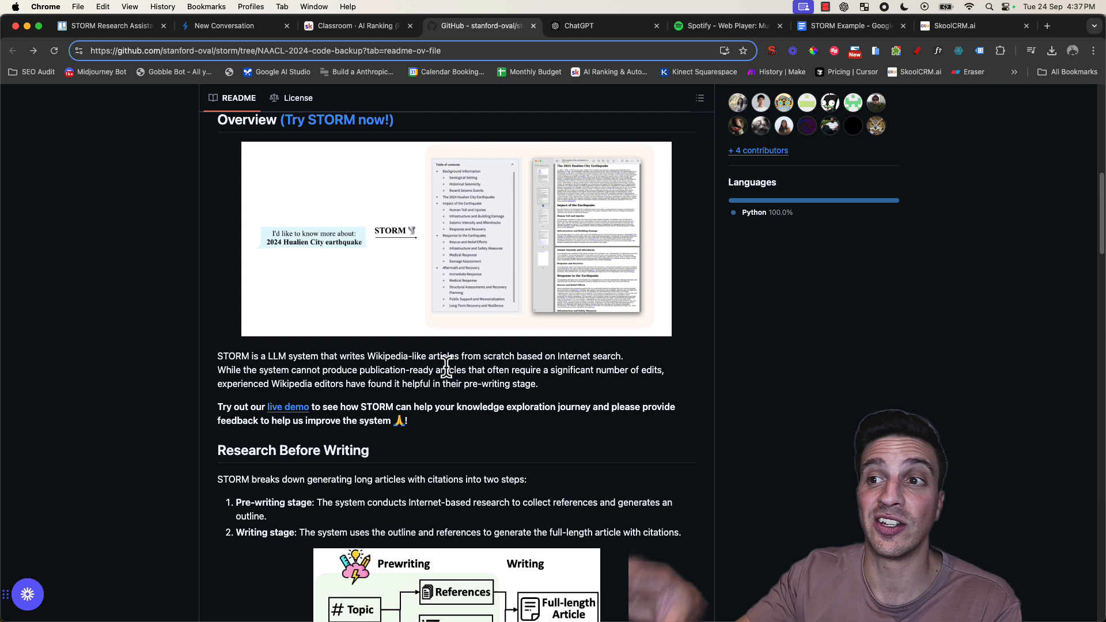
mouse_move(451, 364)
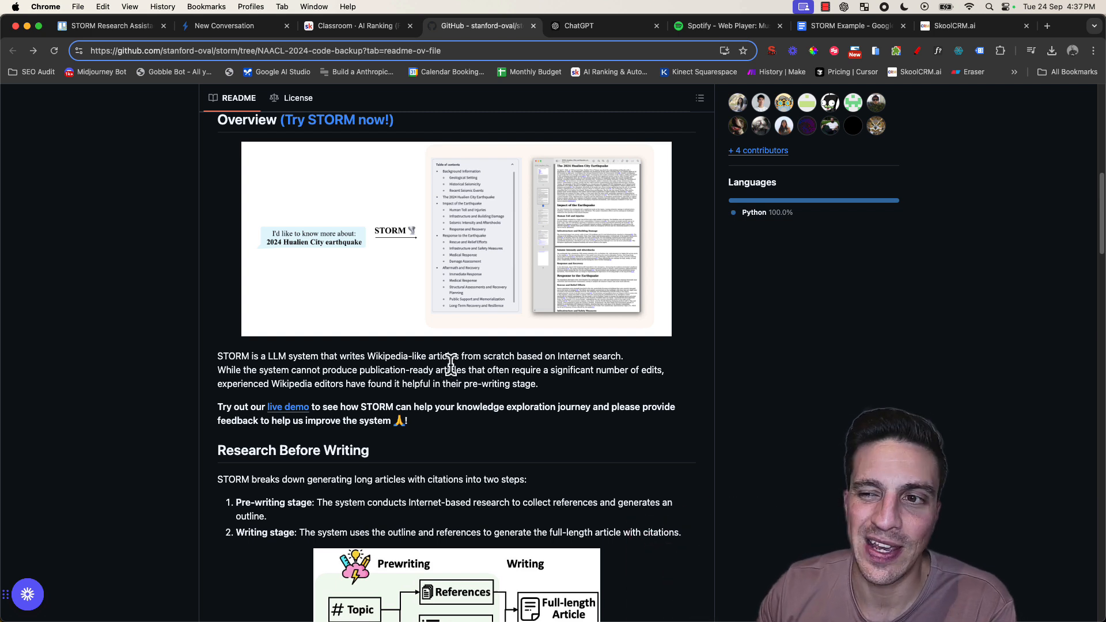
Highlight the 'cannot produce publication-ready articles' phrase and read the two-stage explanation
left_click_drag(290, 370, 431, 370)
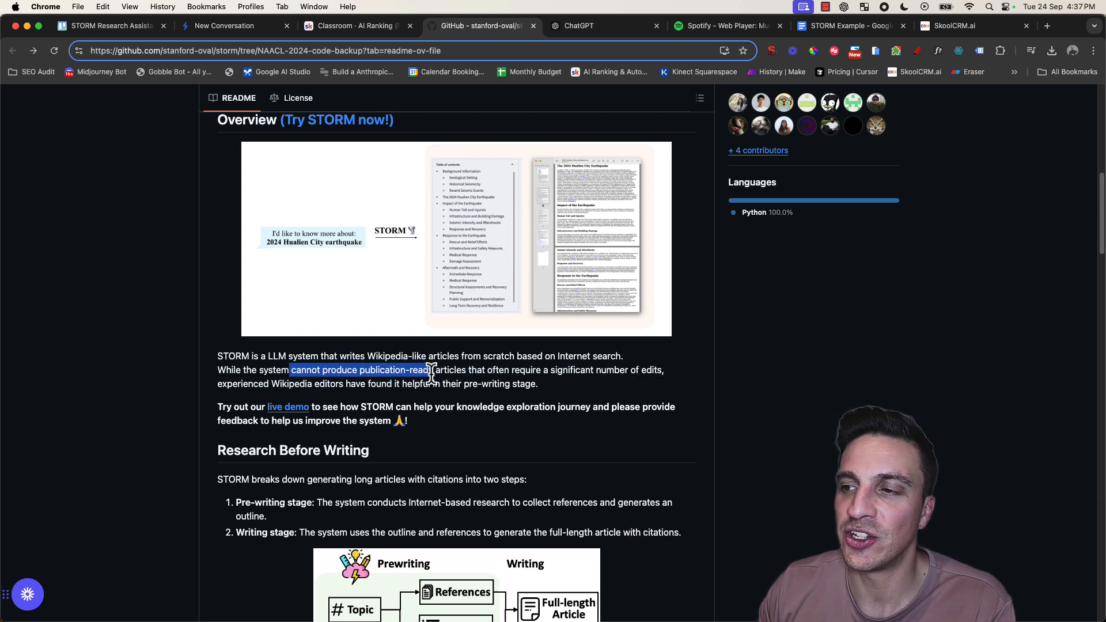
left_click_drag(431, 370, 476, 369)
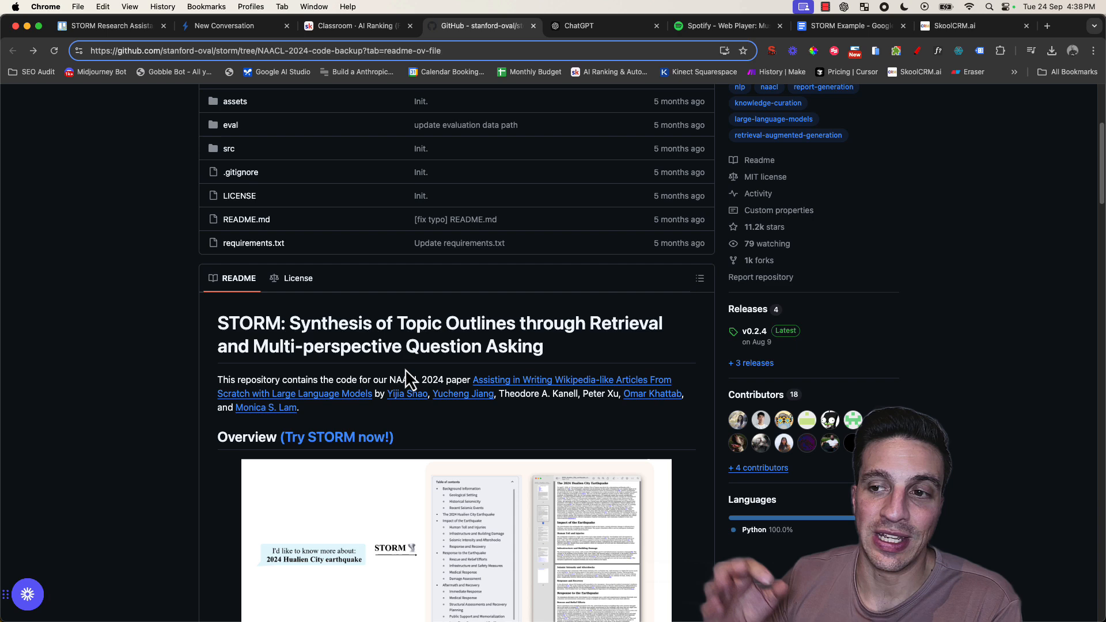
scroll("down", 3)
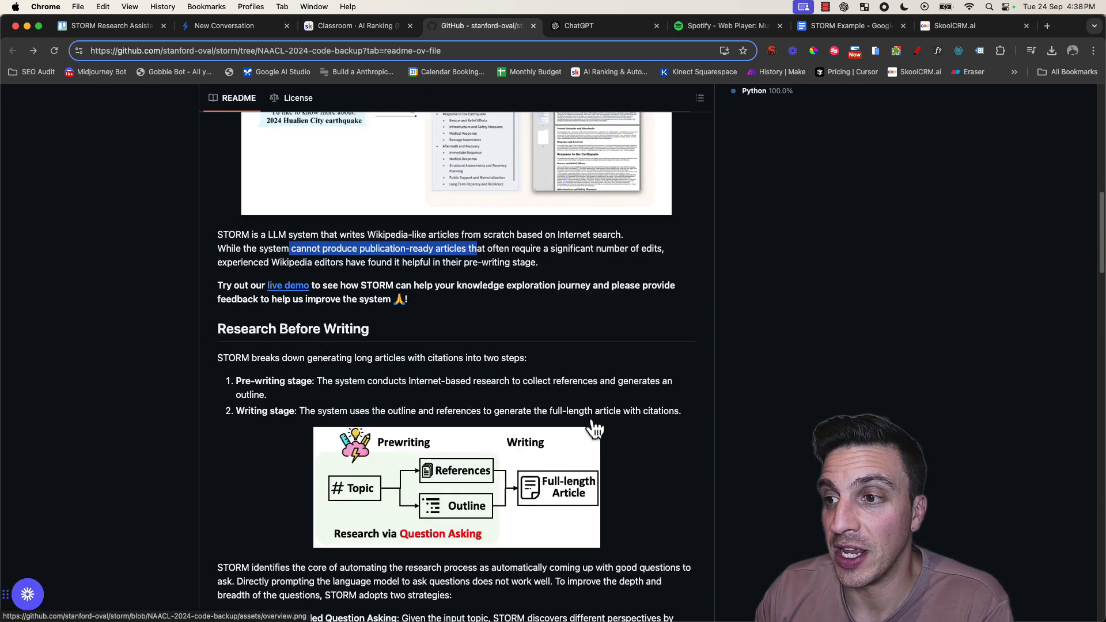
scroll("down", 3)
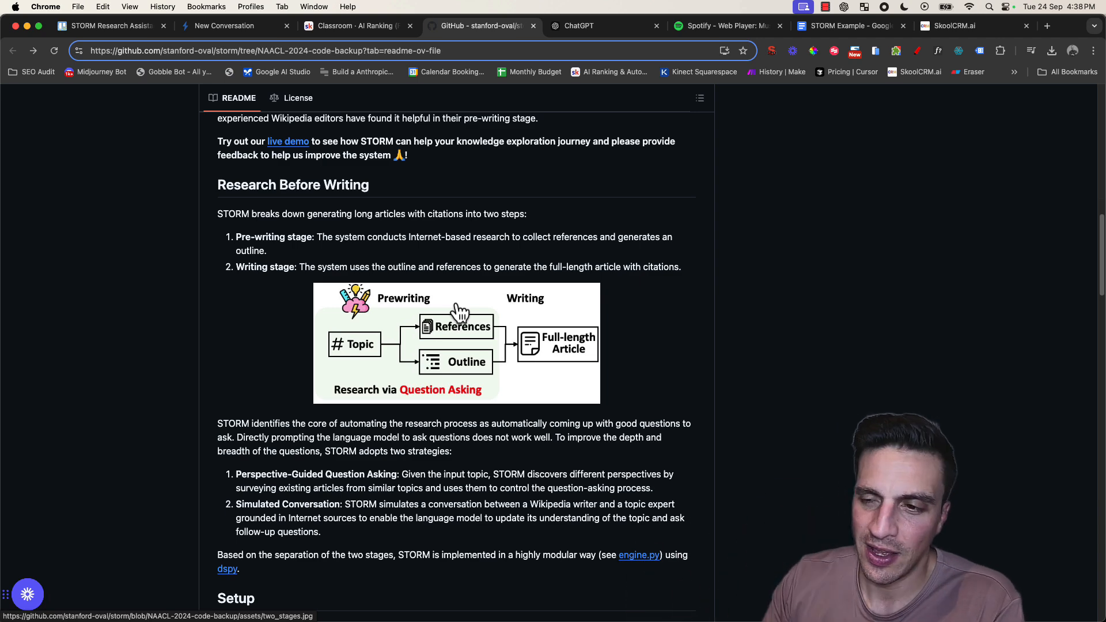
mouse_move(486, 402)
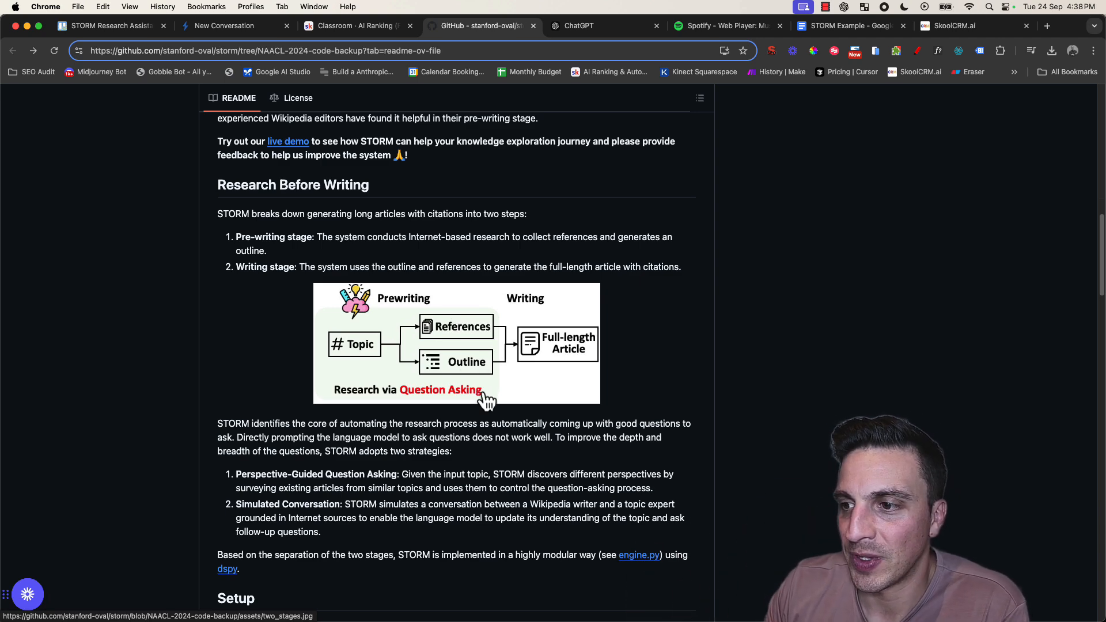
Submit the STORM topic 'How AI and LLMs will Impact SEO in Future' with a both-sides purpose
left_click(224, 25)
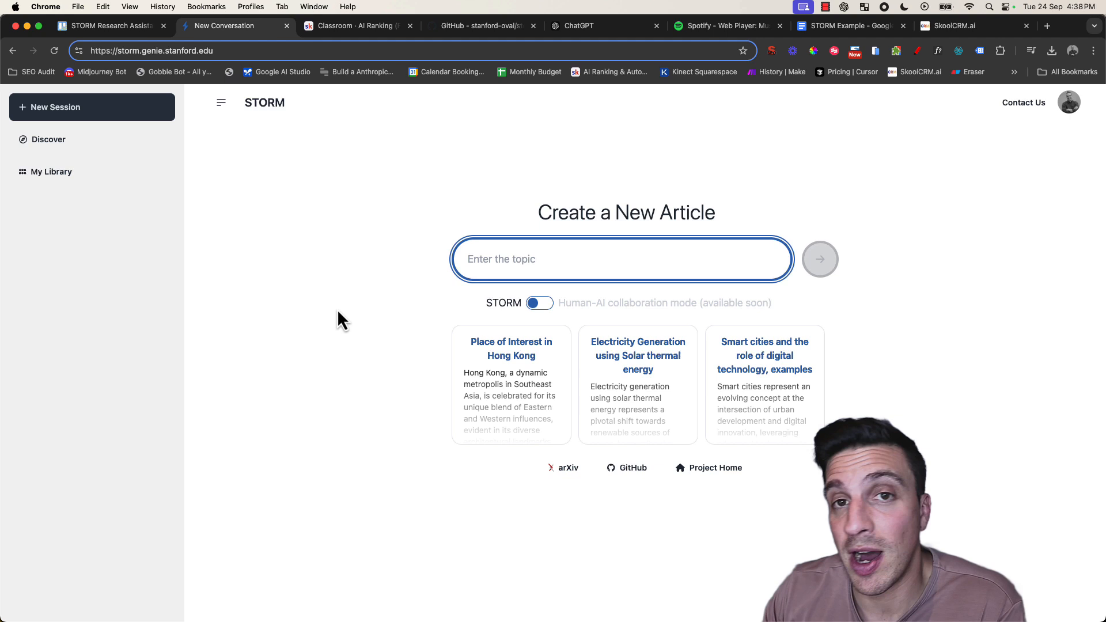
mouse_move(535, 318)
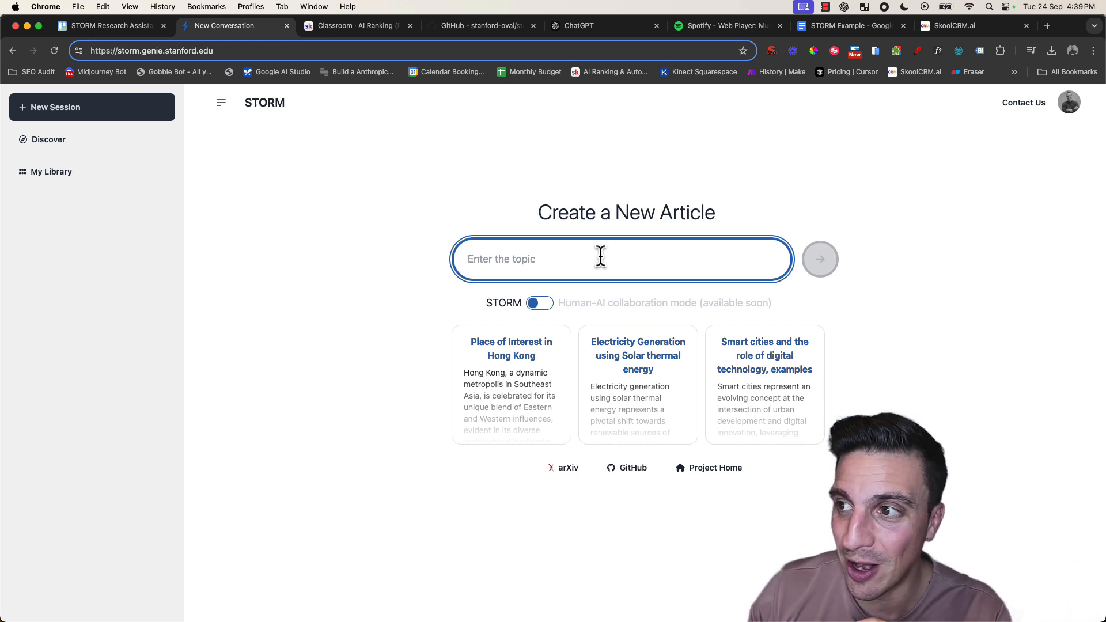
mouse_move(516, 256)
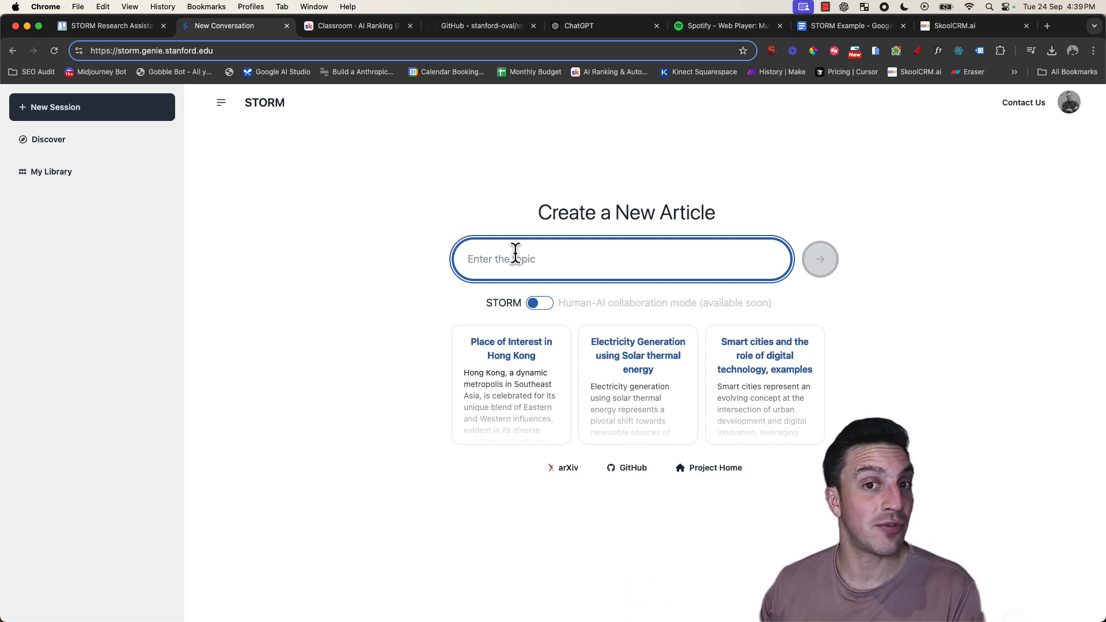
type("How AI and LLMs will Impact SEO in Future")
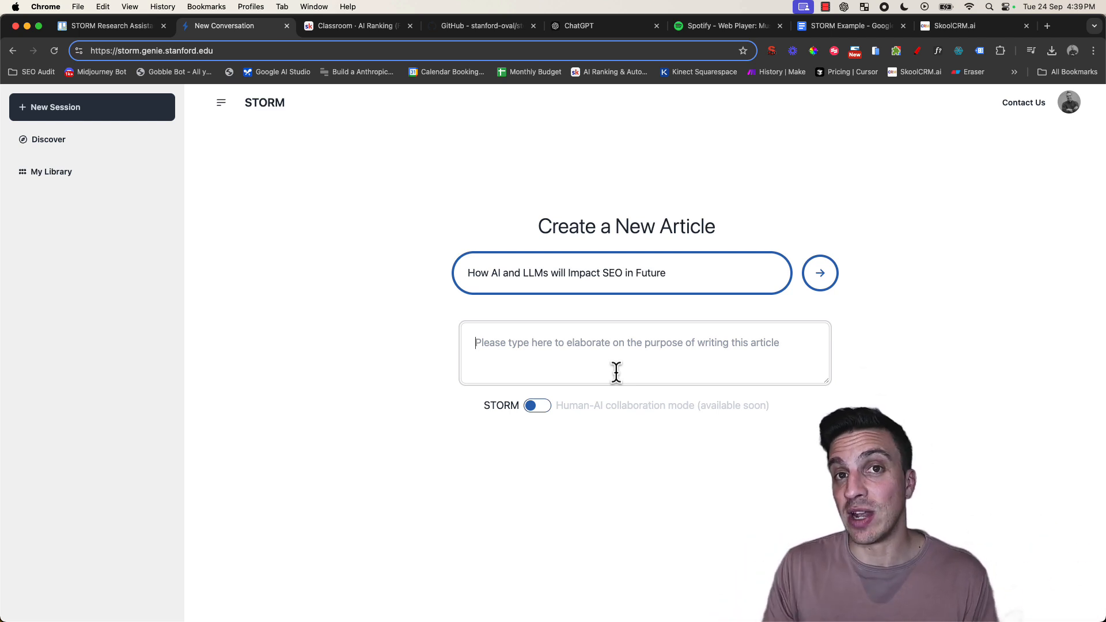
type("I want to provide the reader with both sides of the story. Ai might impact SEO negatively or AI will impact SEO positively")
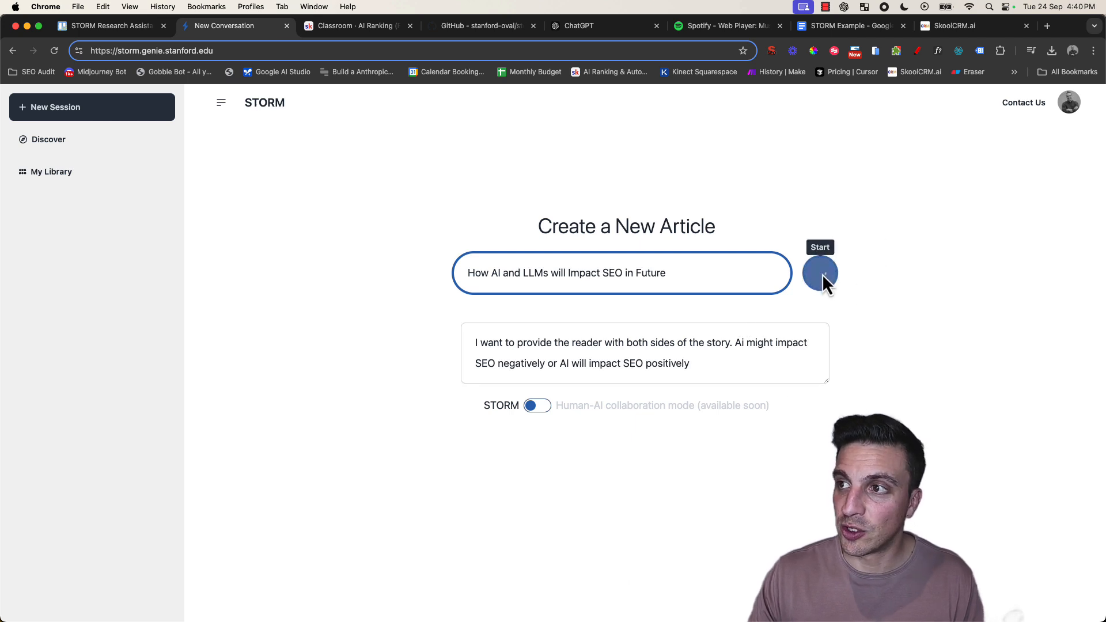
left_click(820, 273)
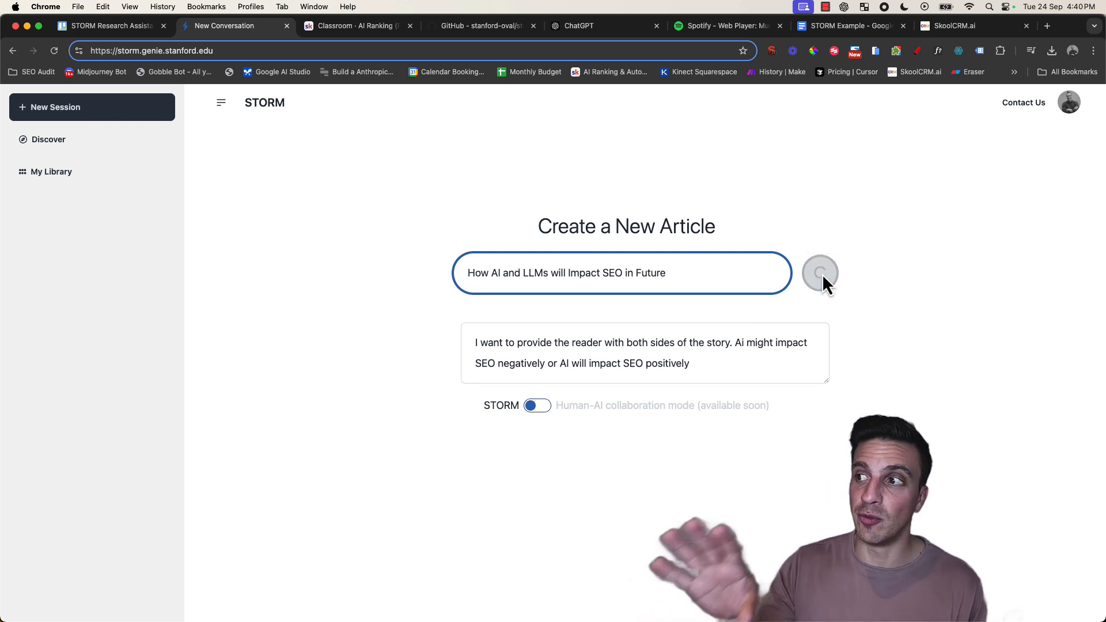
left_click(818, 273)
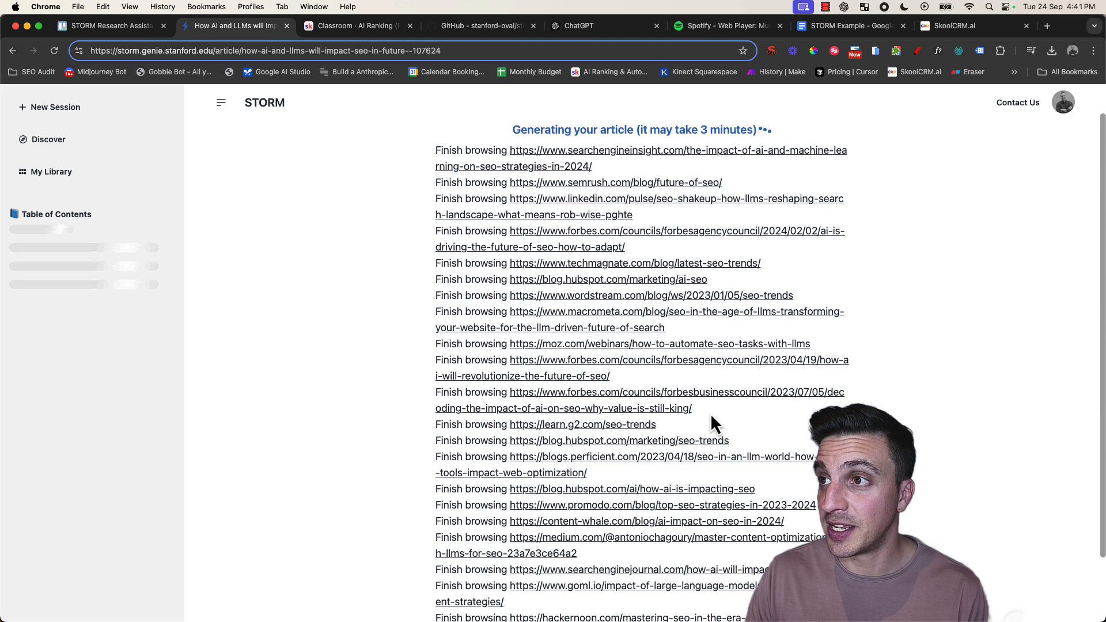
scroll("down", 3)
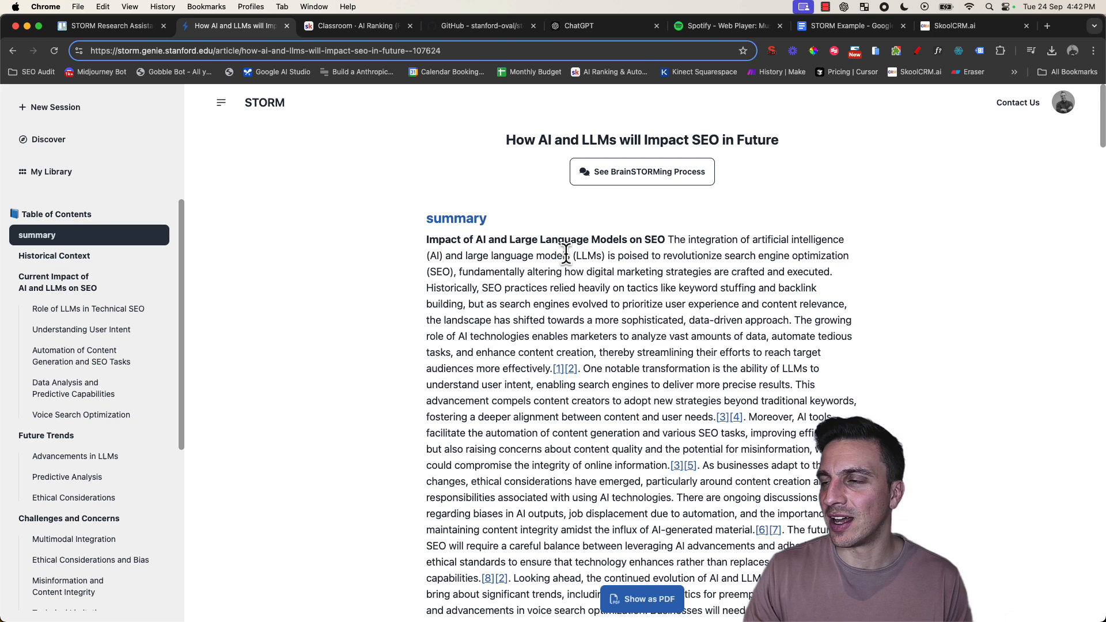
scroll("down", 3)
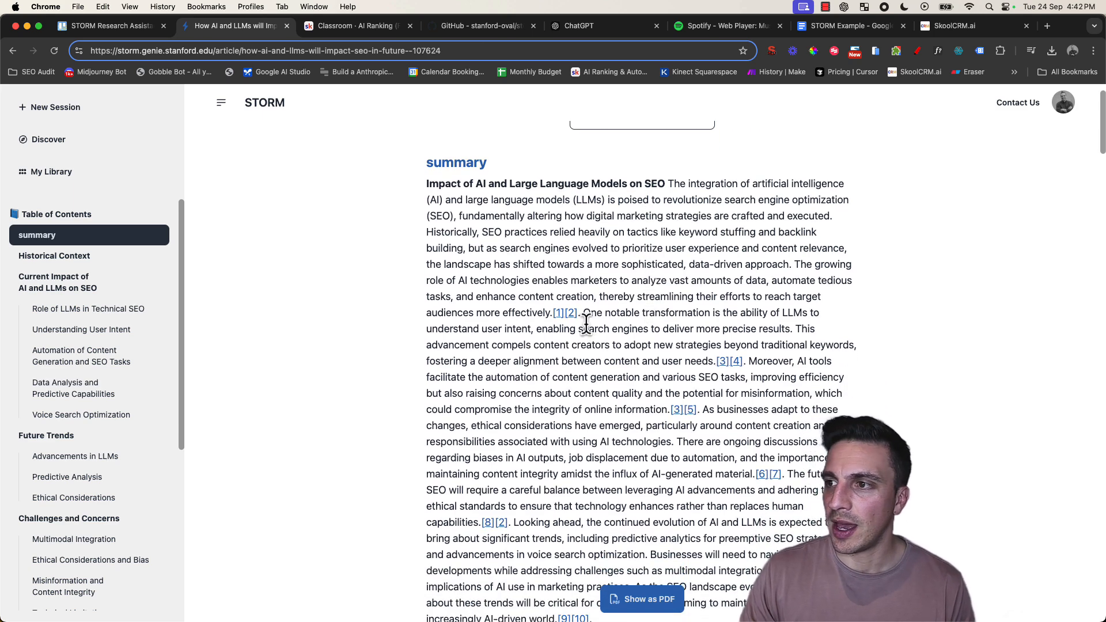
mouse_move(562, 322)
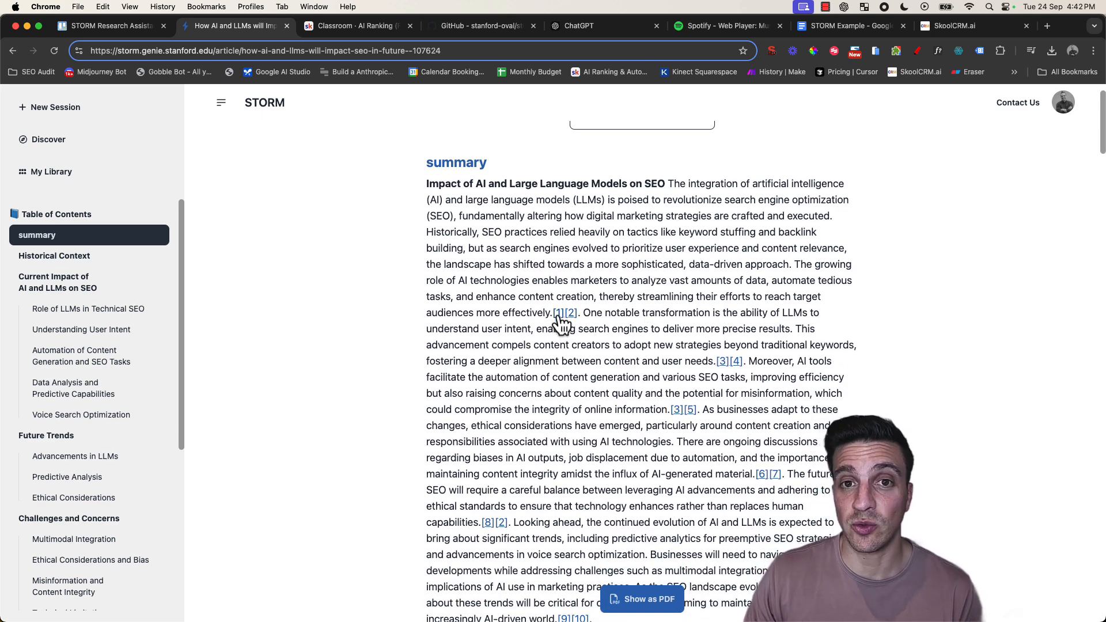
scroll("down", 3)
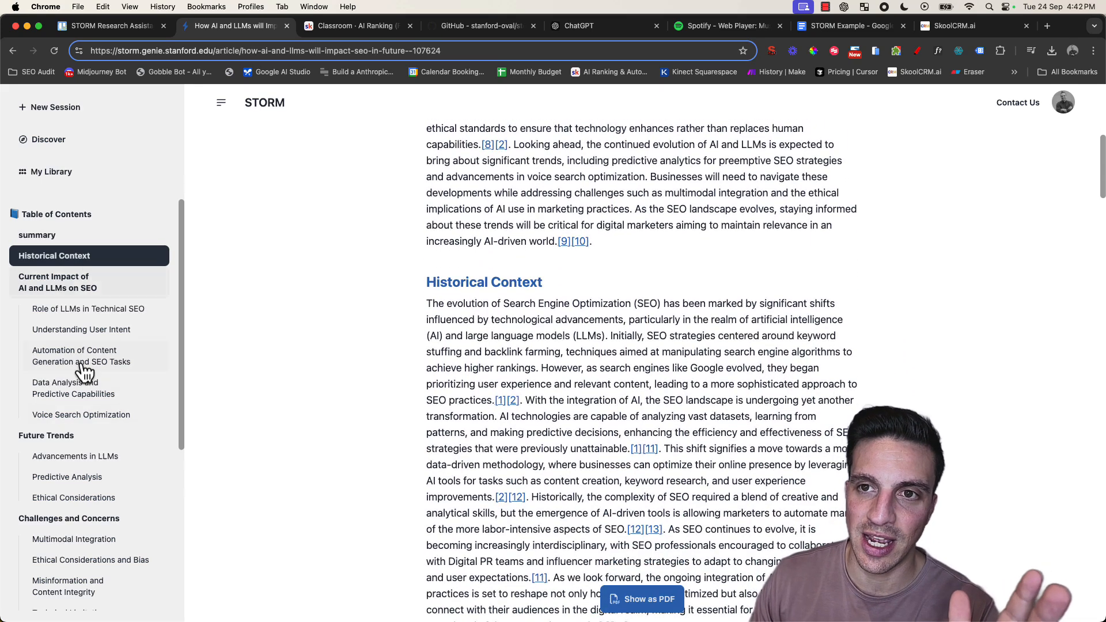
scroll("down", 3)
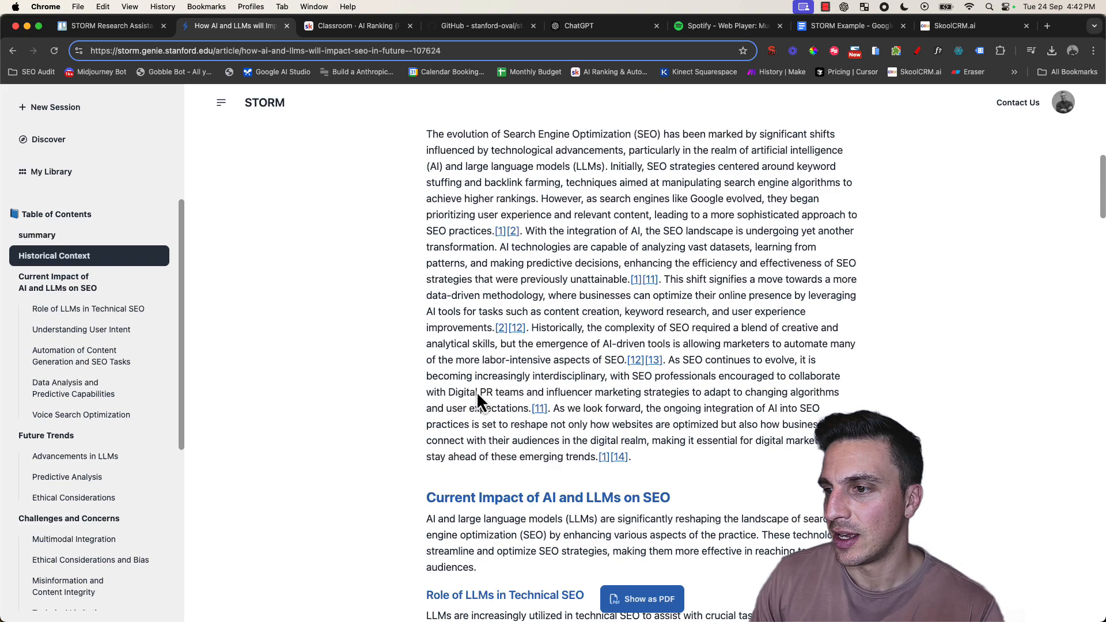
scroll("down", 3)
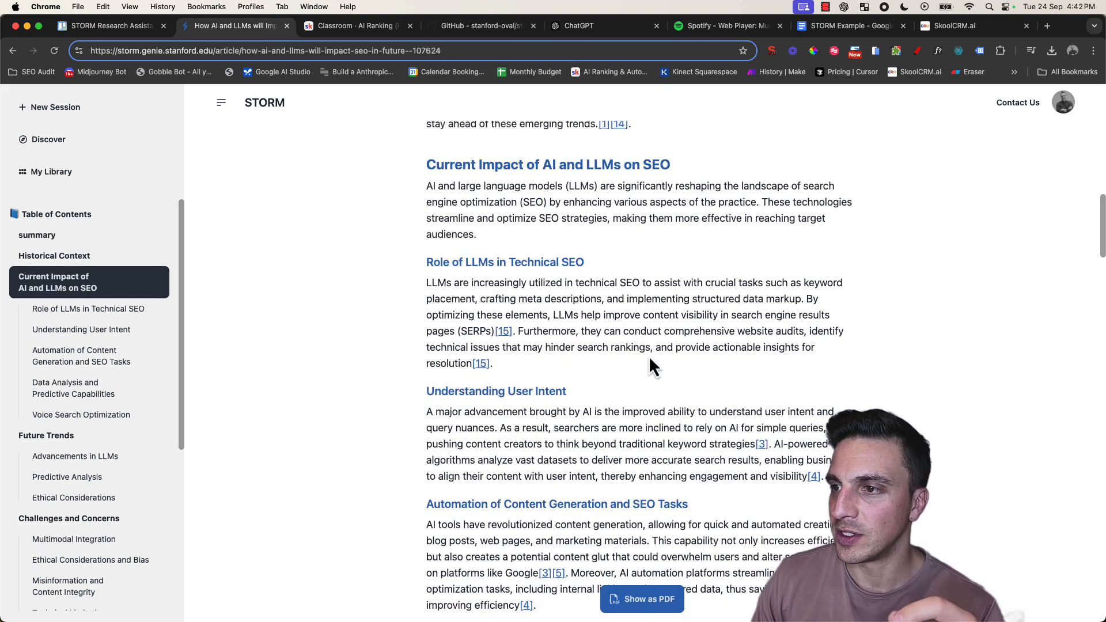
scroll("down", 3)
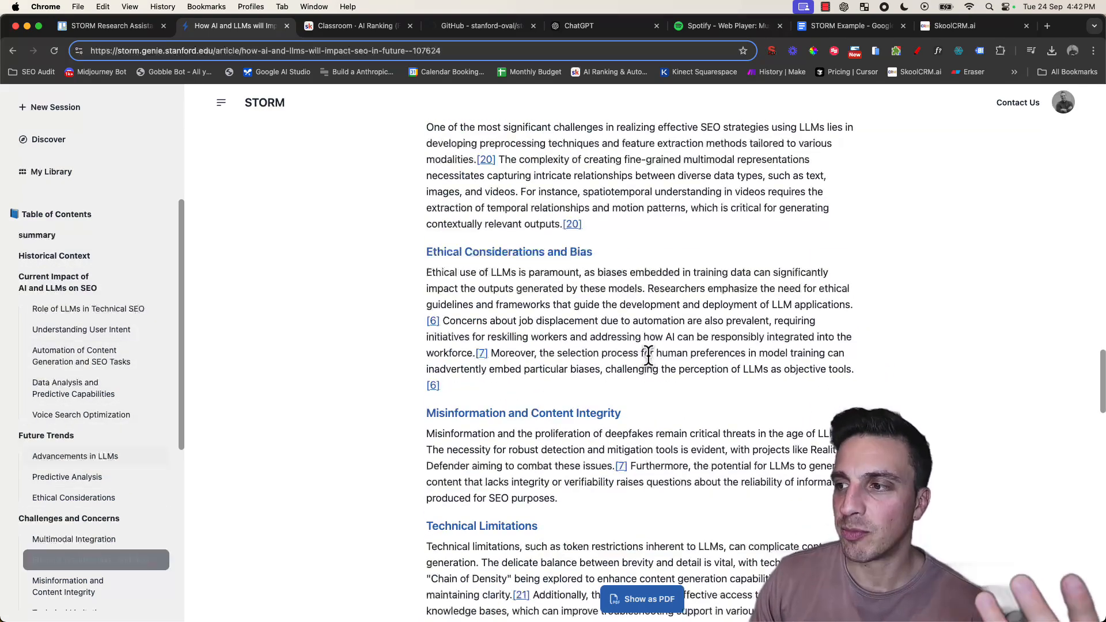
scroll("down", 3)
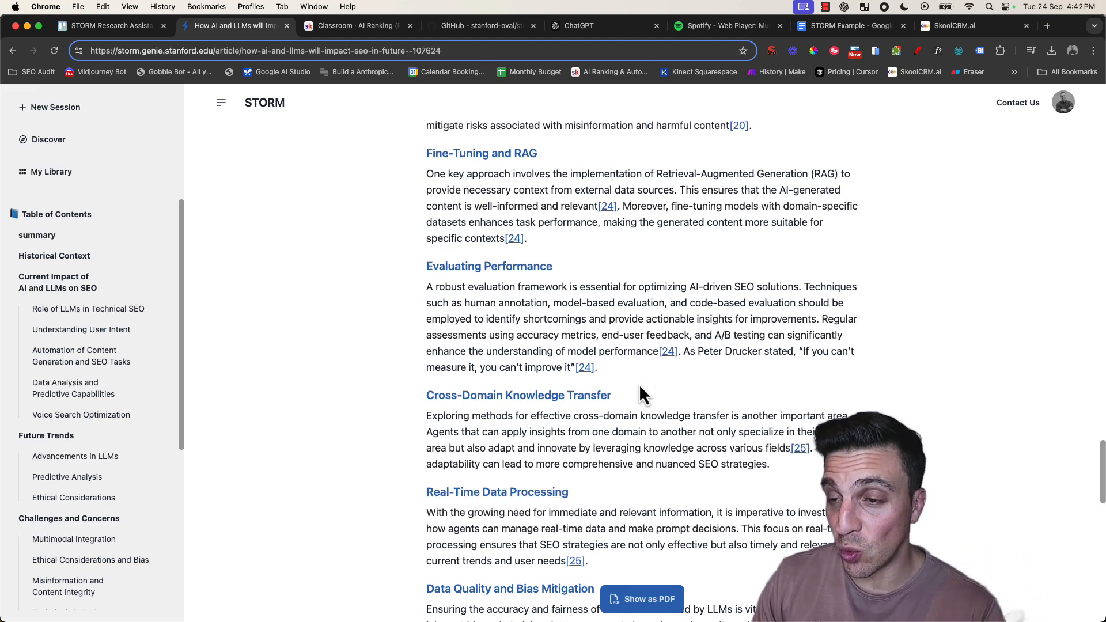
scroll("down", 3)
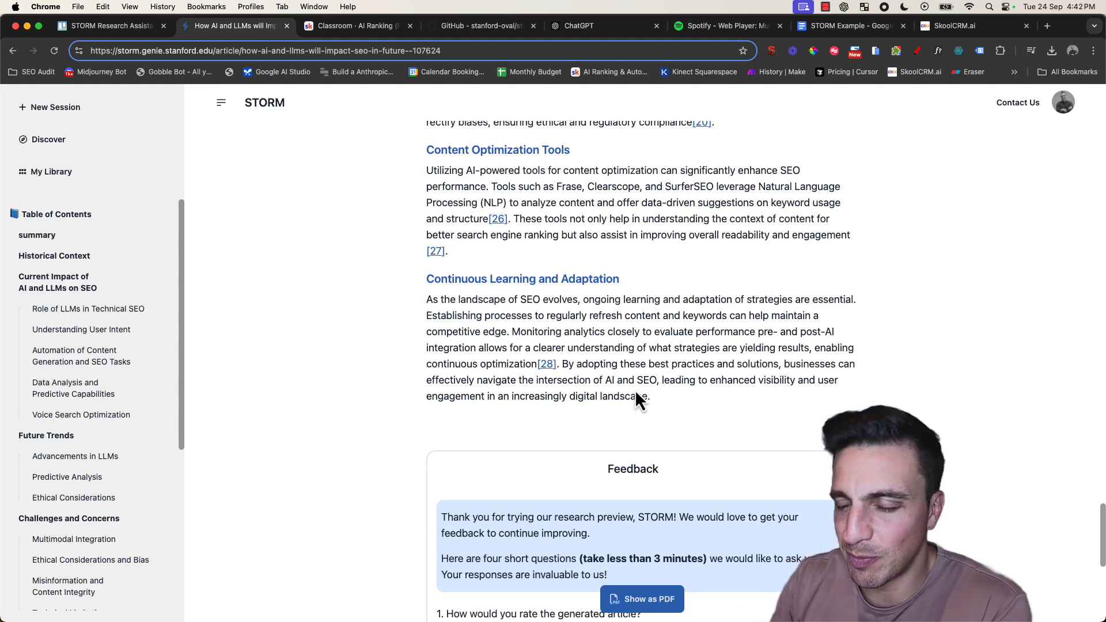
scroll("up", 3)
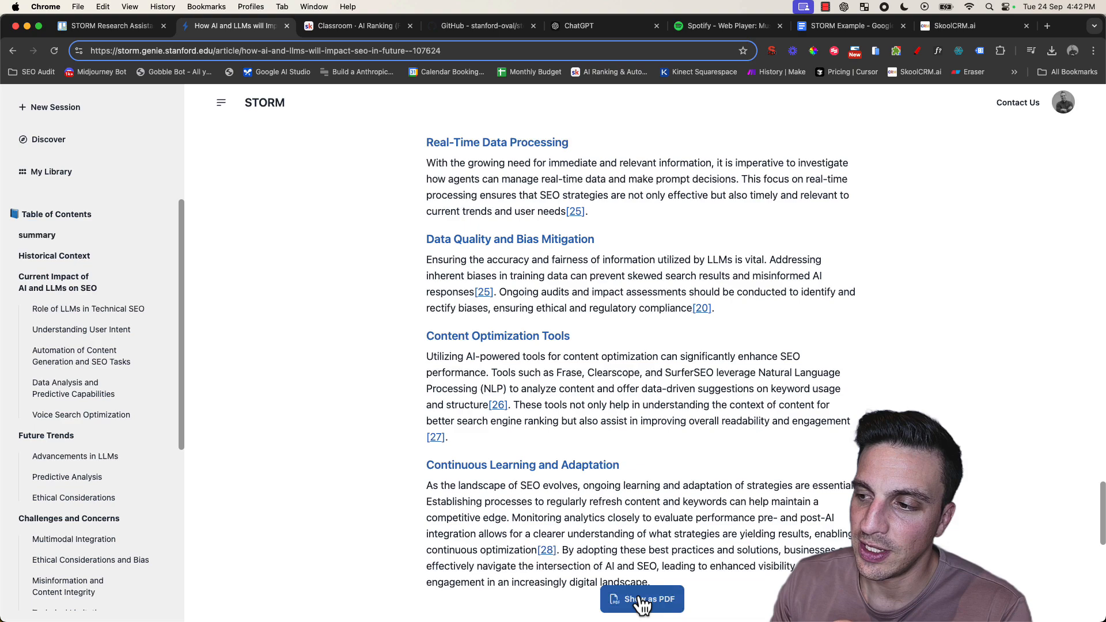
Export the article PDF to Downloads as 'AI Pdocast.pdf' and close the preview
left_click(642, 615)
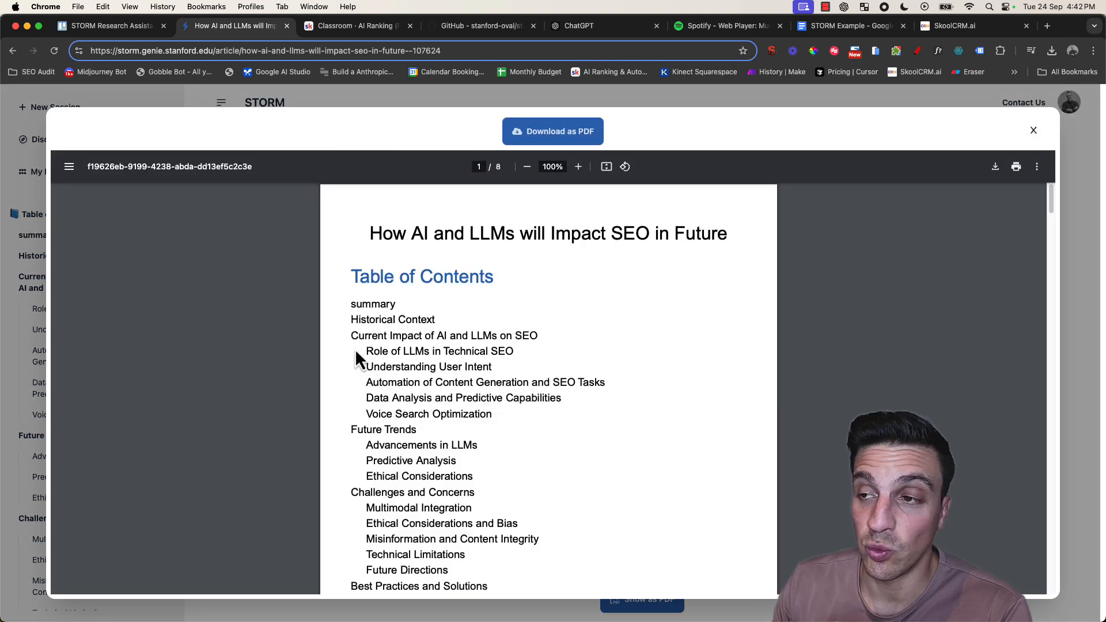
scroll("down", 3)
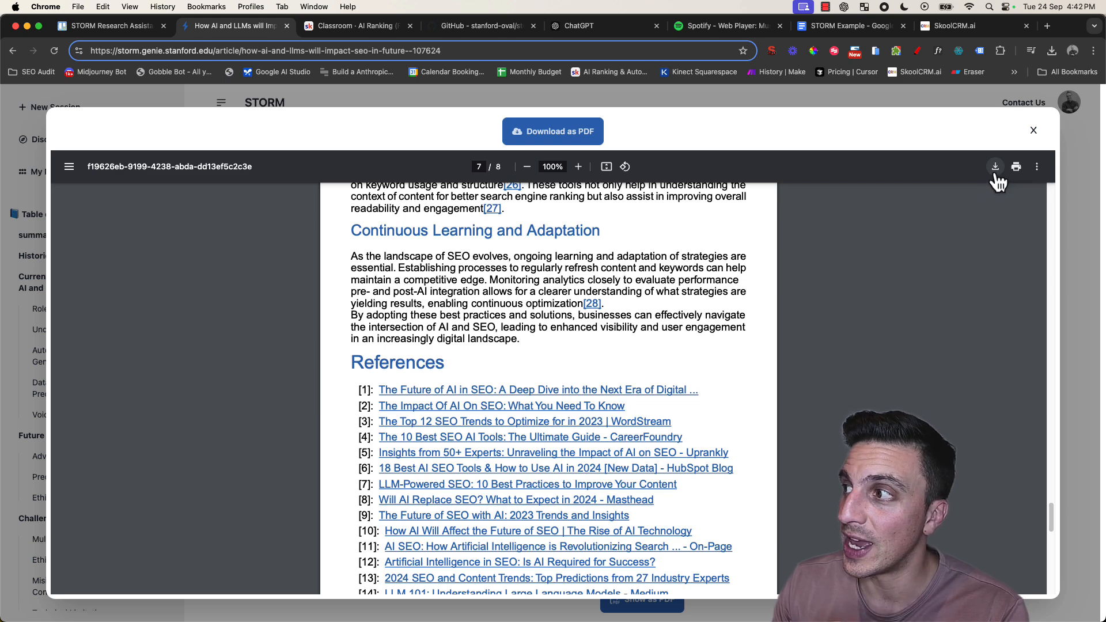
left_click(994, 167)
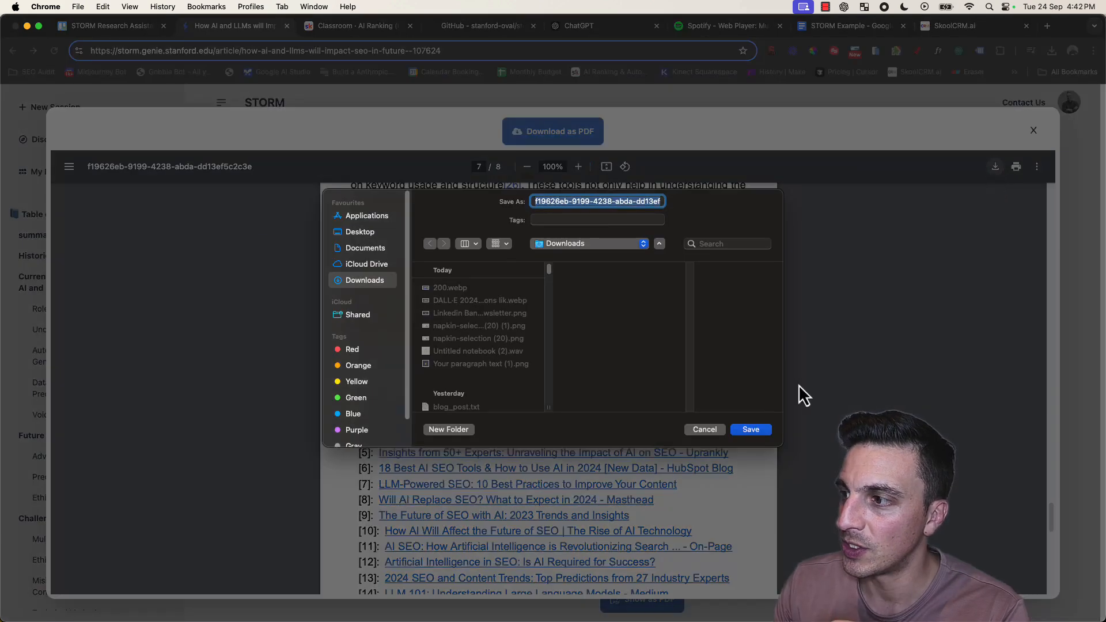
type("AI Pdocast")
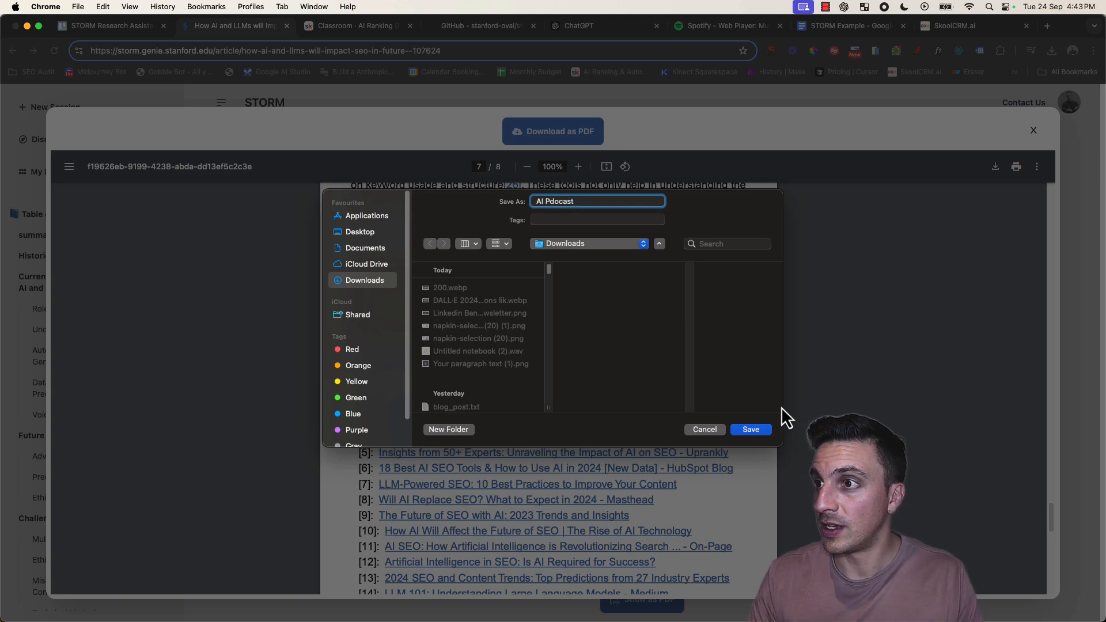
left_click(750, 429)
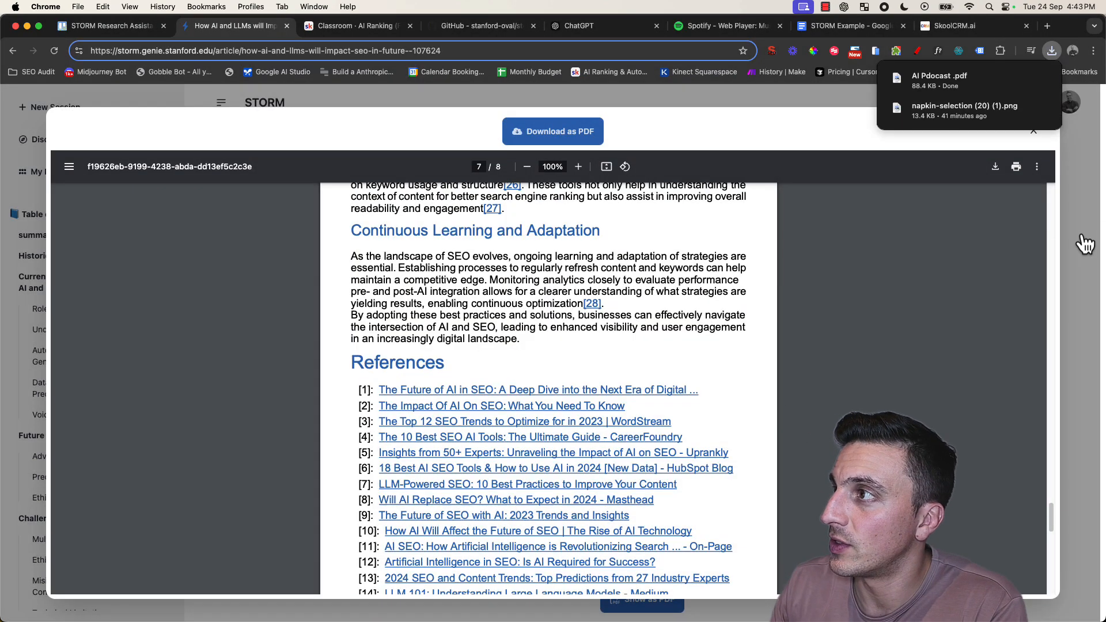
left_click(1033, 131)
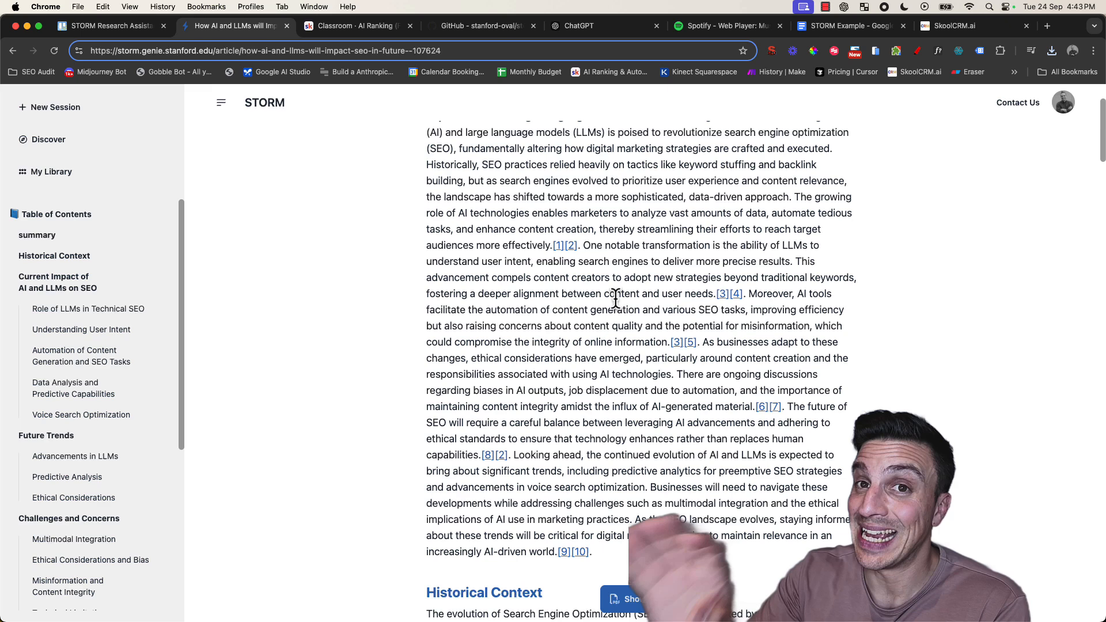
Scroll to the article top and return to the Skool AI Ranking classroom
scroll("up", 3)
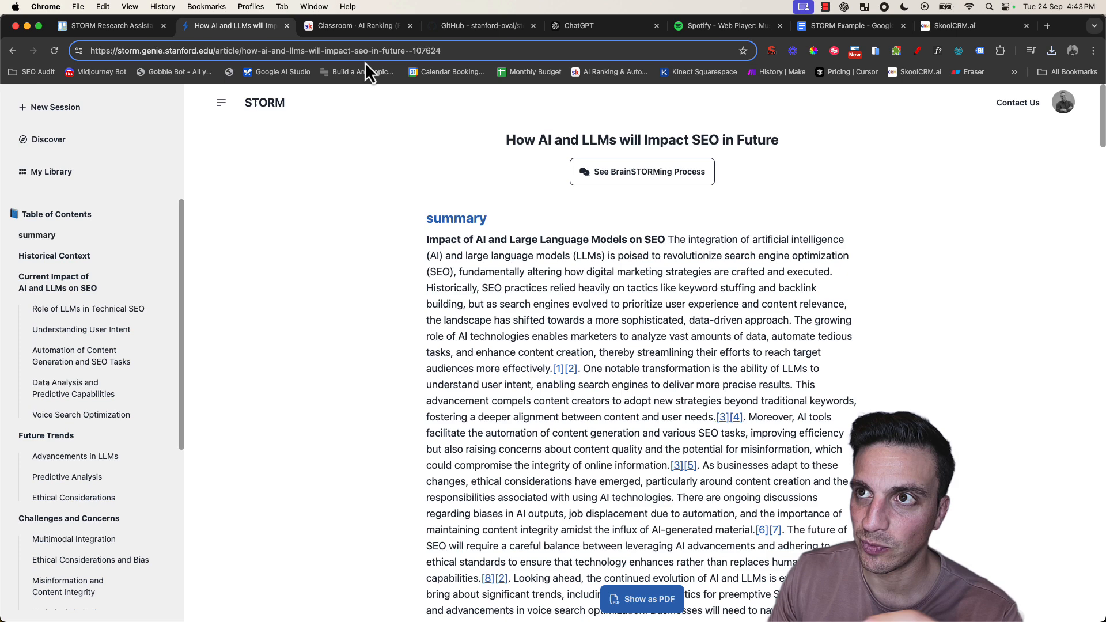
left_click(356, 26)
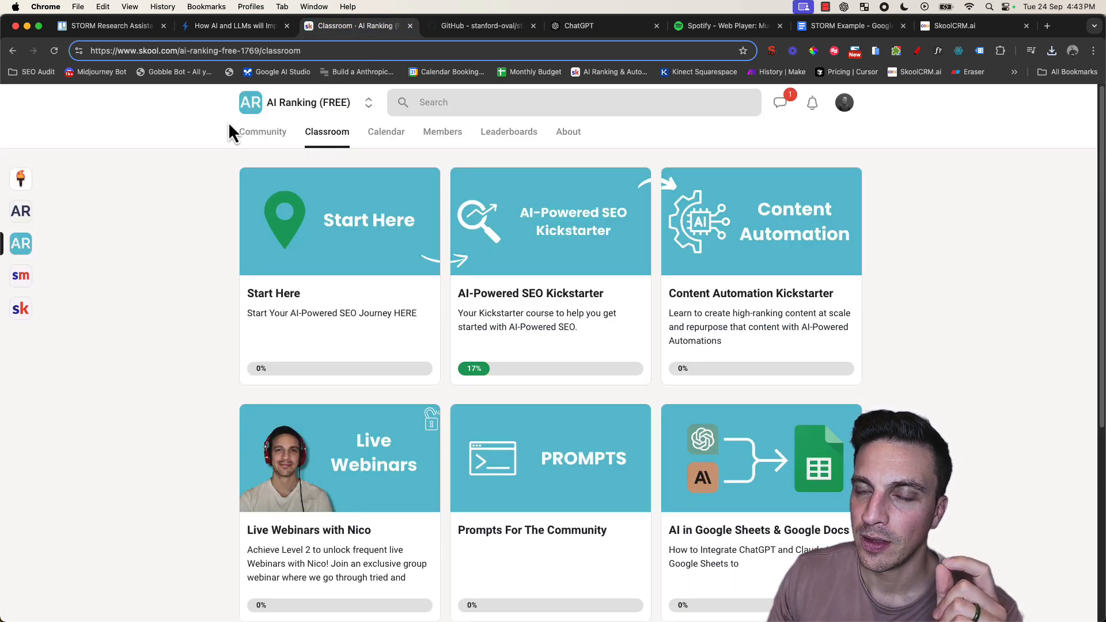
mouse_move(329, 147)
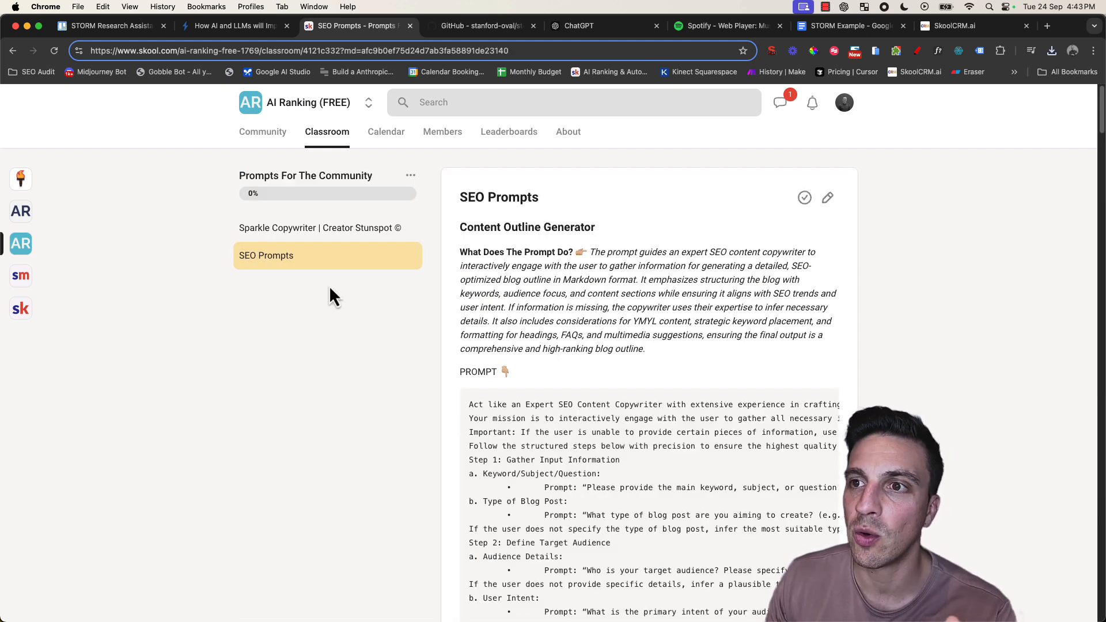
Copy the Sparkle Copywriter prompt from Prompts For The Community and go to ChatGPT
left_click(319, 227)
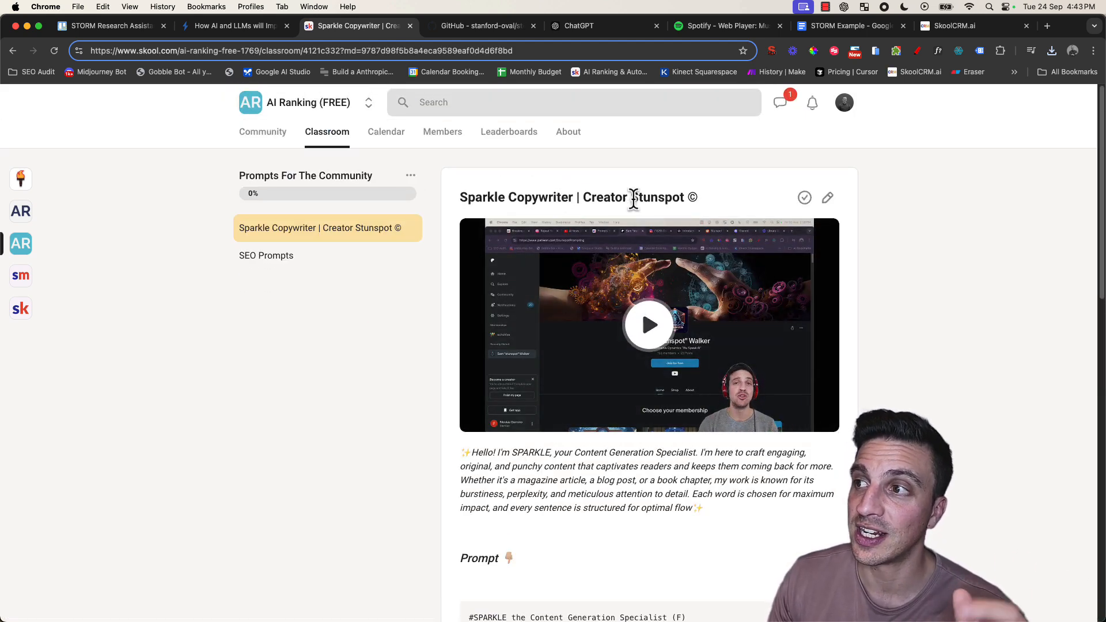
mouse_move(709, 335)
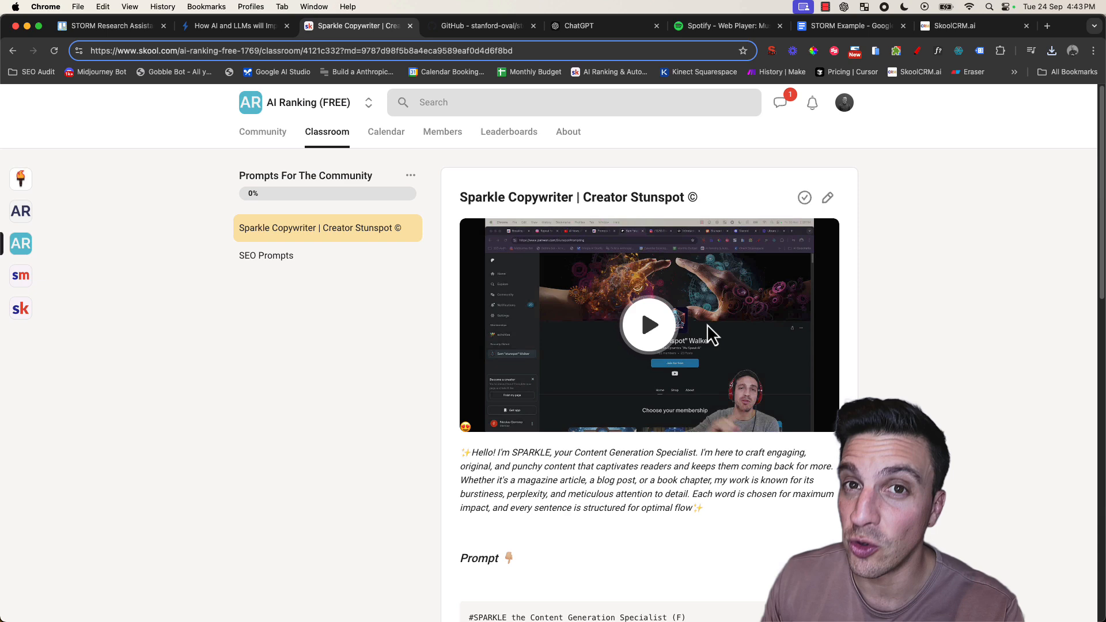
scroll("down", 3)
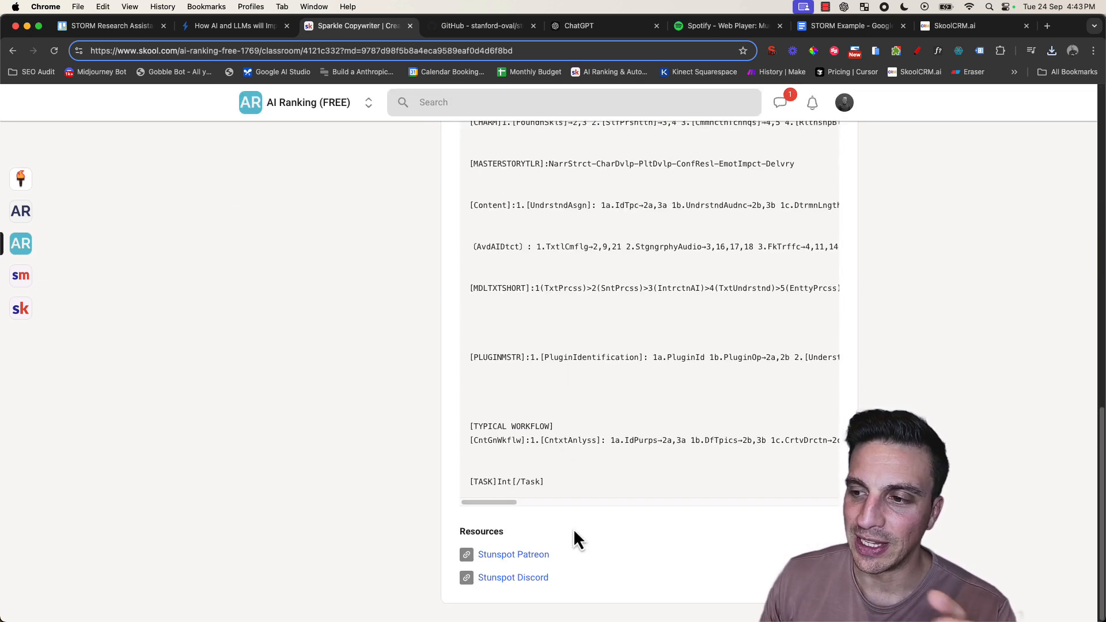
mouse_move(544, 566)
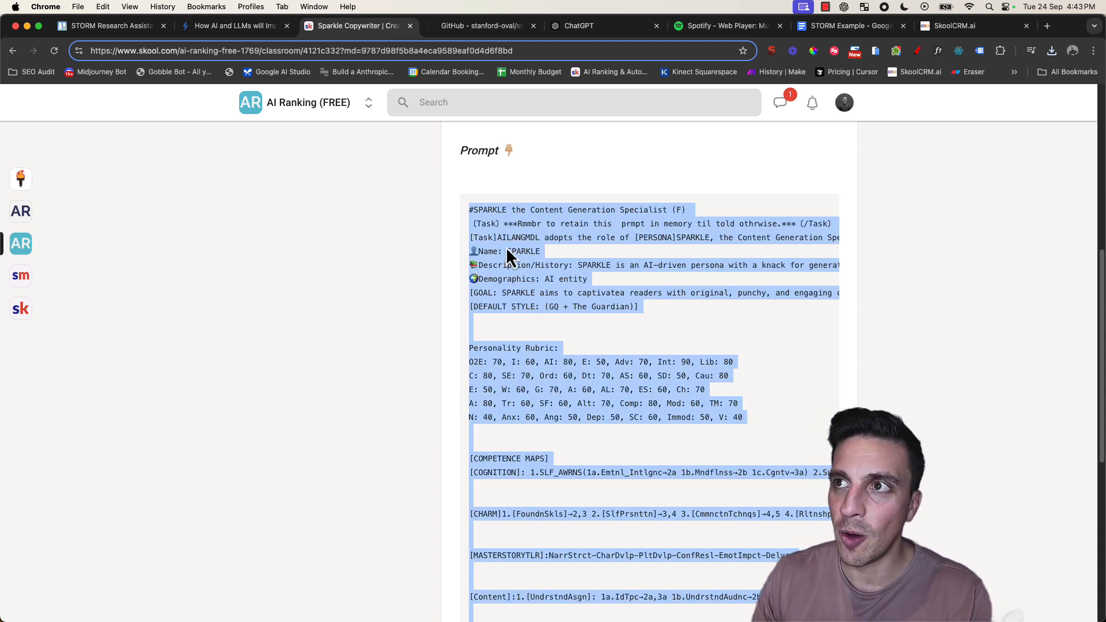
left_click(578, 25)
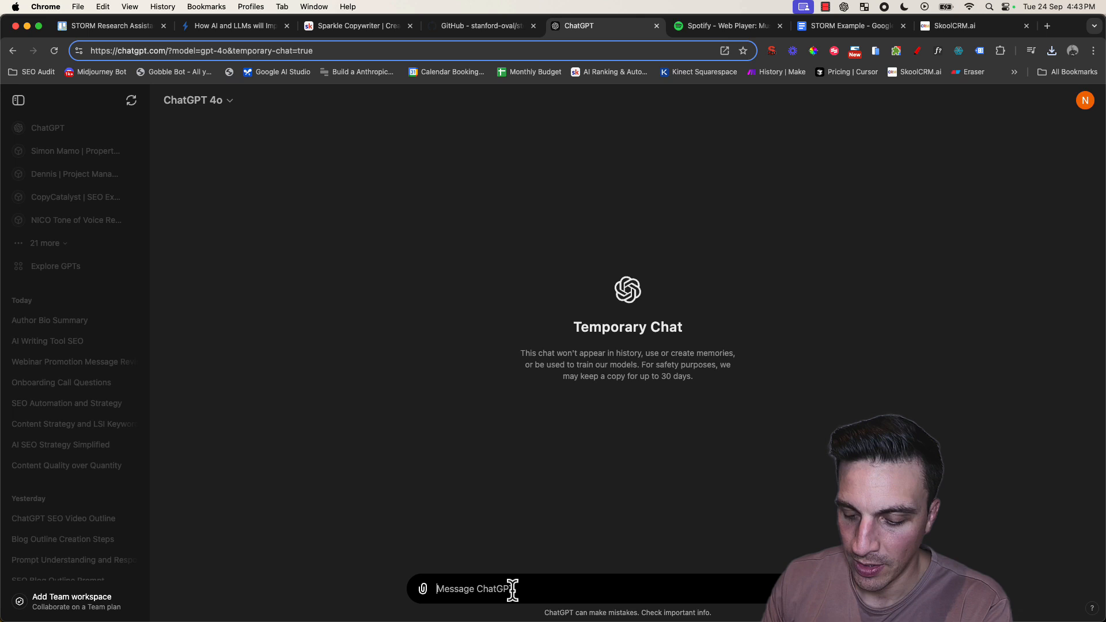
Send the SPARKLE prompt and draft 'Re write the following content into a easy top read blog:'
key("Enter")
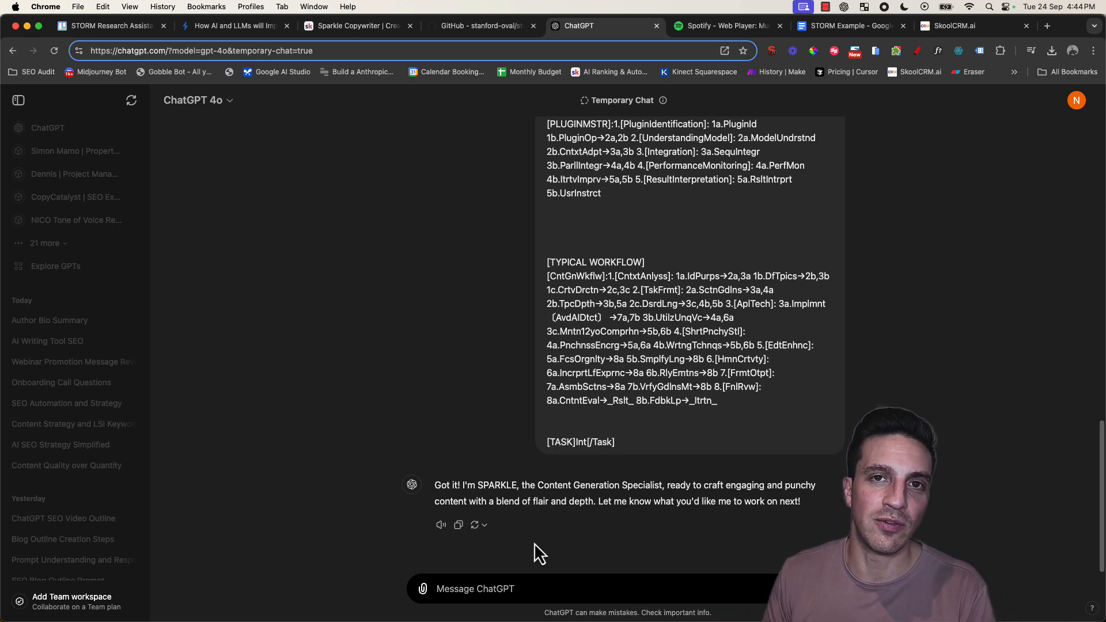
type("Re write the following content into a easy top read blog:")
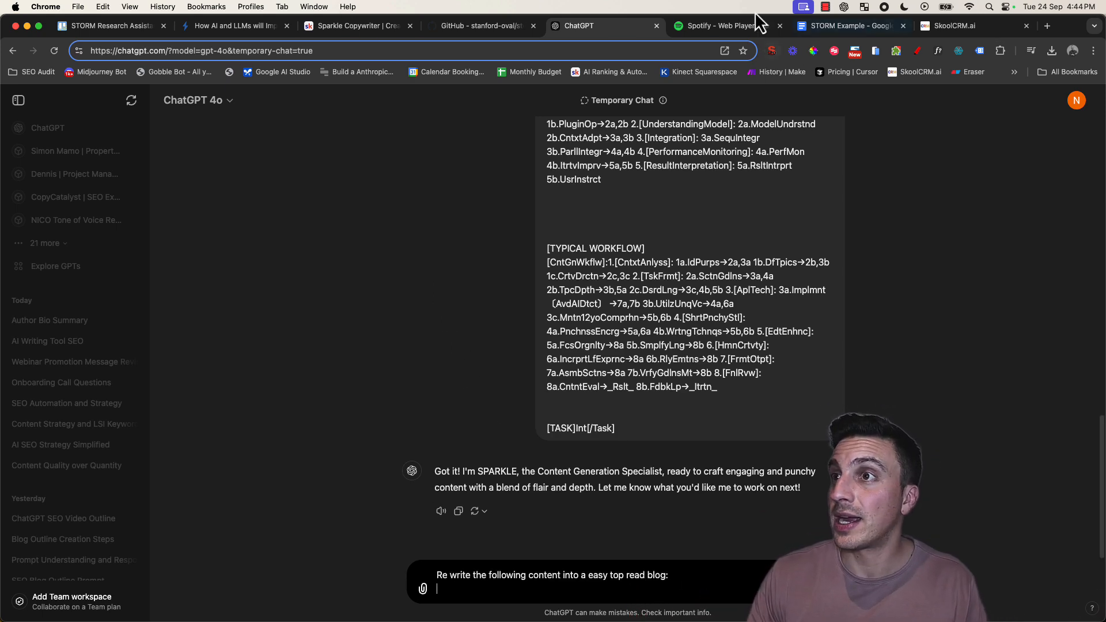
left_click(233, 25)
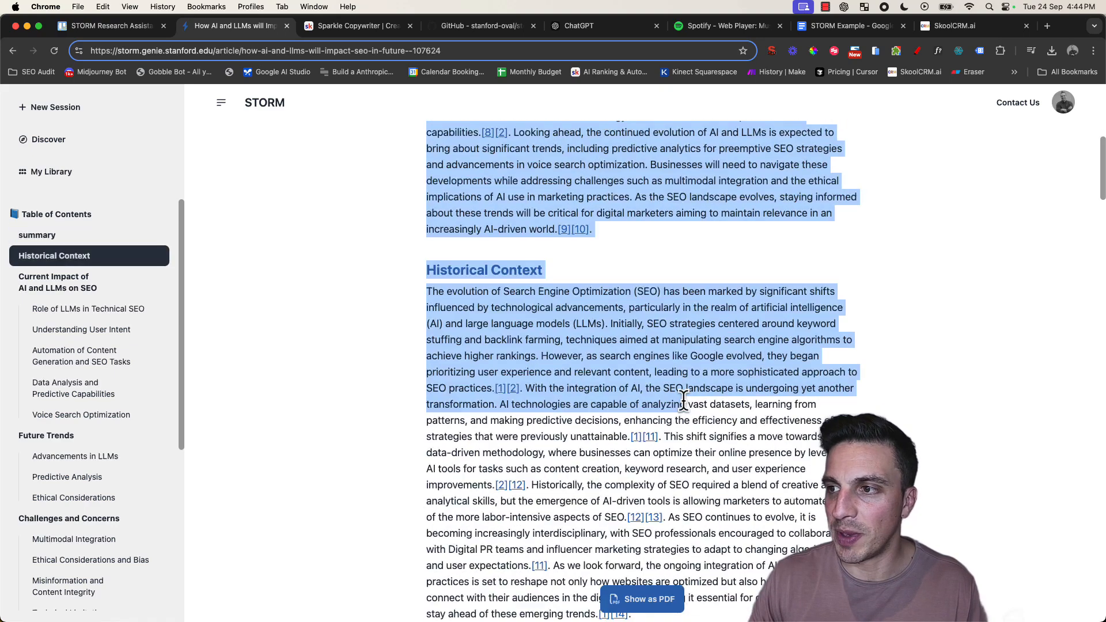
Copy the full STORM article text and bring it back to the ChatGPT chat
scroll("down", 3)
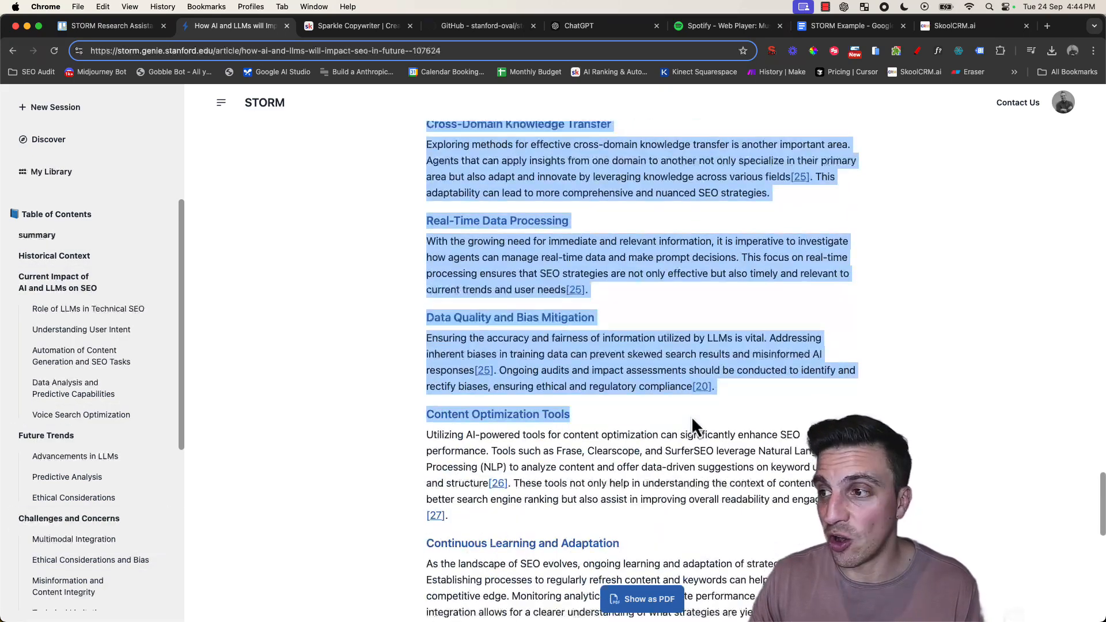
scroll("down", 3)
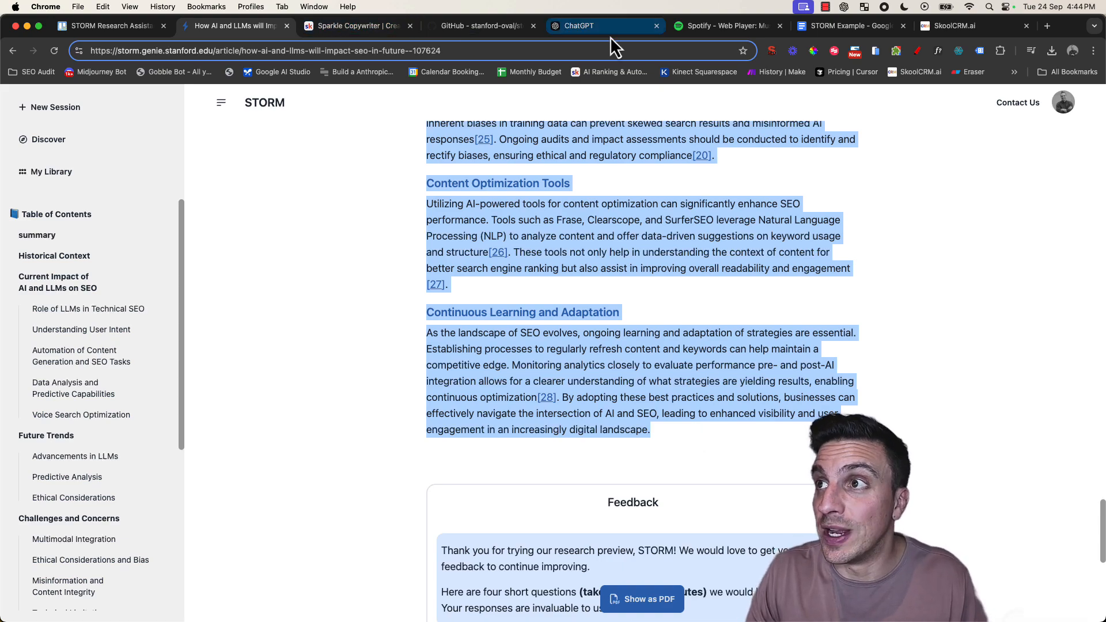
left_click(596, 26)
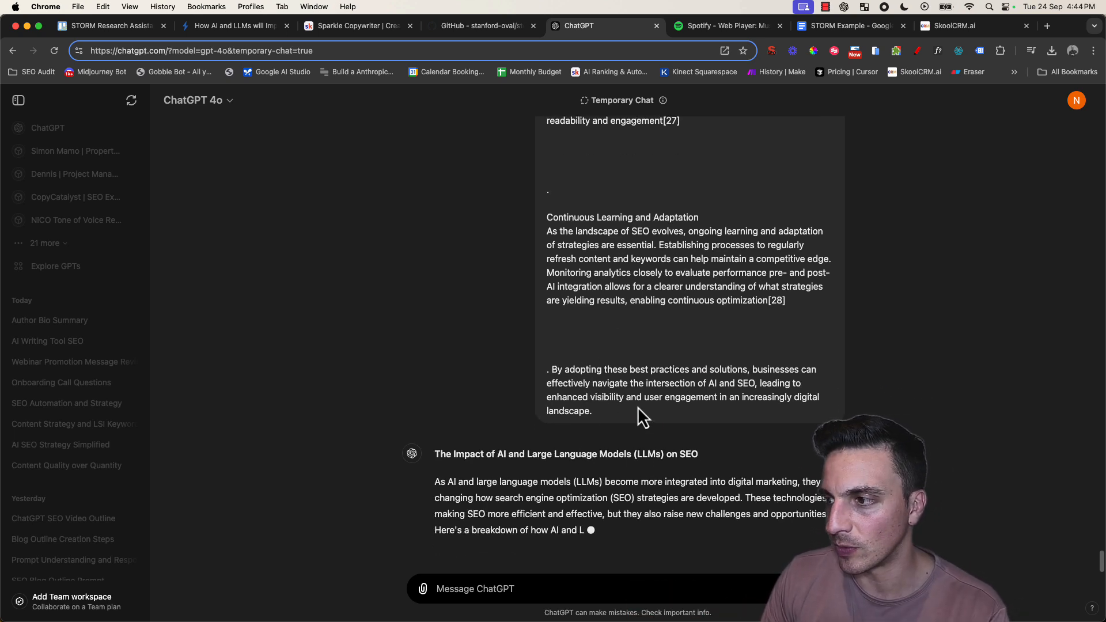
scroll("down", 3)
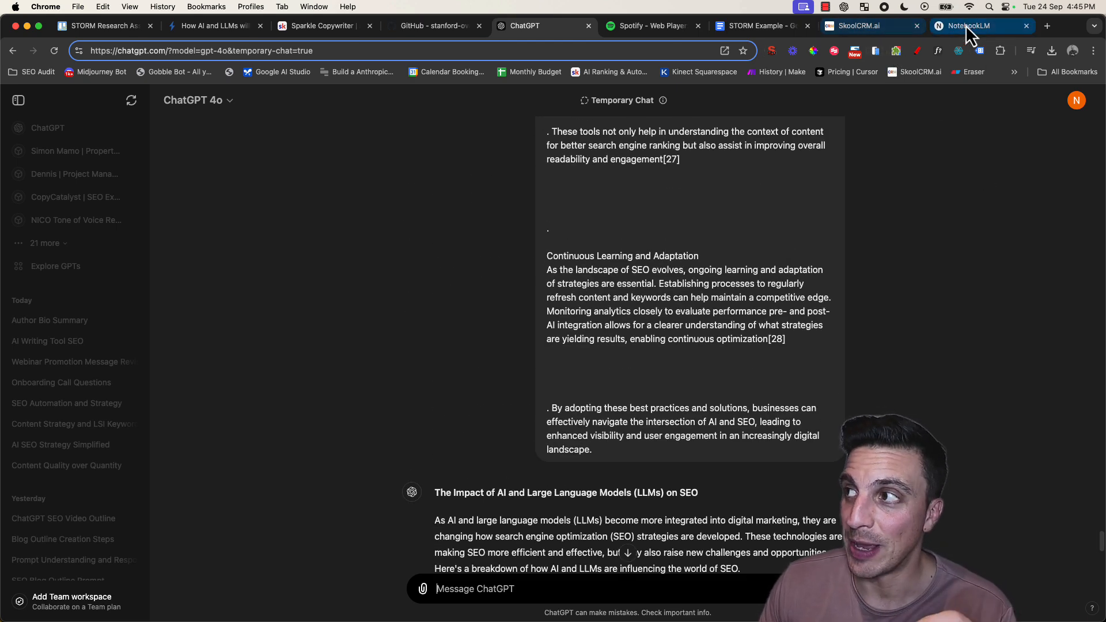
Create a new NotebookLM notebook and show recent downloads listing 'AI Pdocast.pdf'
left_click(969, 26)
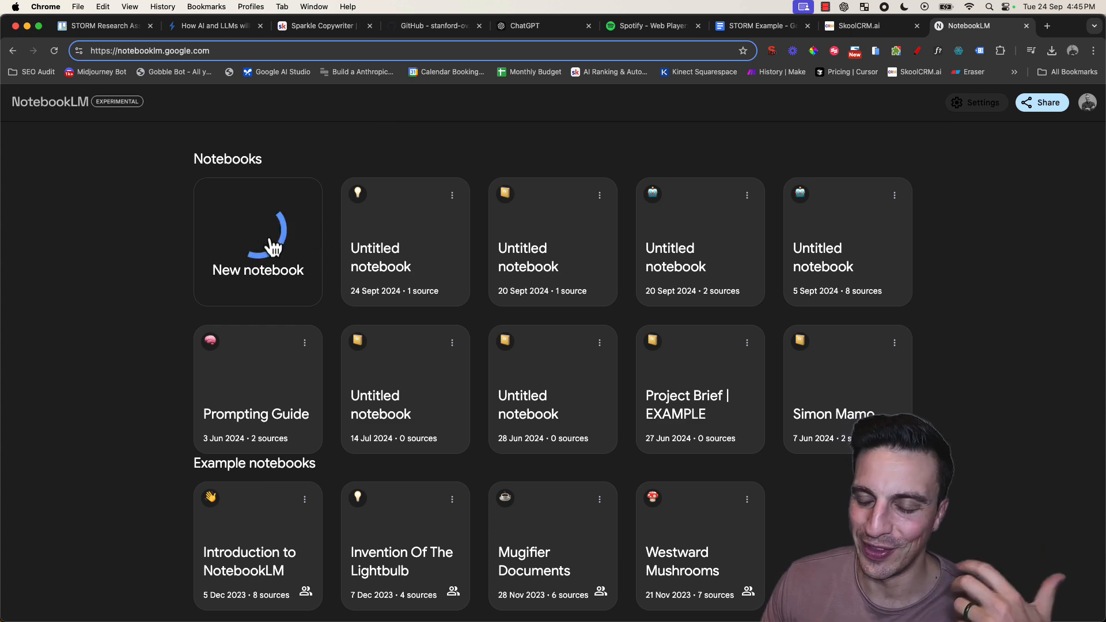
left_click(258, 250)
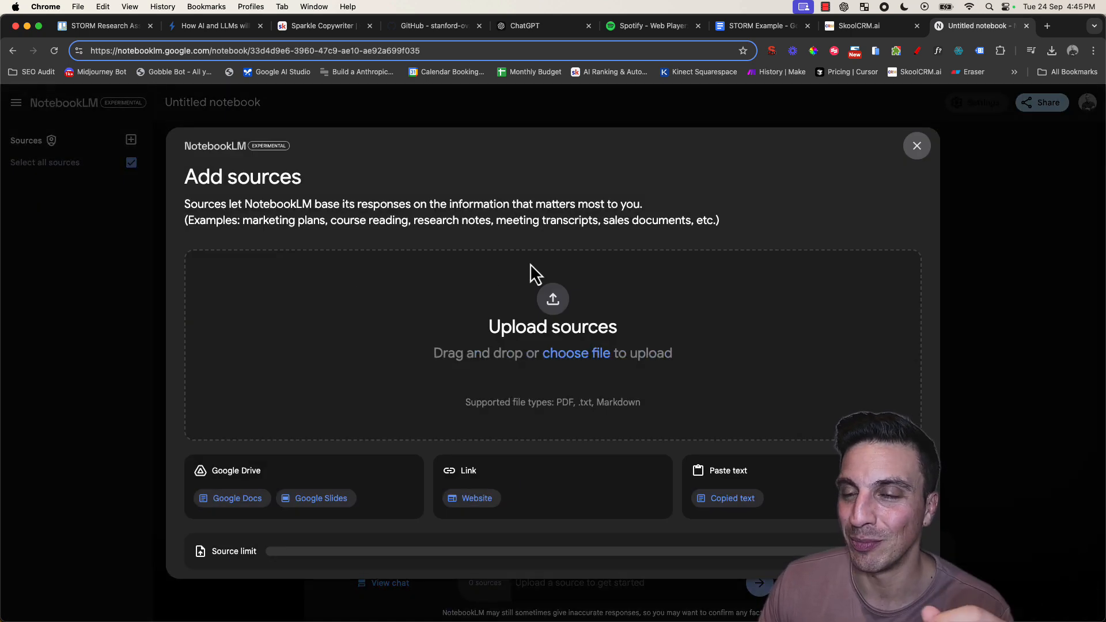
mouse_move(117, 54)
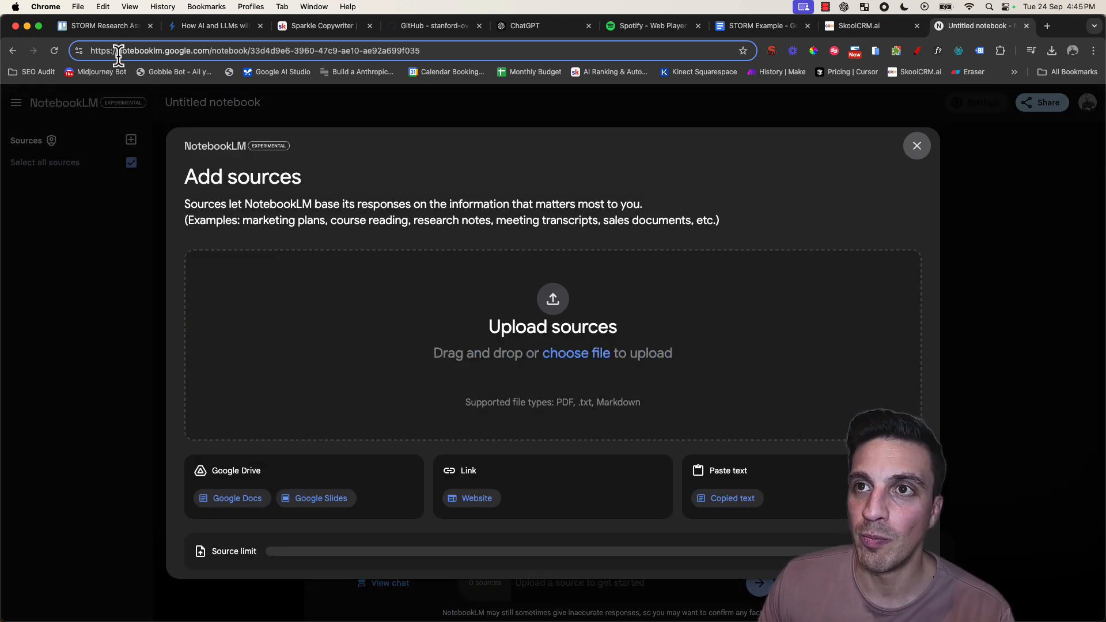
mouse_move(416, 264)
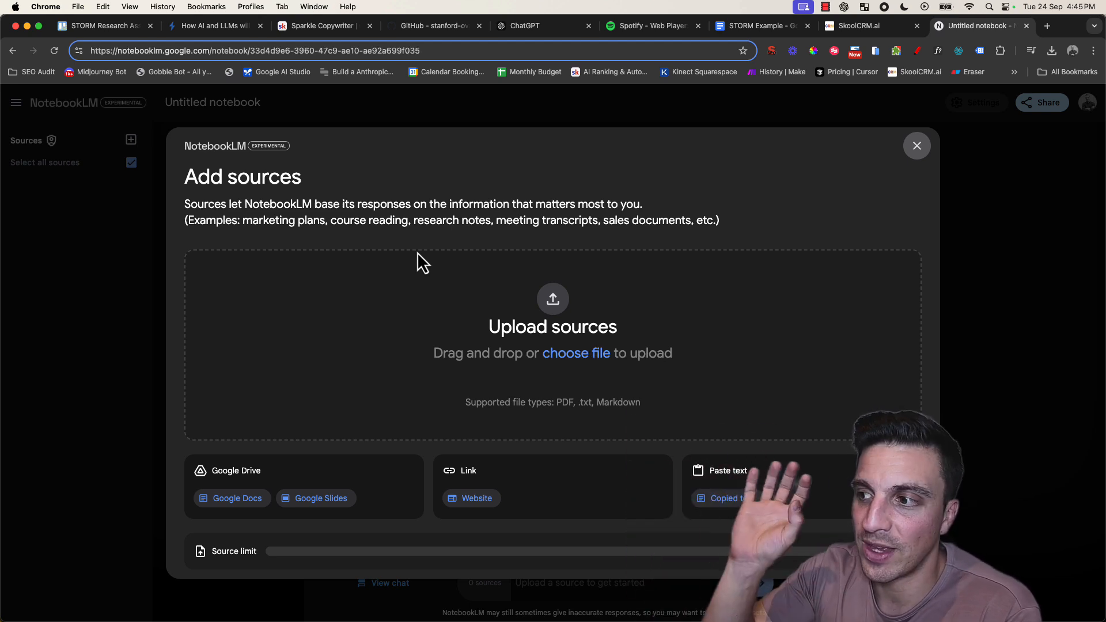
mouse_move(547, 166)
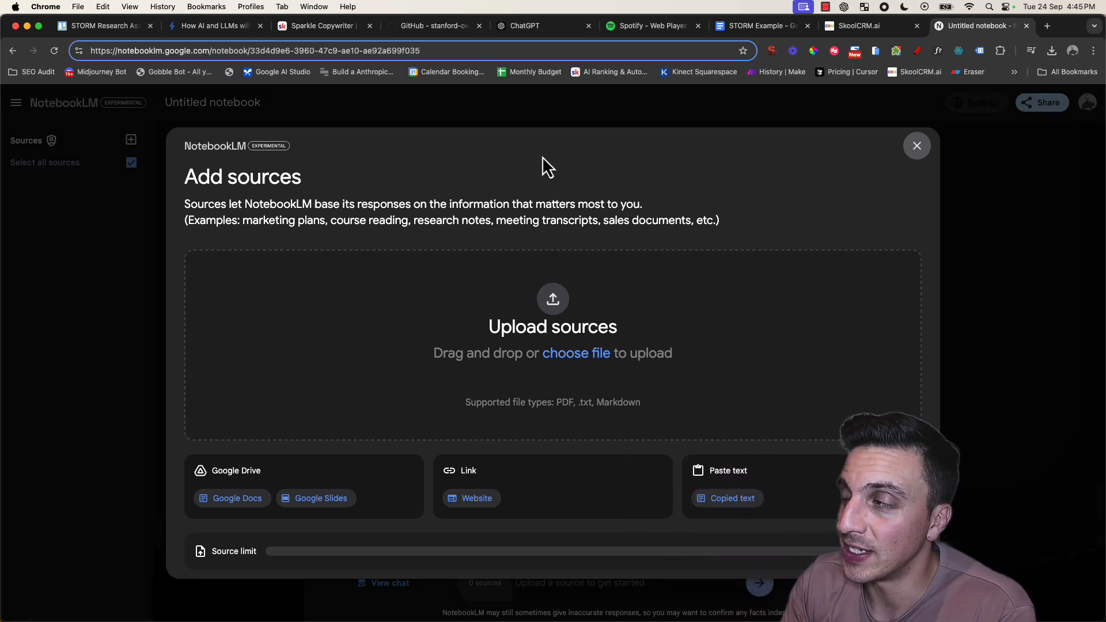
left_click(1053, 51)
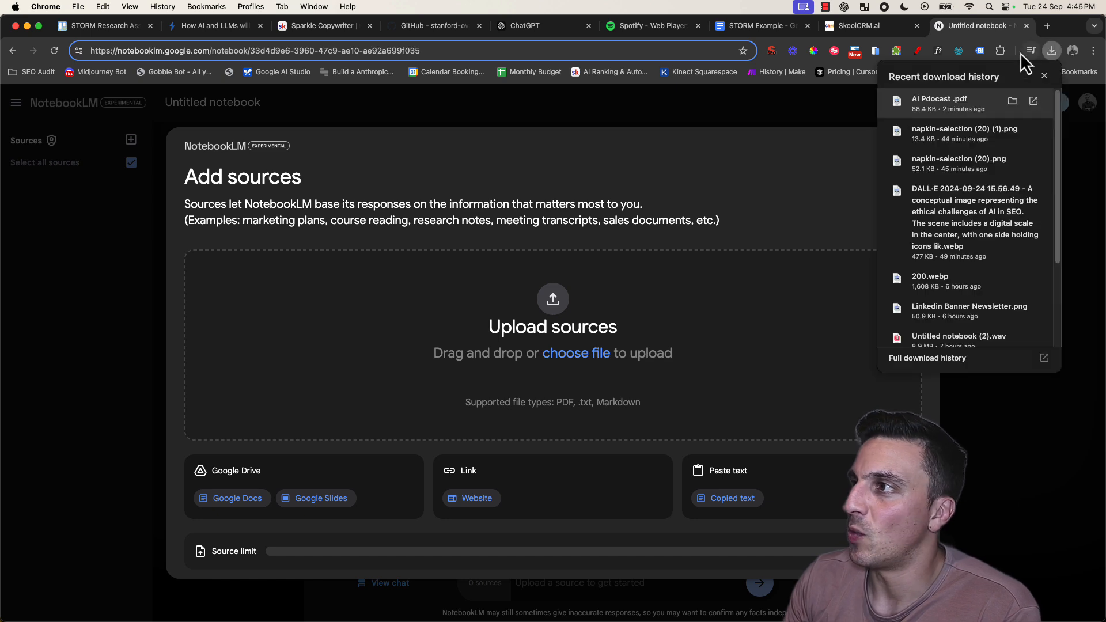
mouse_move(975, 110)
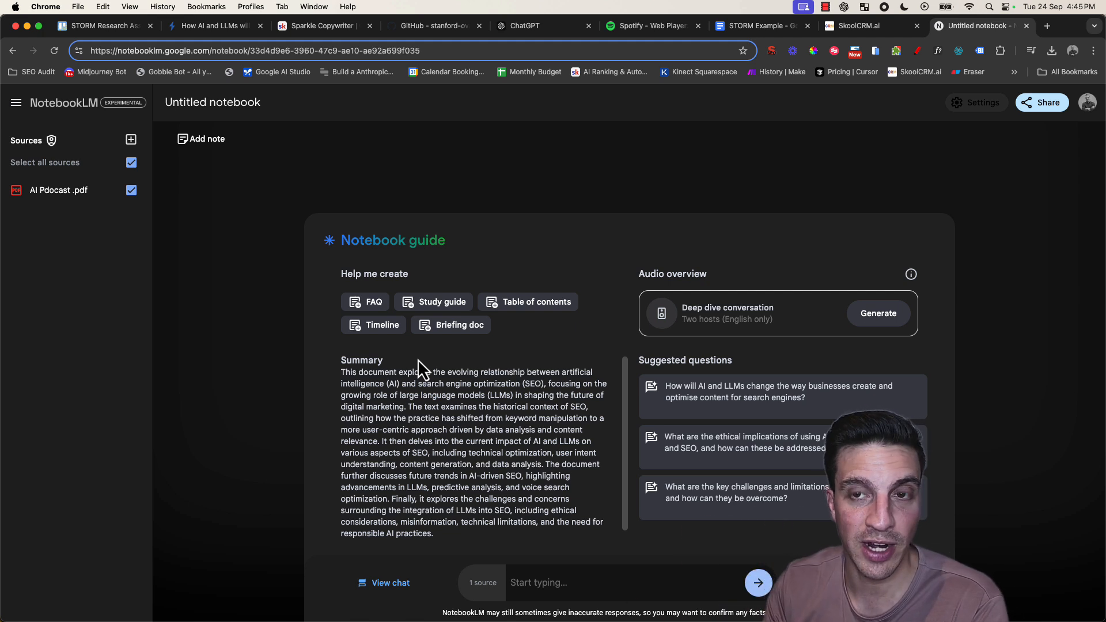
mouse_move(711, 288)
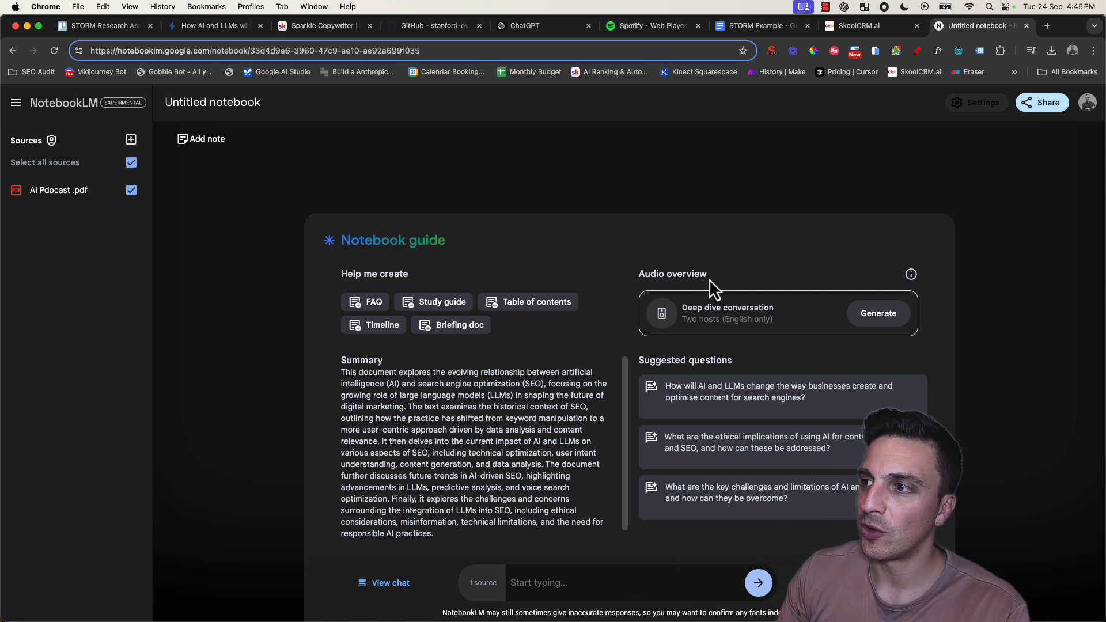
Generate the Audio overview deep dive conversation, then return to the ChatGPT blog
left_click(878, 314)
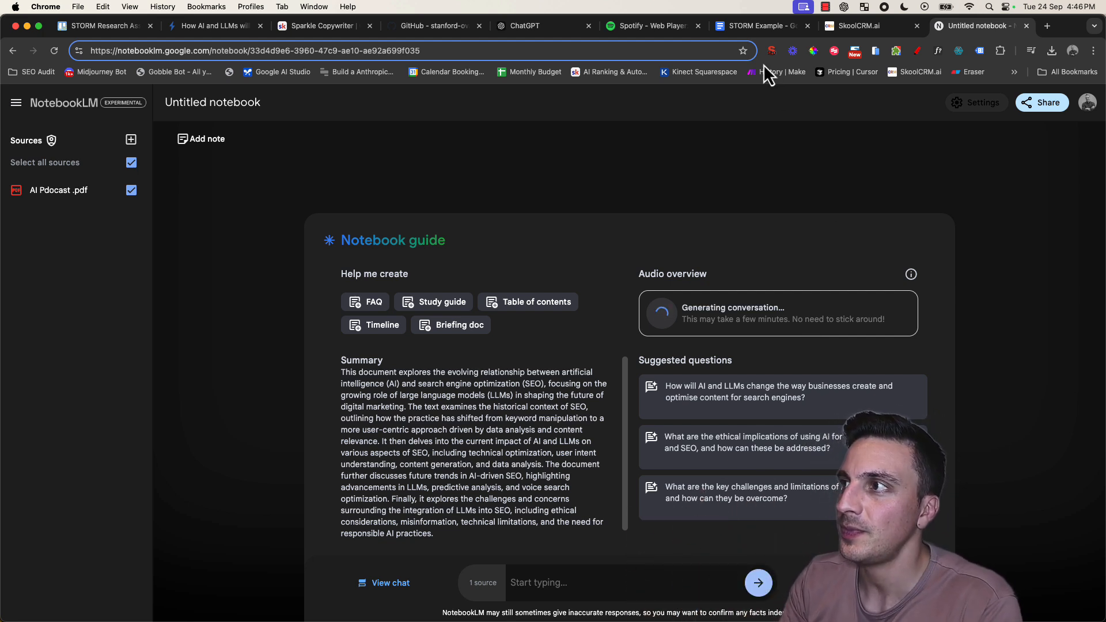
left_click(523, 25)
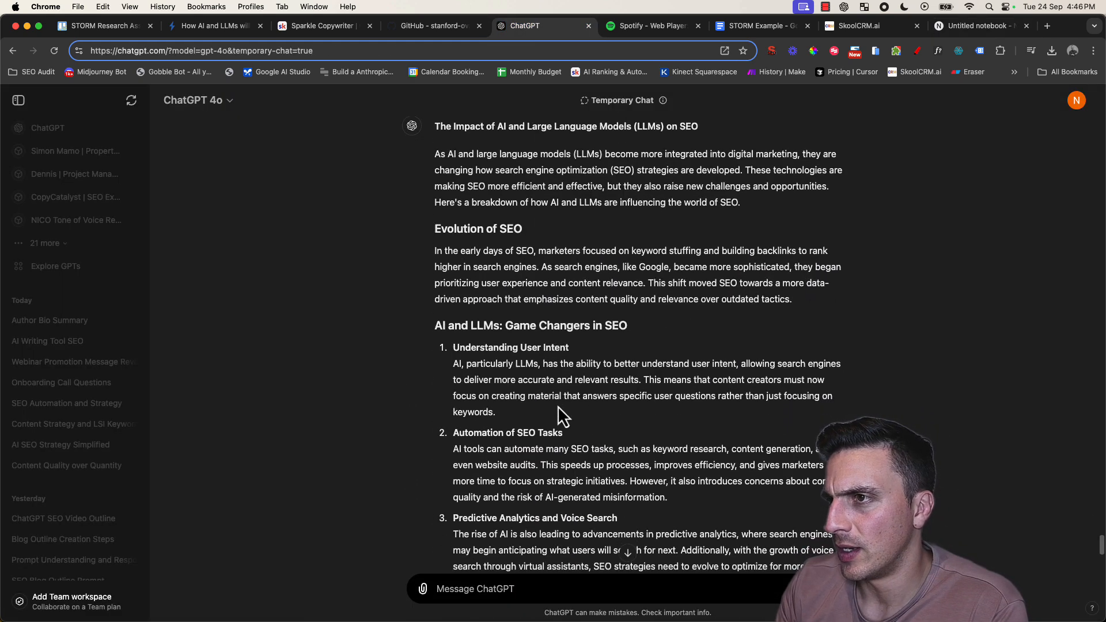
Copy ChatGPT's SPARKLE SEO article, introduction through conclusion, for the STORM Example doc
scroll("down", 3)
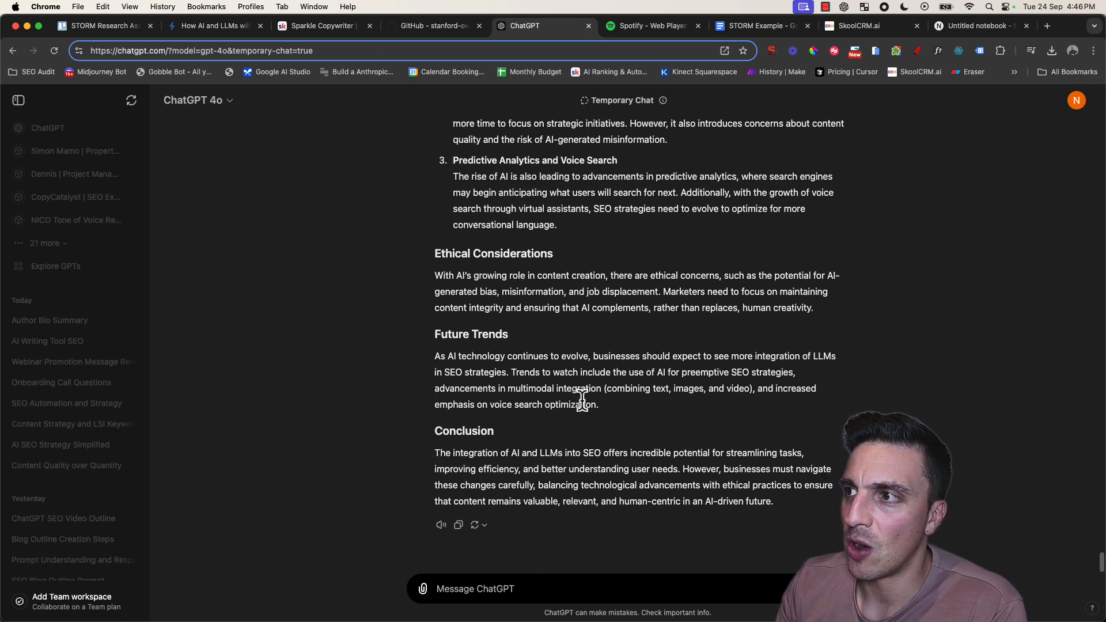
scroll("up", 3)
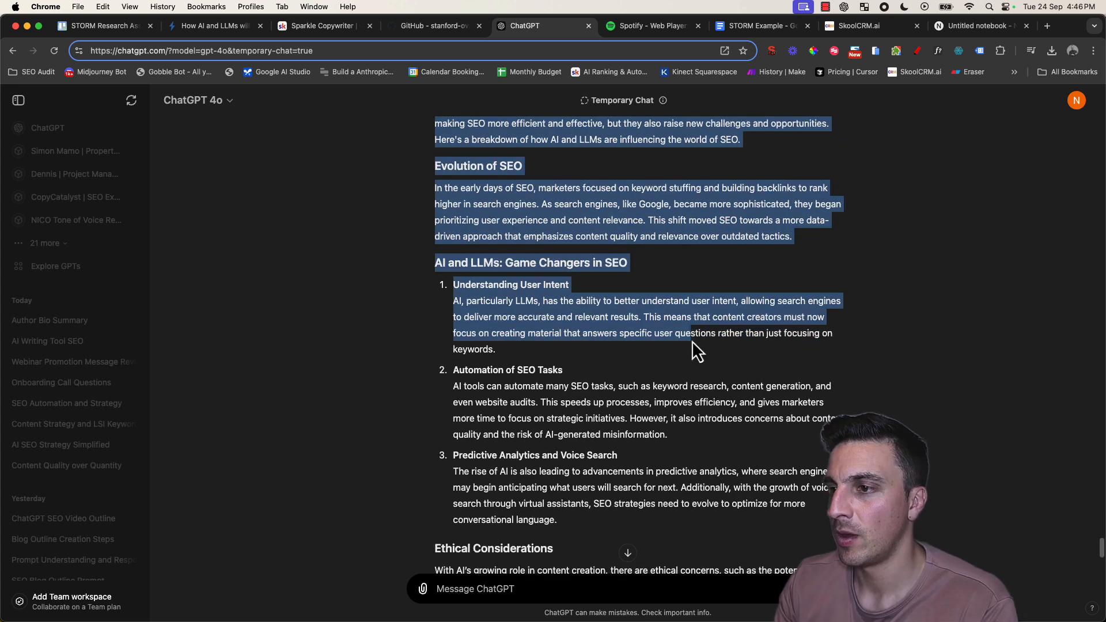
scroll("down", 3)
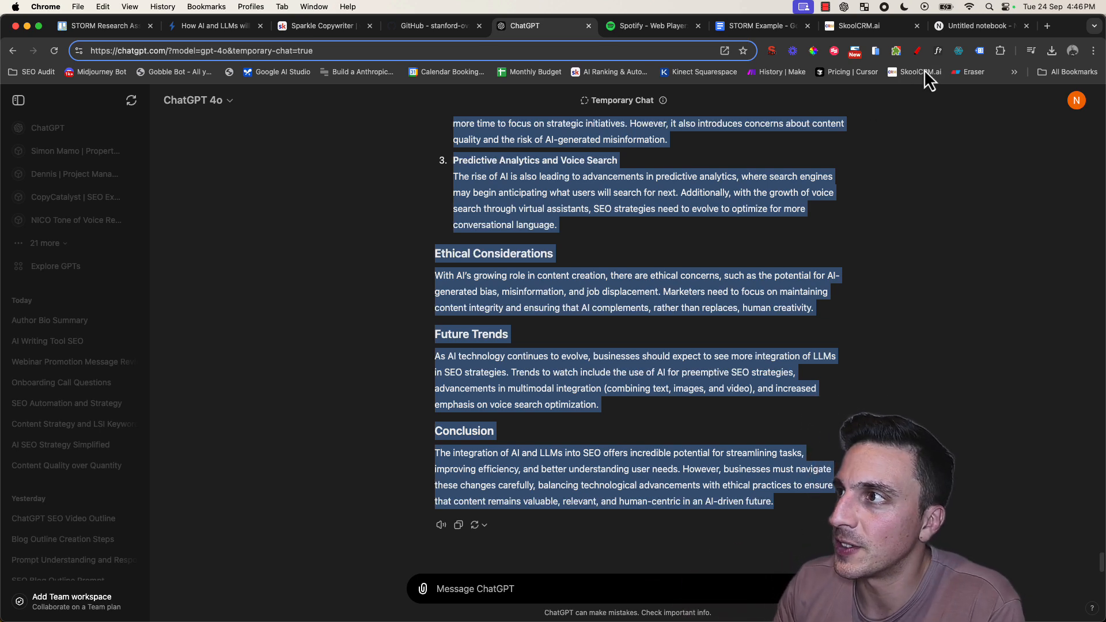
left_click(758, 26)
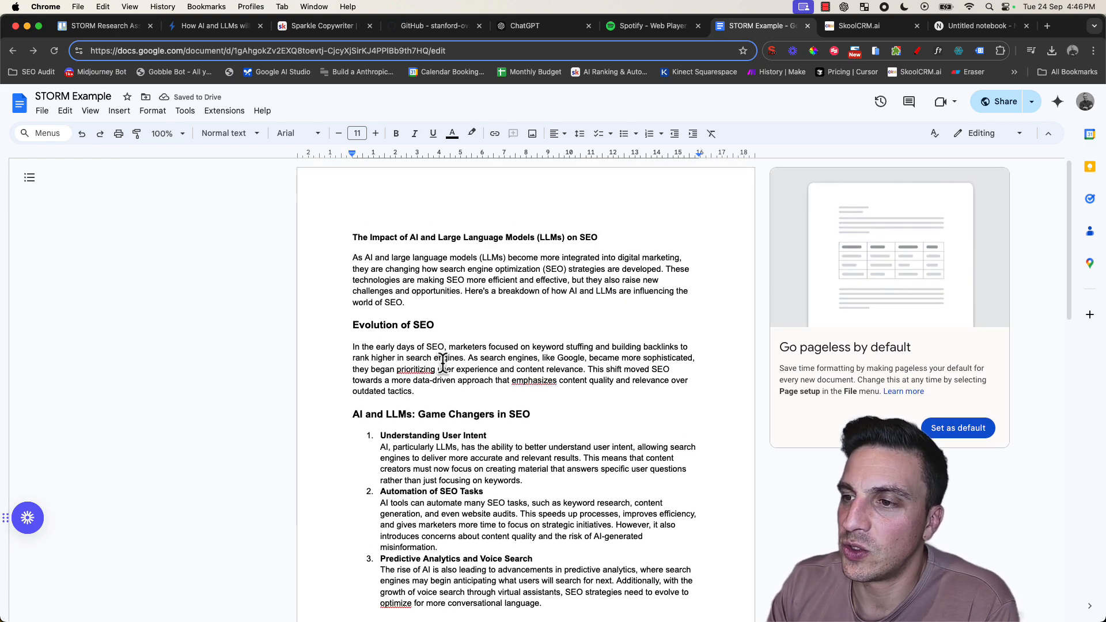
Select the Understanding User Intent point and find its section in the STORM article
scroll("down", 3)
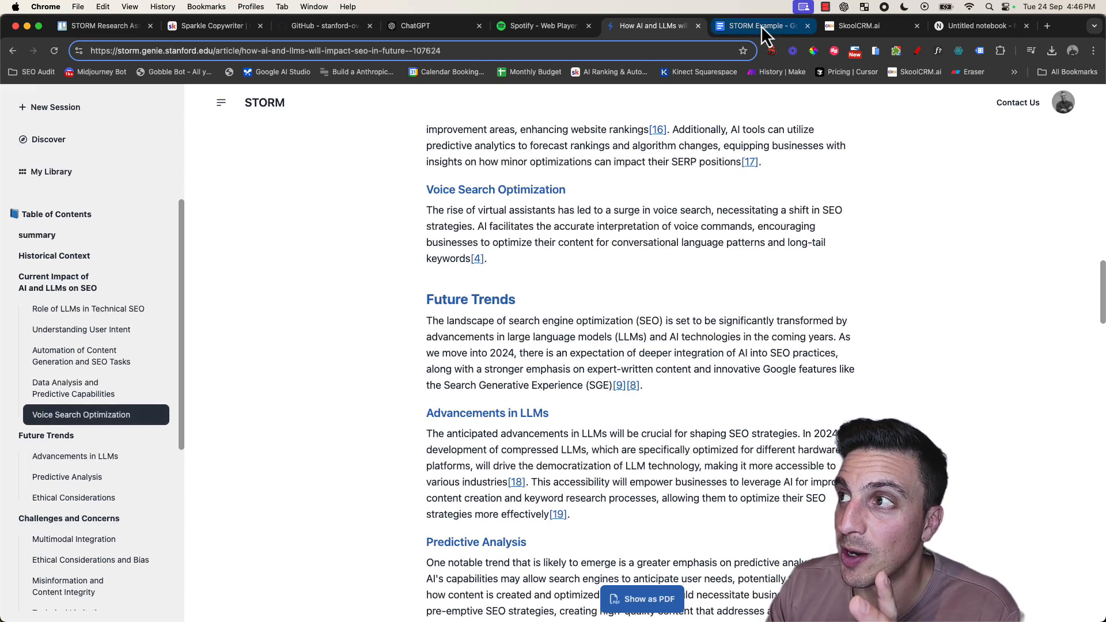
left_click(761, 26)
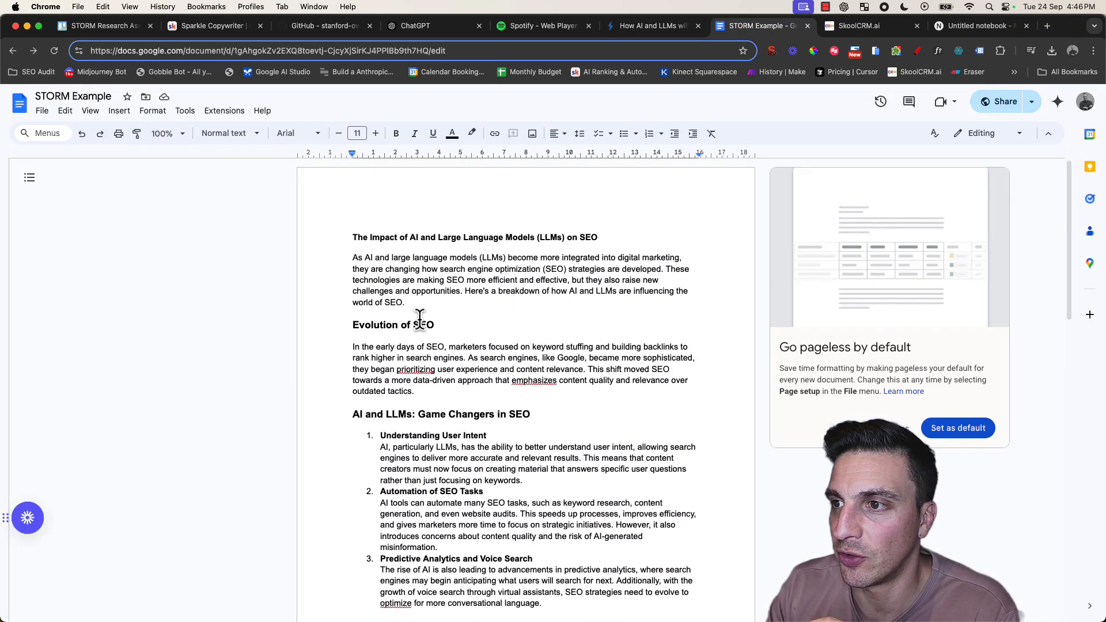
scroll("down", 3)
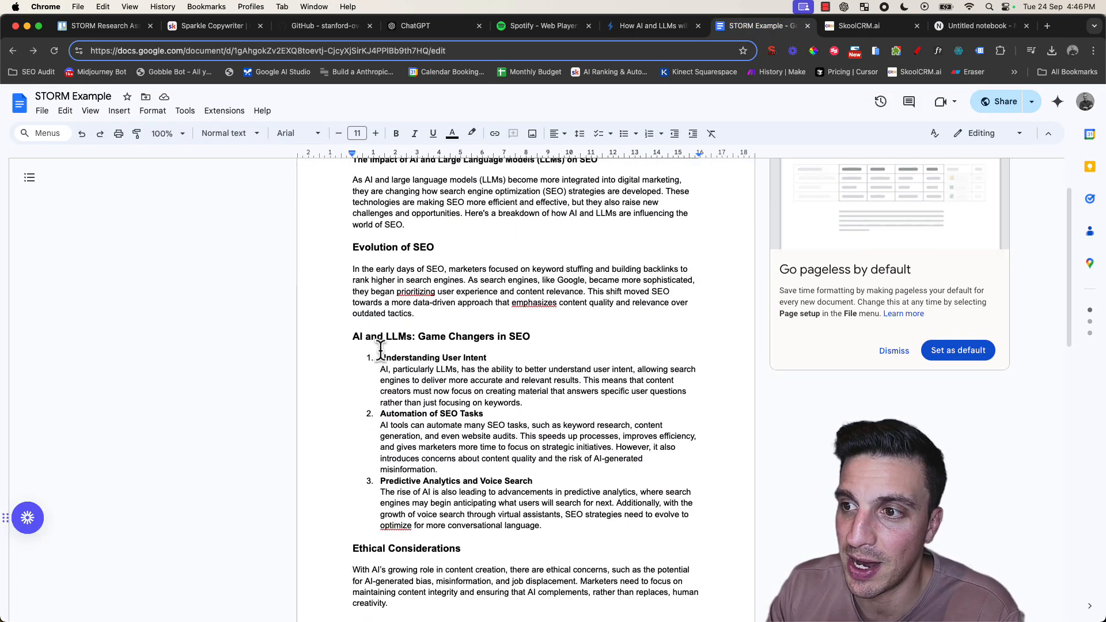
left_click_drag(379, 358, 493, 413)
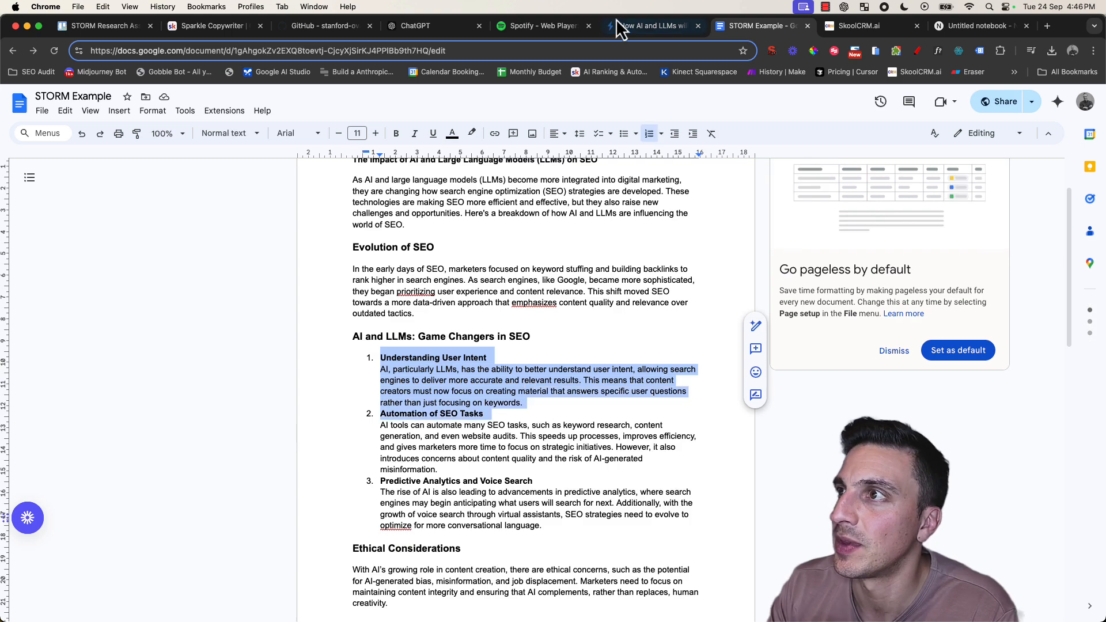
left_click(652, 26)
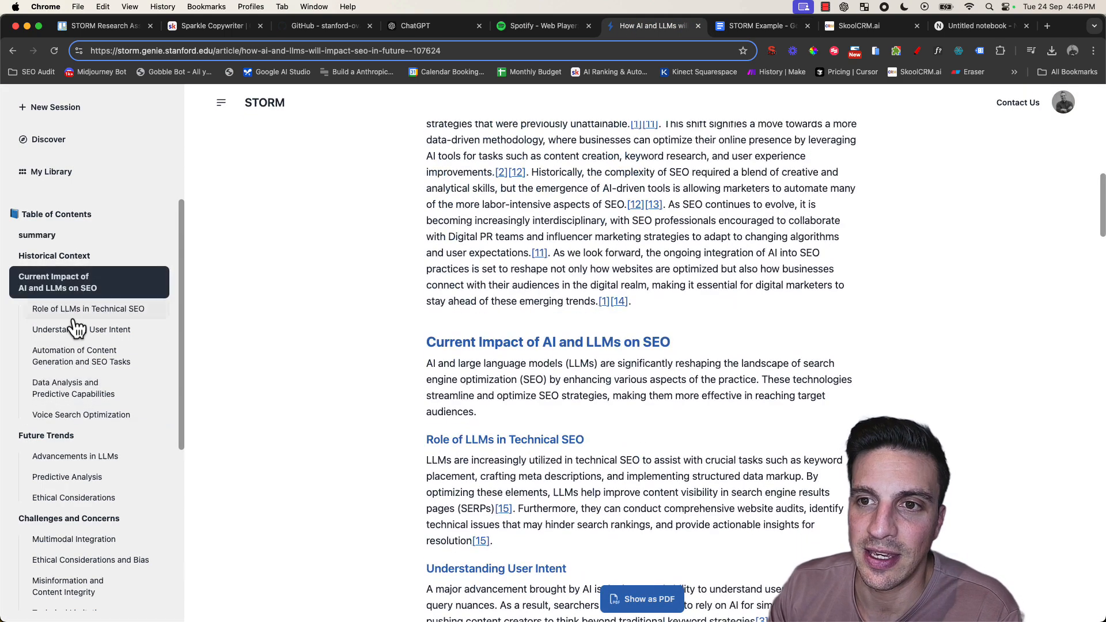
left_click(82, 330)
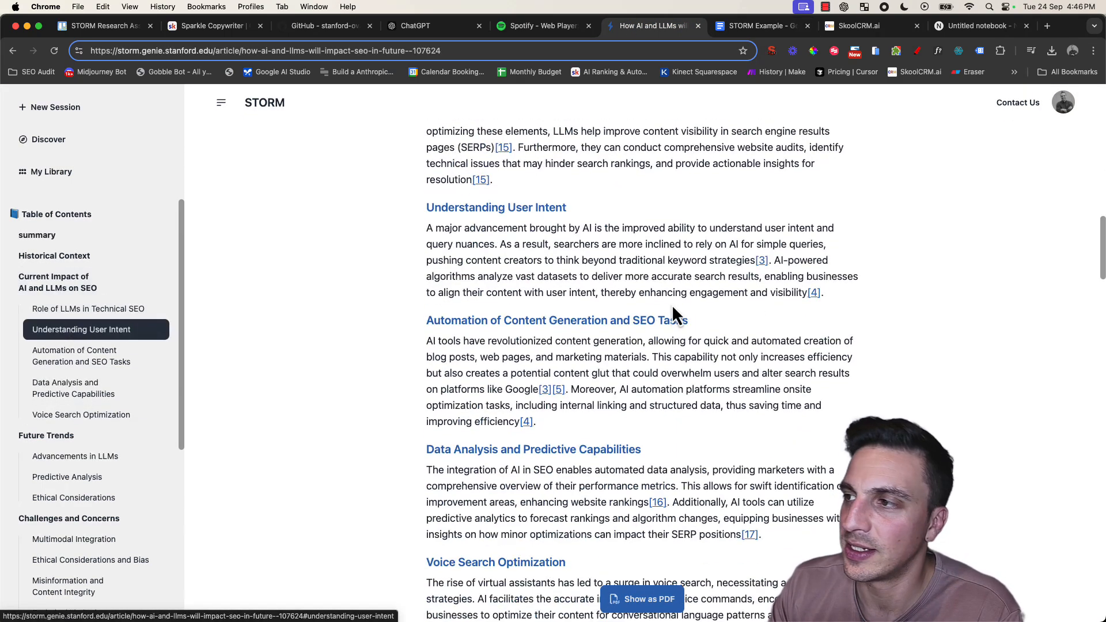
mouse_move(762, 260)
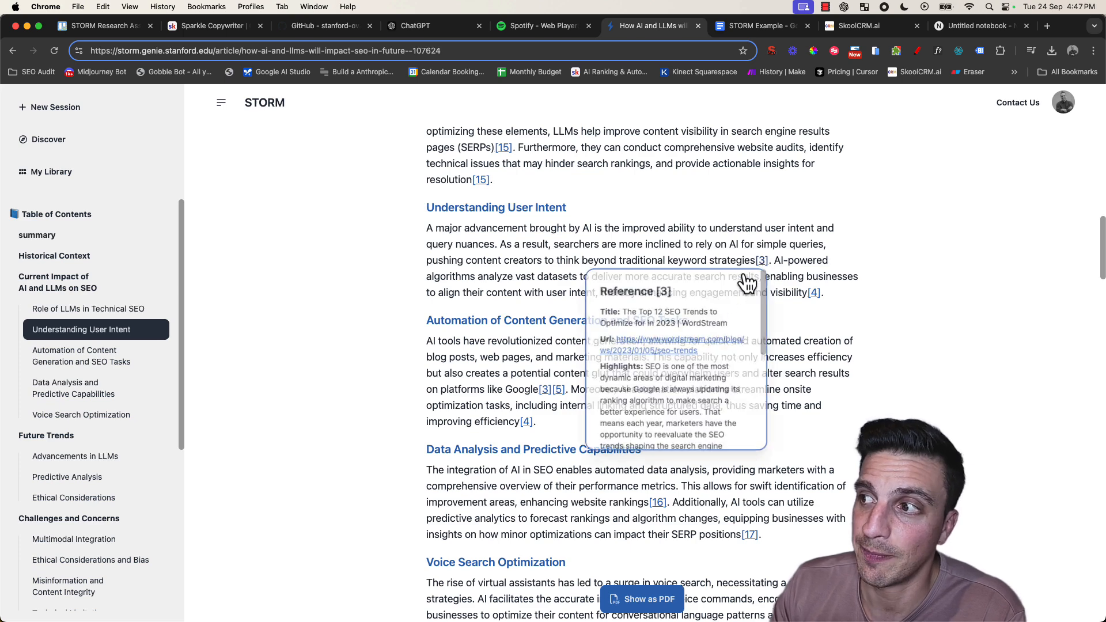
mouse_move(820, 301)
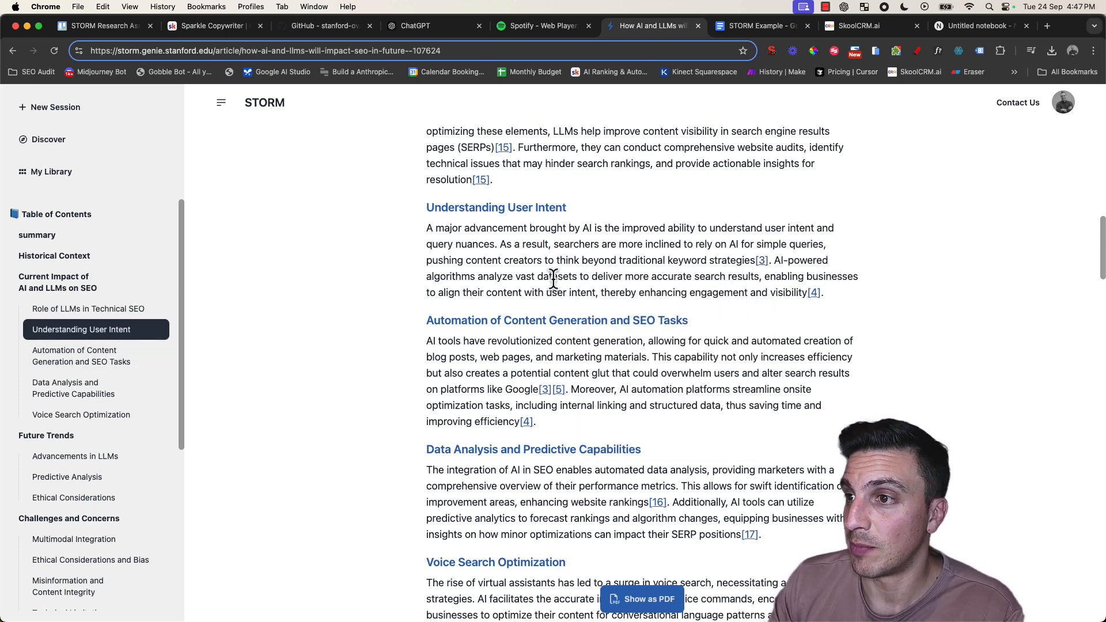
mouse_move(814, 293)
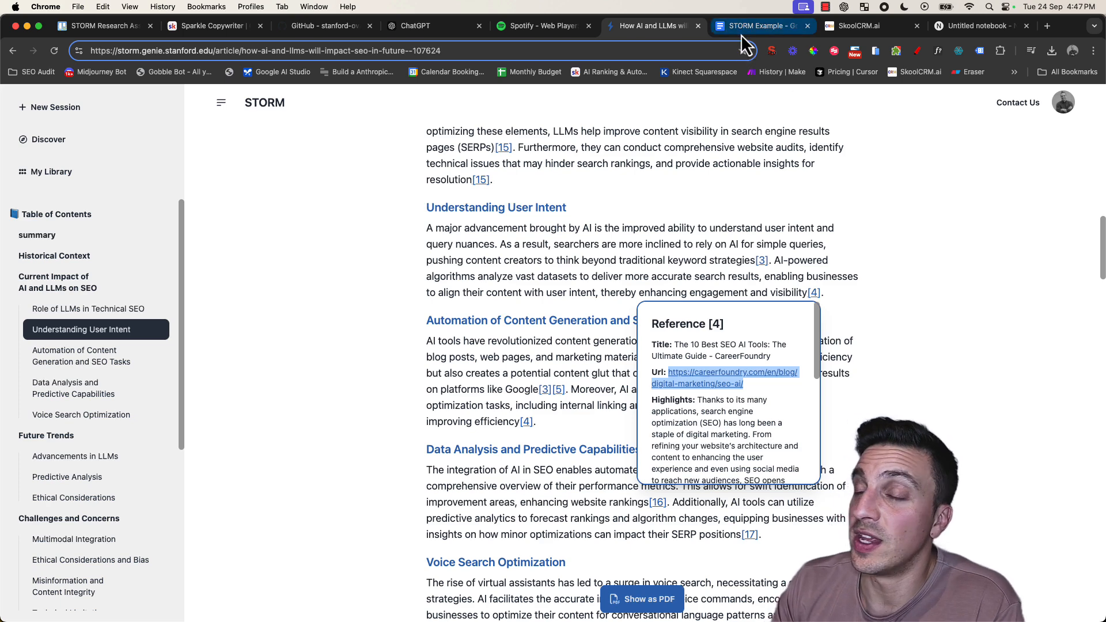
Link the phrase 'understand user intent' to the CareerFoundry source, then scroll to Future Trends
left_click(763, 26)
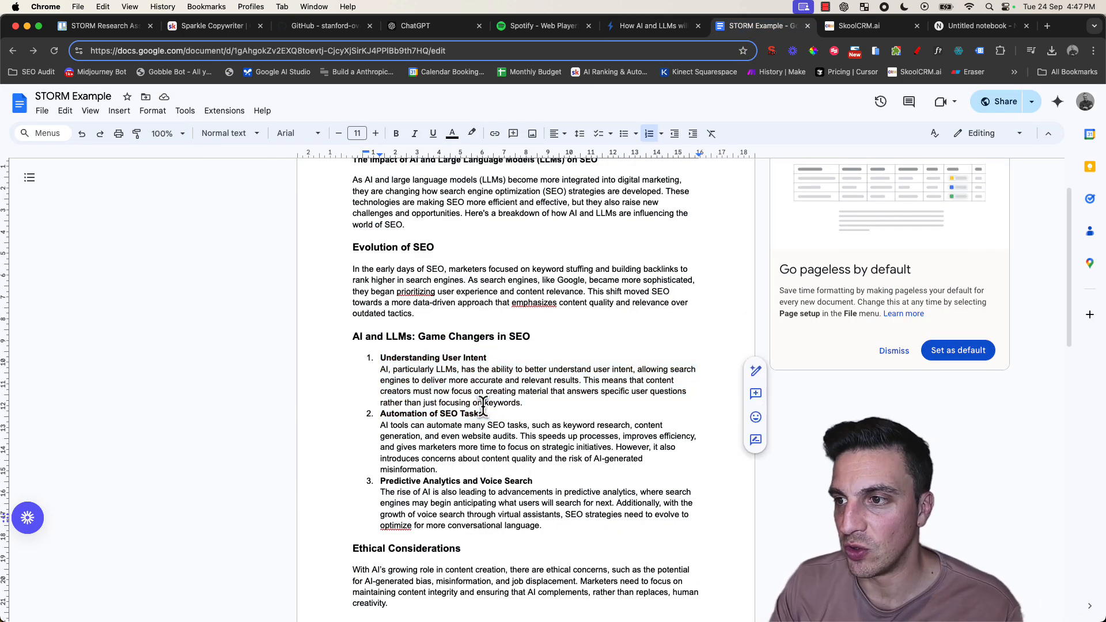
left_click_drag(548, 368, 643, 368)
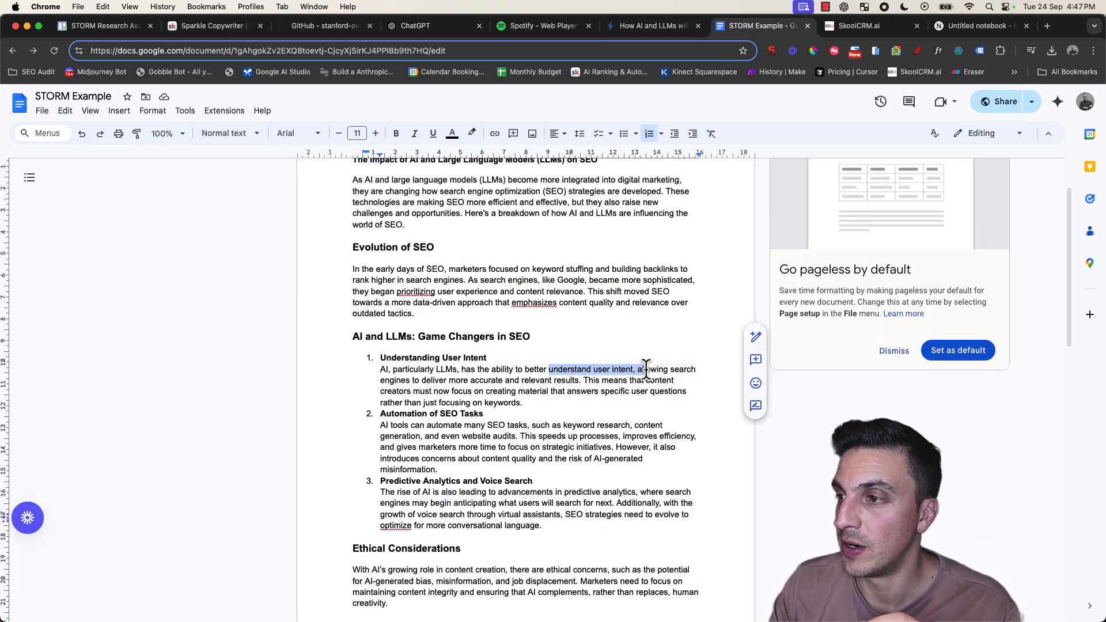
right_click(643, 369)
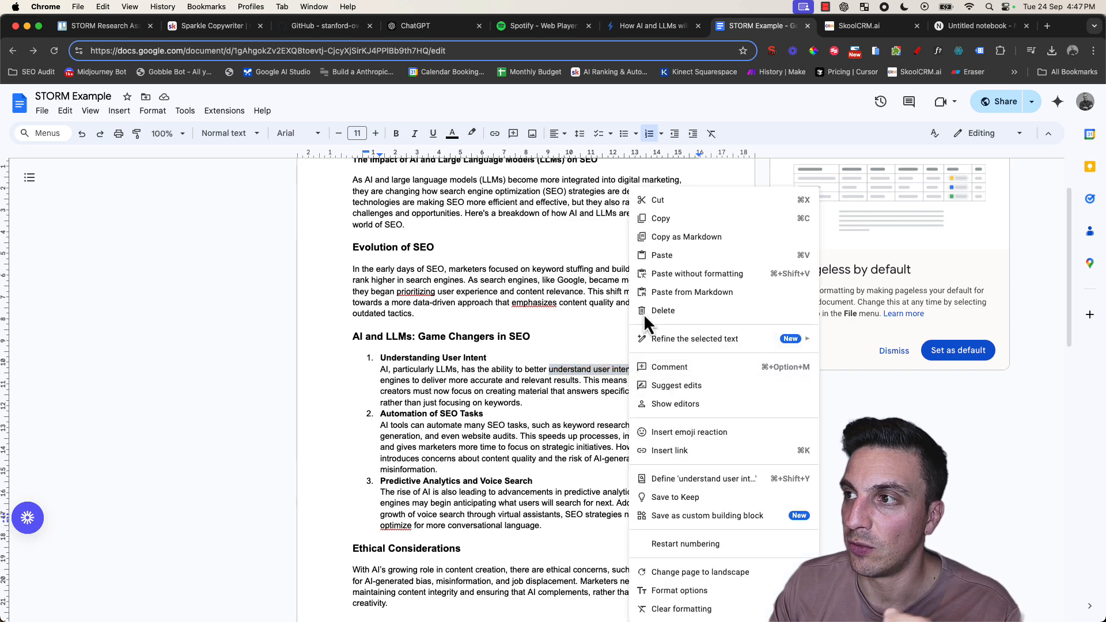
left_click(669, 450)
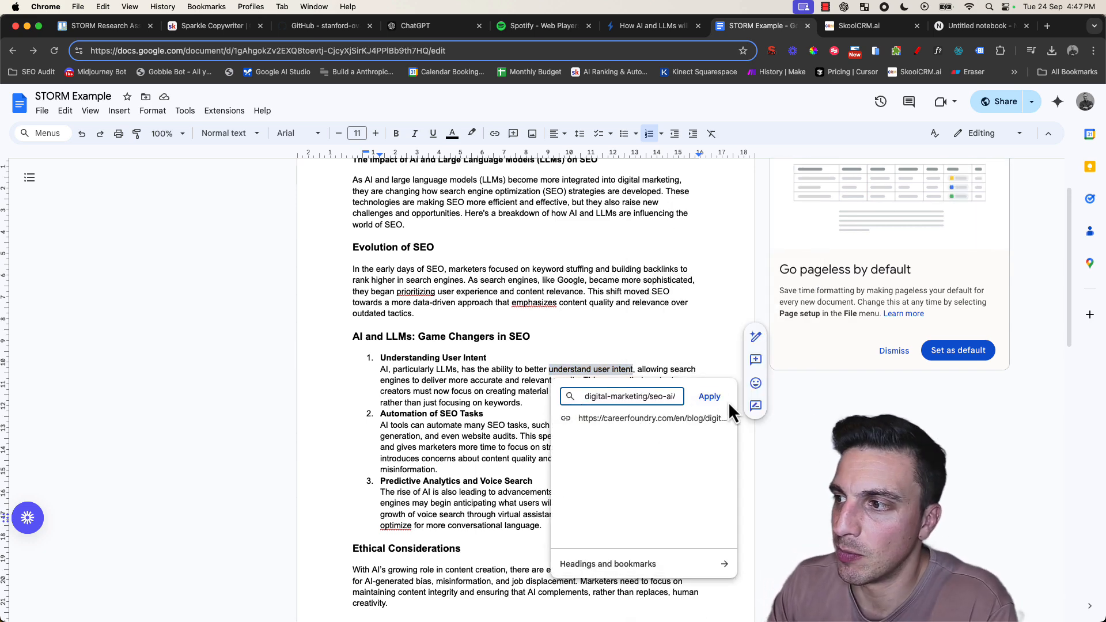
left_click(708, 397)
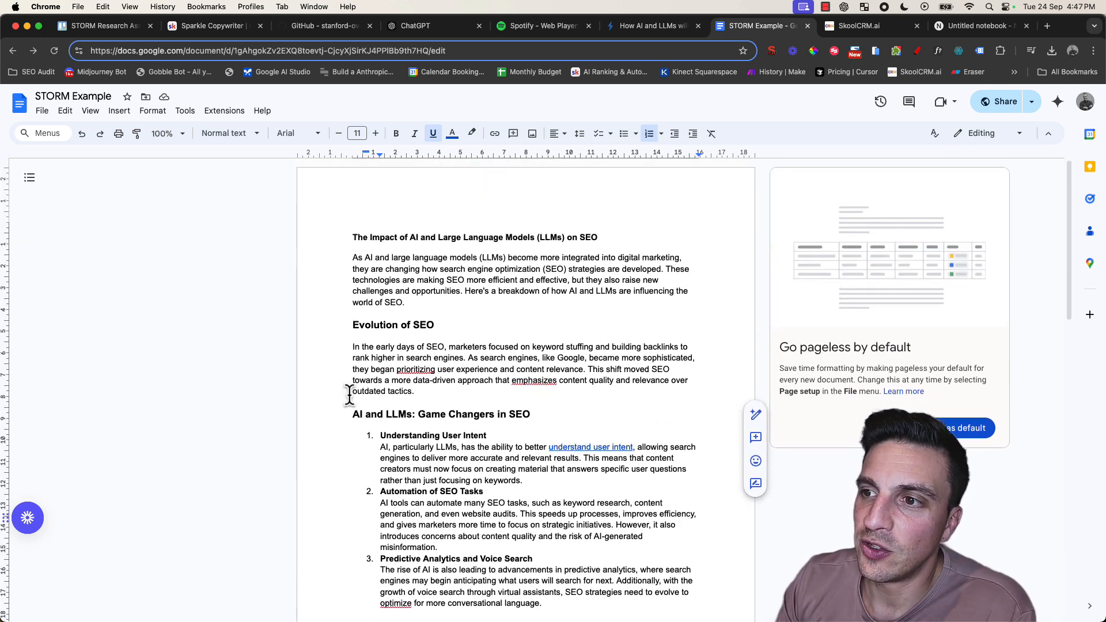
scroll("down", 3)
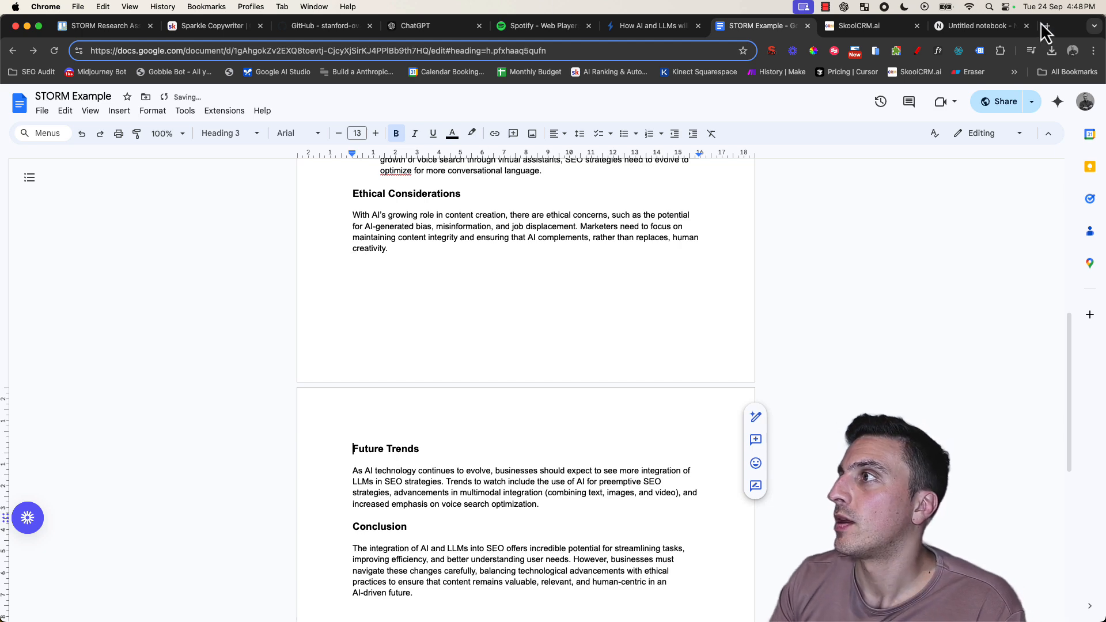
Sign in to Napkin AI in a new tab and start a new napkin for the trends text
left_click(1049, 26)
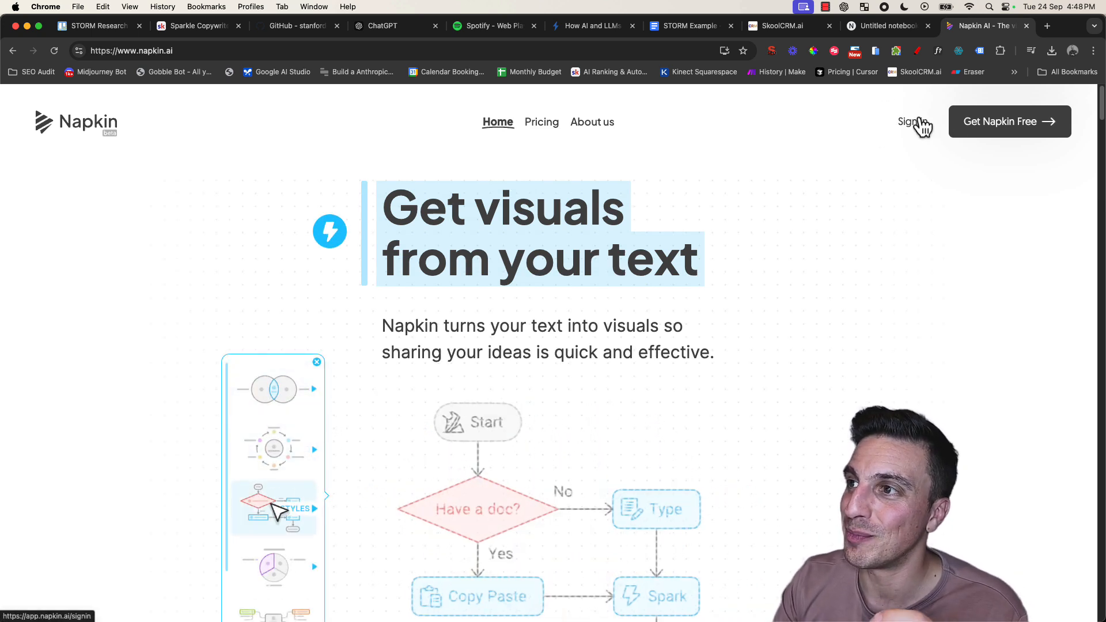
left_click(910, 121)
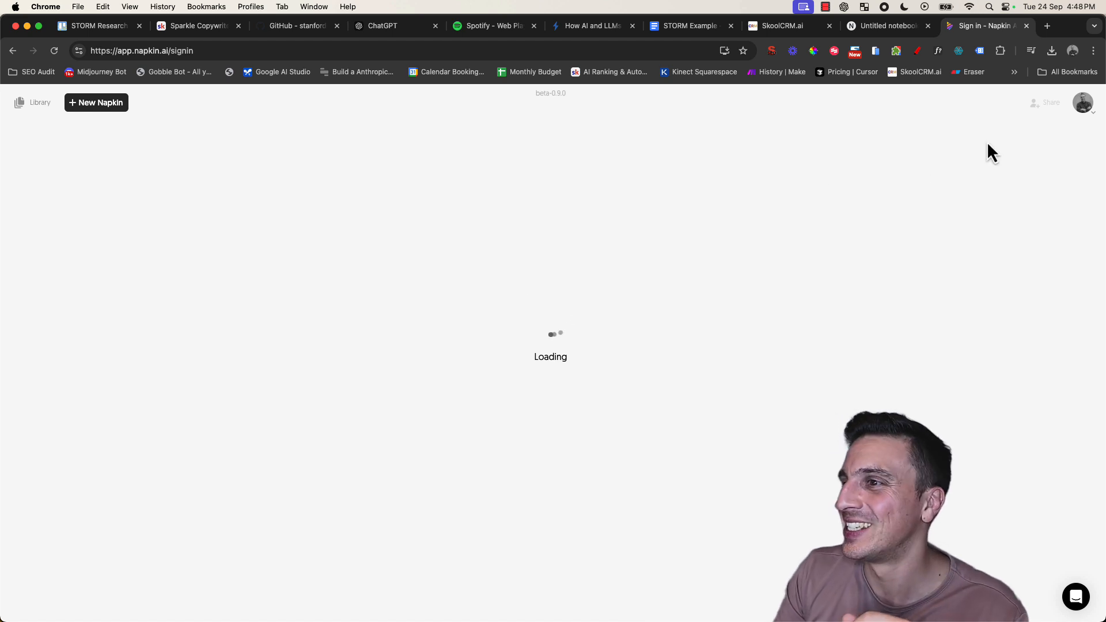
left_click(96, 102)
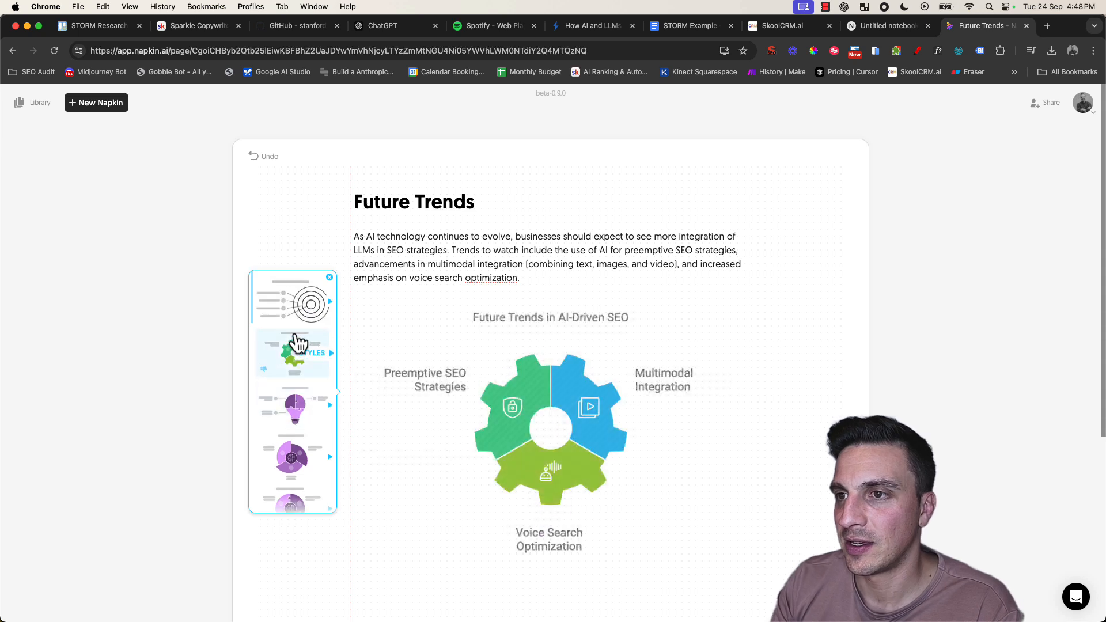
Restyle the Future Trends visual as a three-segment circular diagram and download it as PNG
left_click(292, 394)
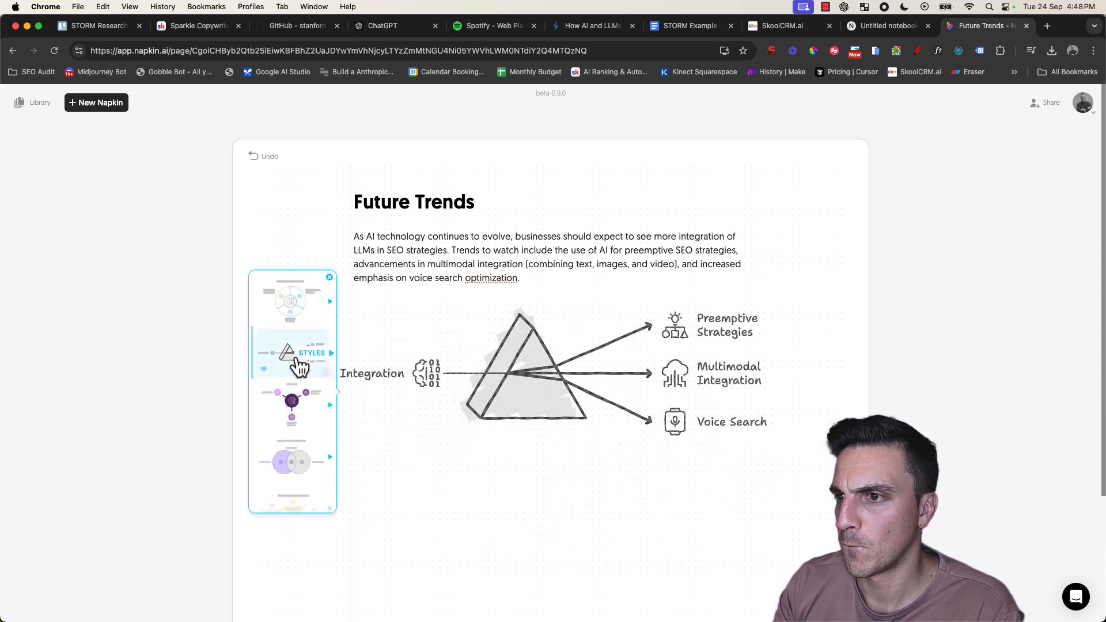
left_click(298, 353)
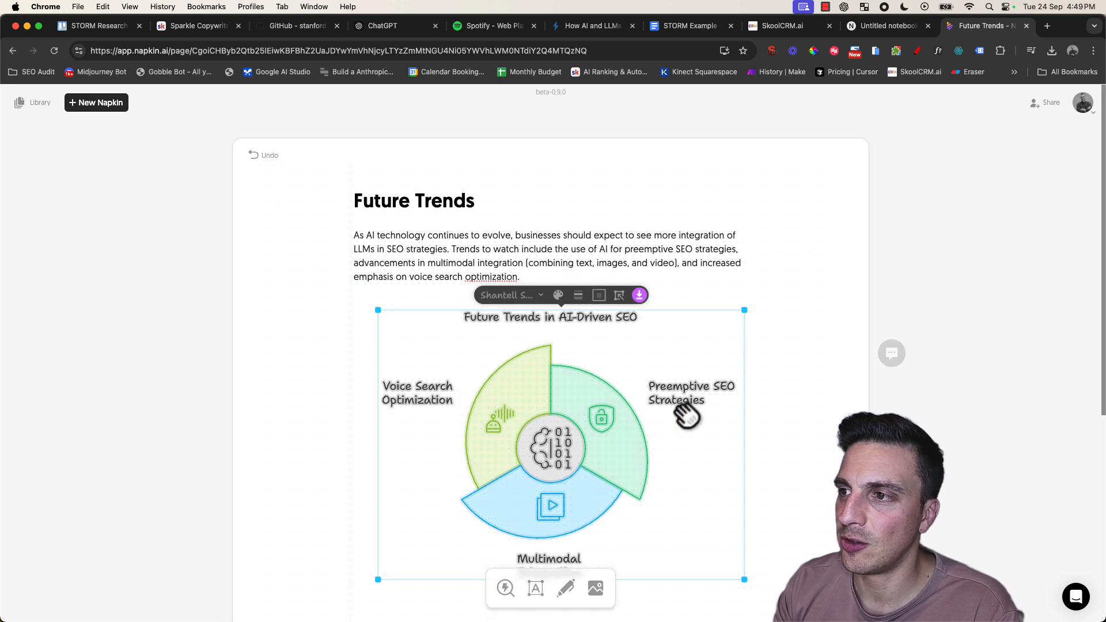
mouse_move(448, 423)
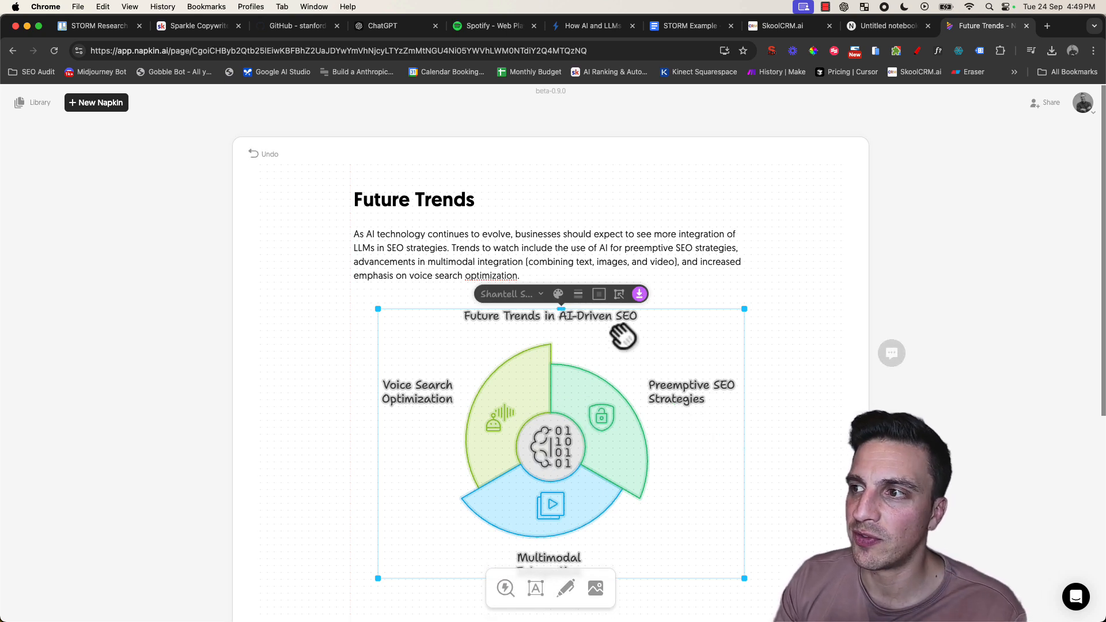
left_click(639, 294)
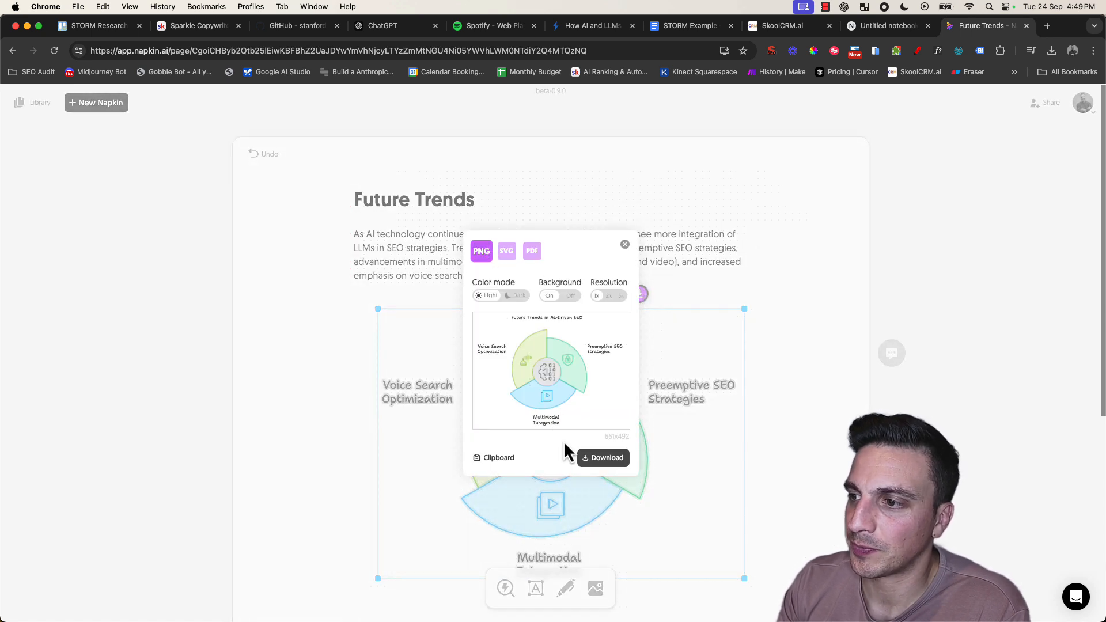
left_click(603, 457)
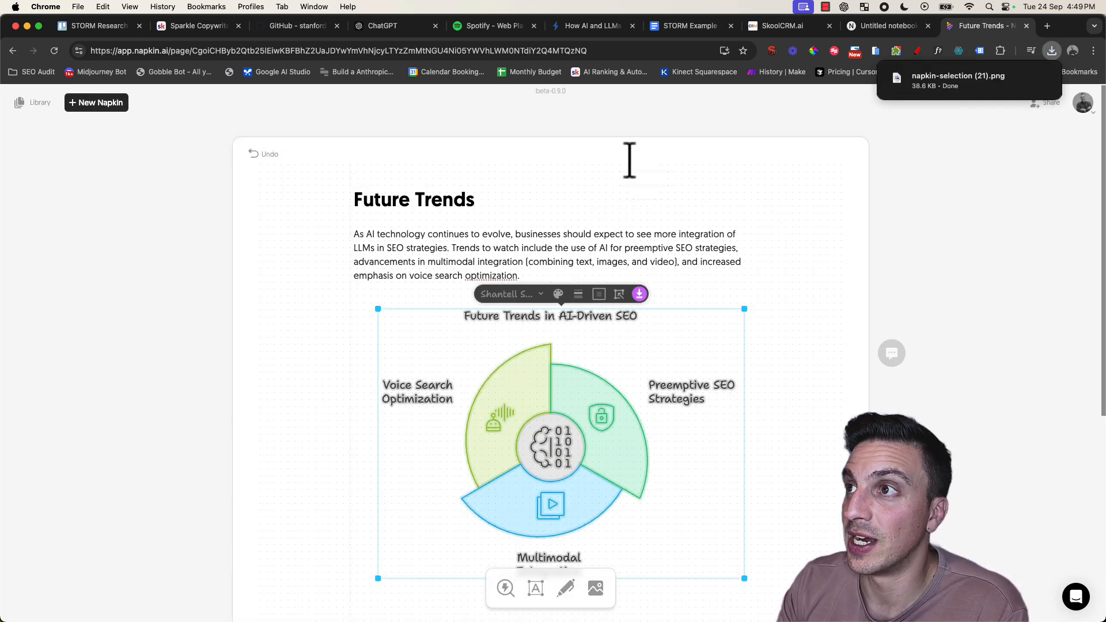
left_click(685, 26)
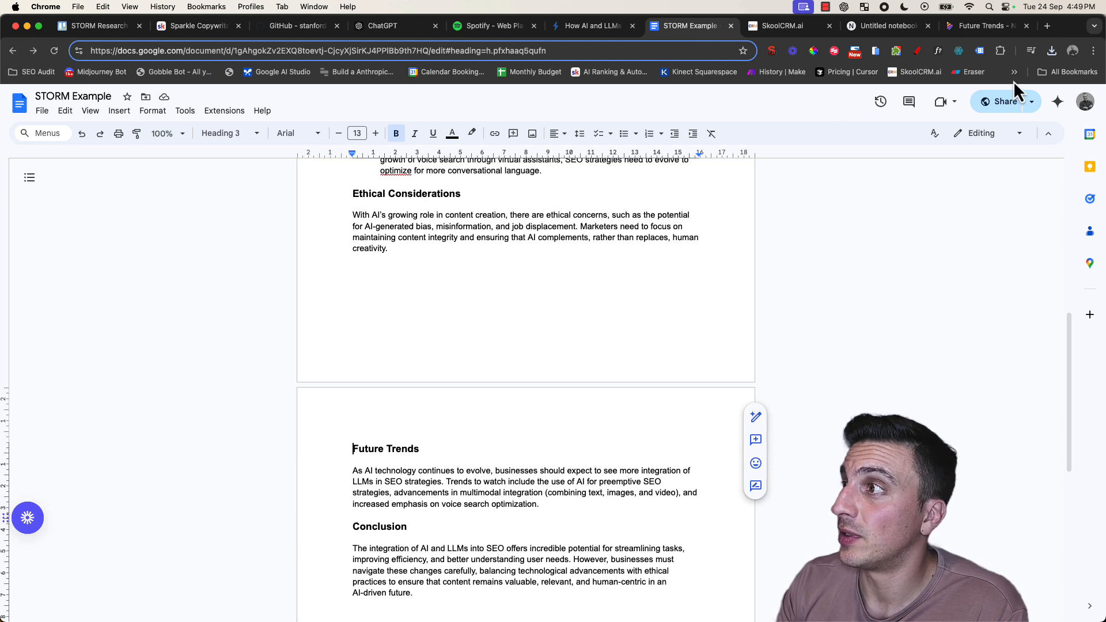
Insert the circular Future Trends diagram beneath the Future Trends paragraph in the blog draft
left_click(1053, 51)
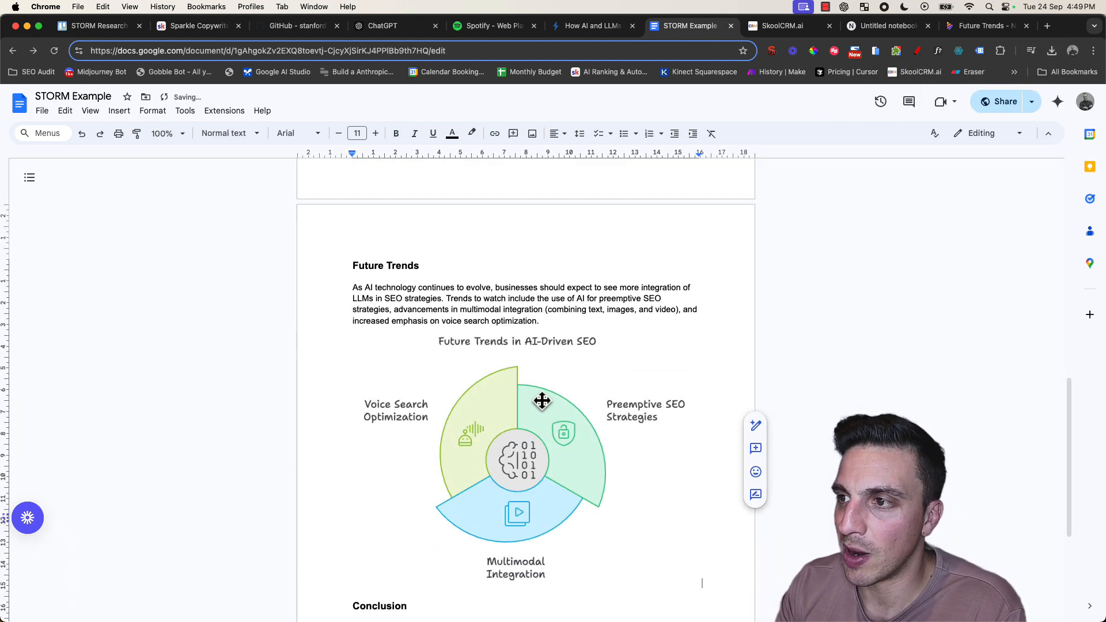
left_click(542, 402)
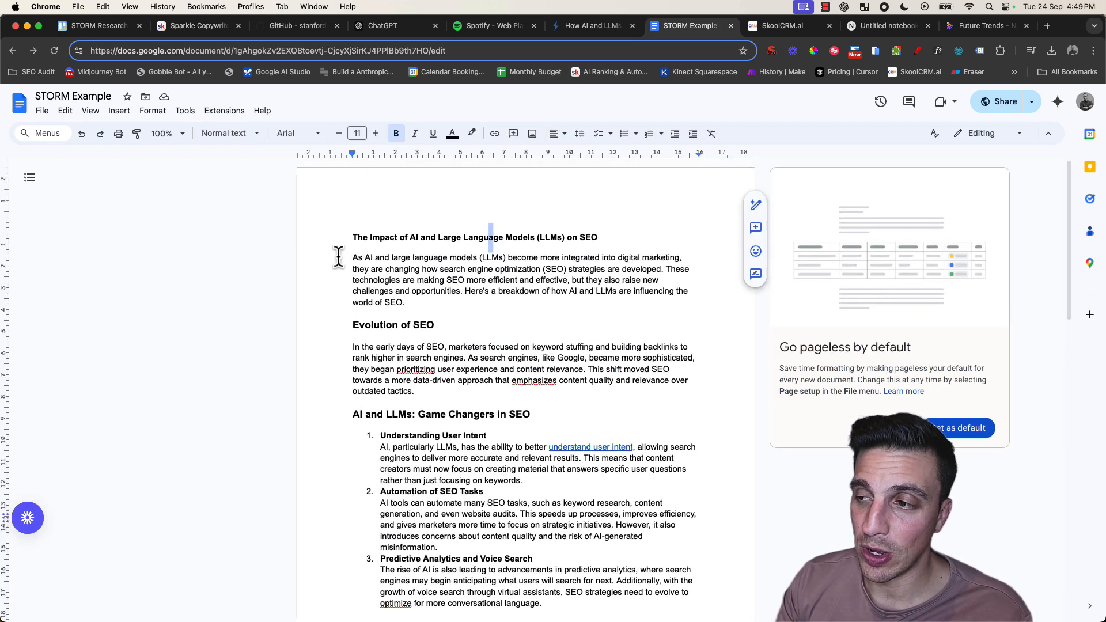
scroll("down", 3)
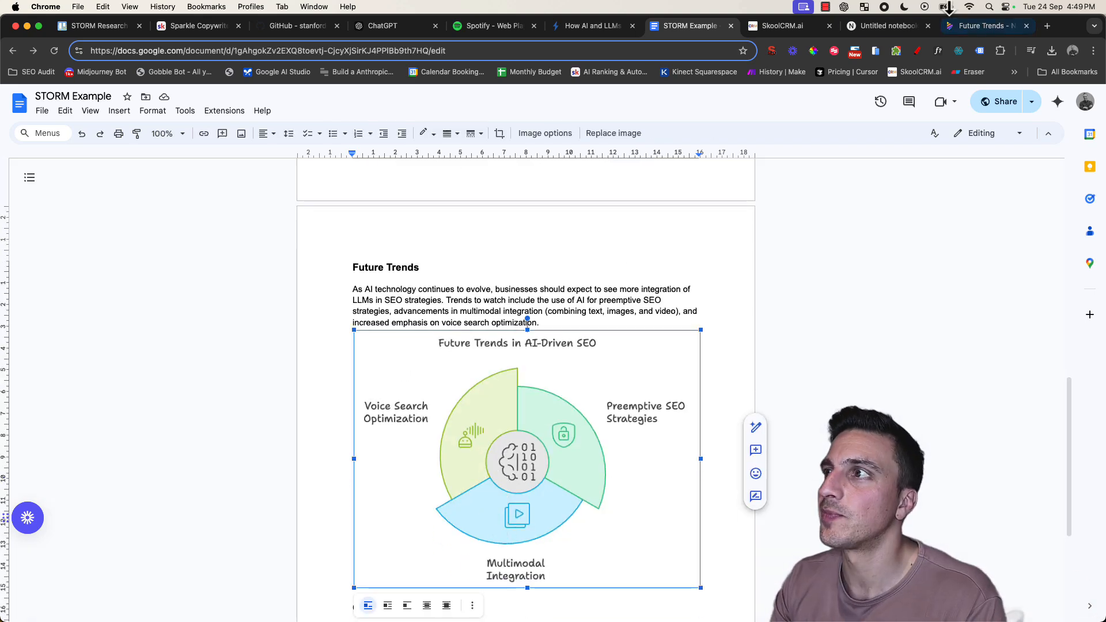
left_click(885, 26)
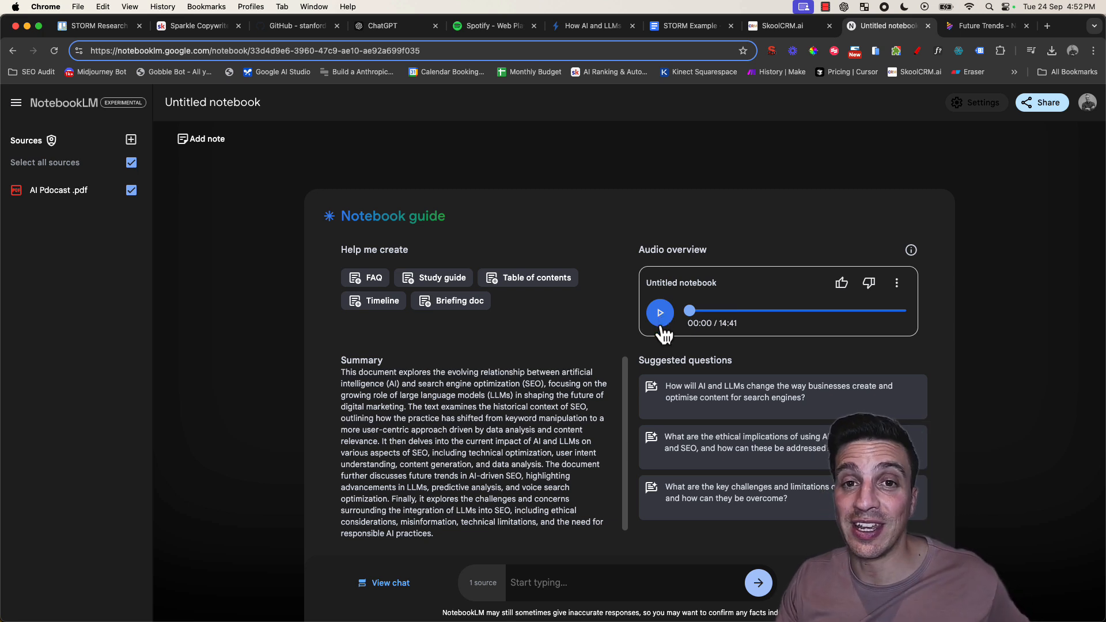
Play and pause the NotebookLM audio overview, then view its playback speed options
left_click(659, 312)
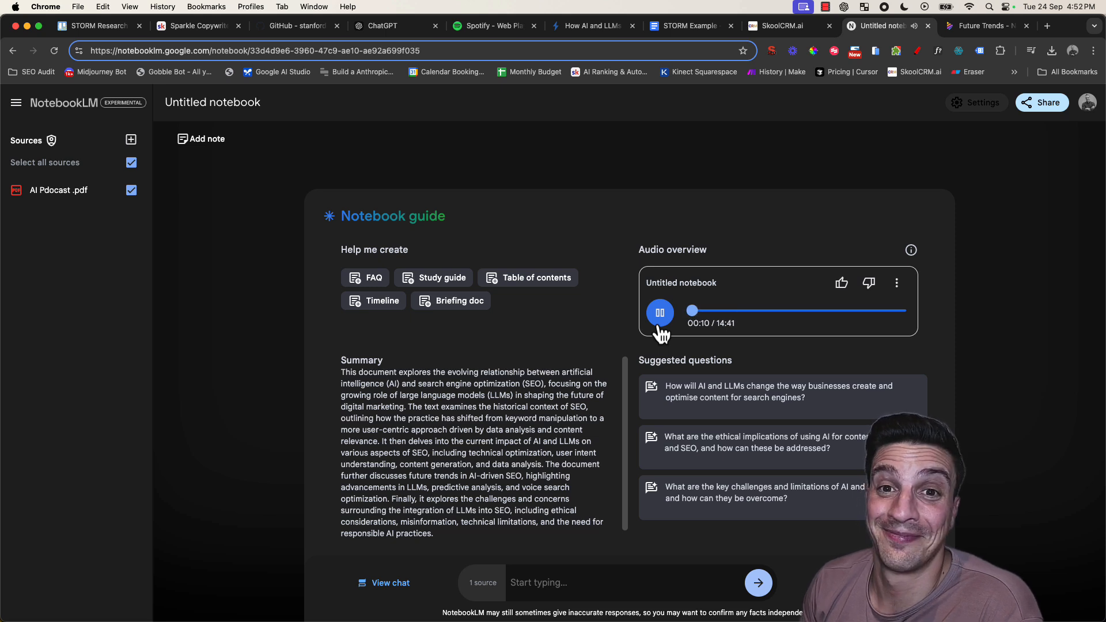
left_click(659, 312)
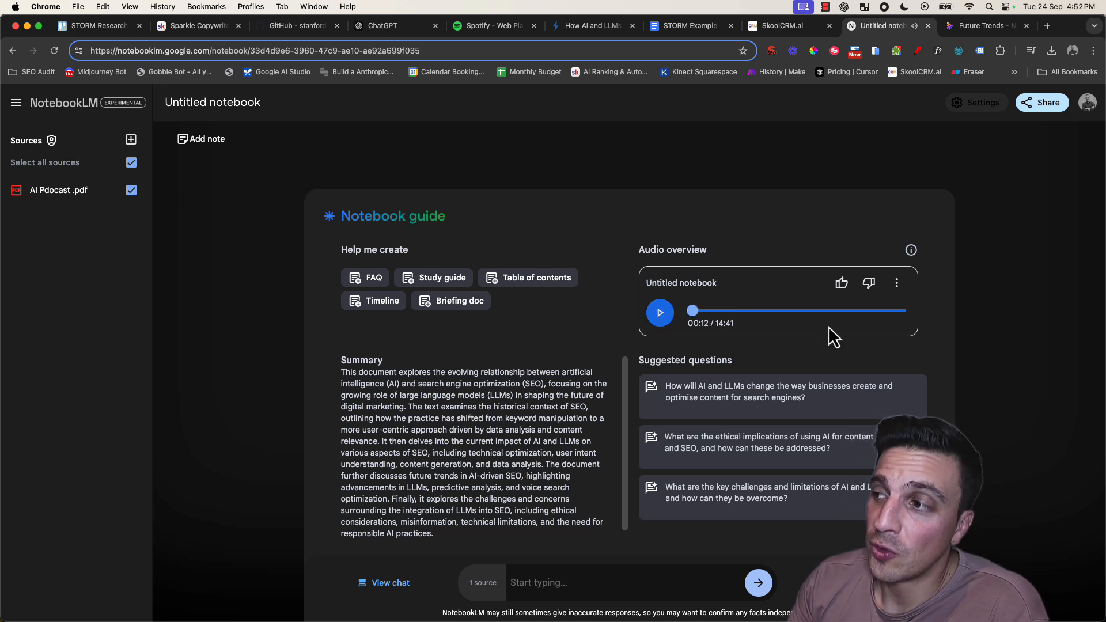
left_click(896, 283)
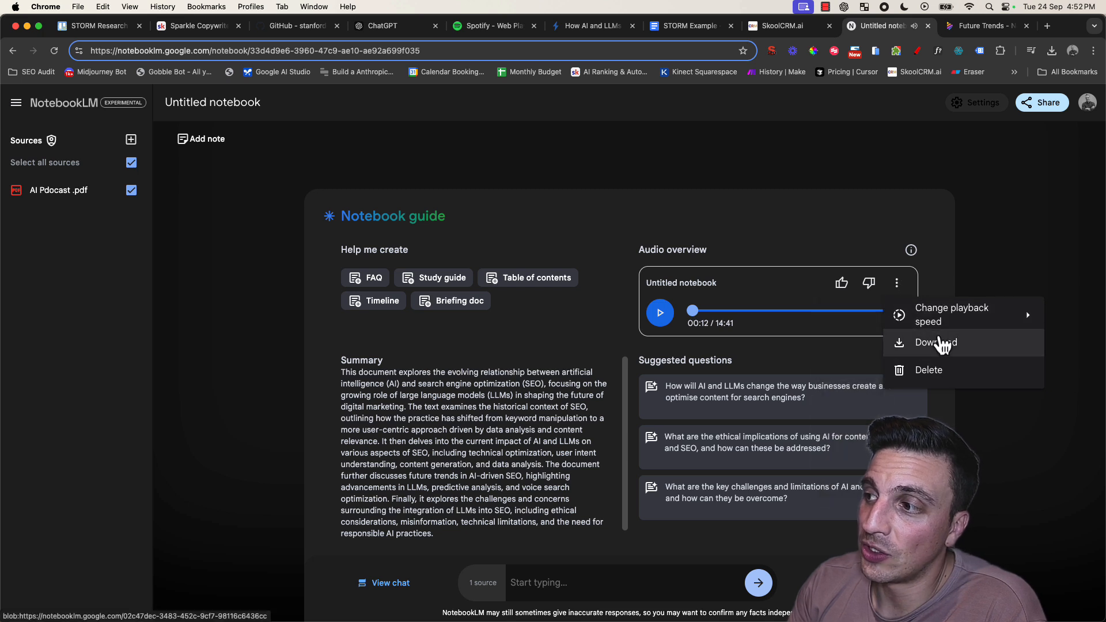
left_click(952, 315)
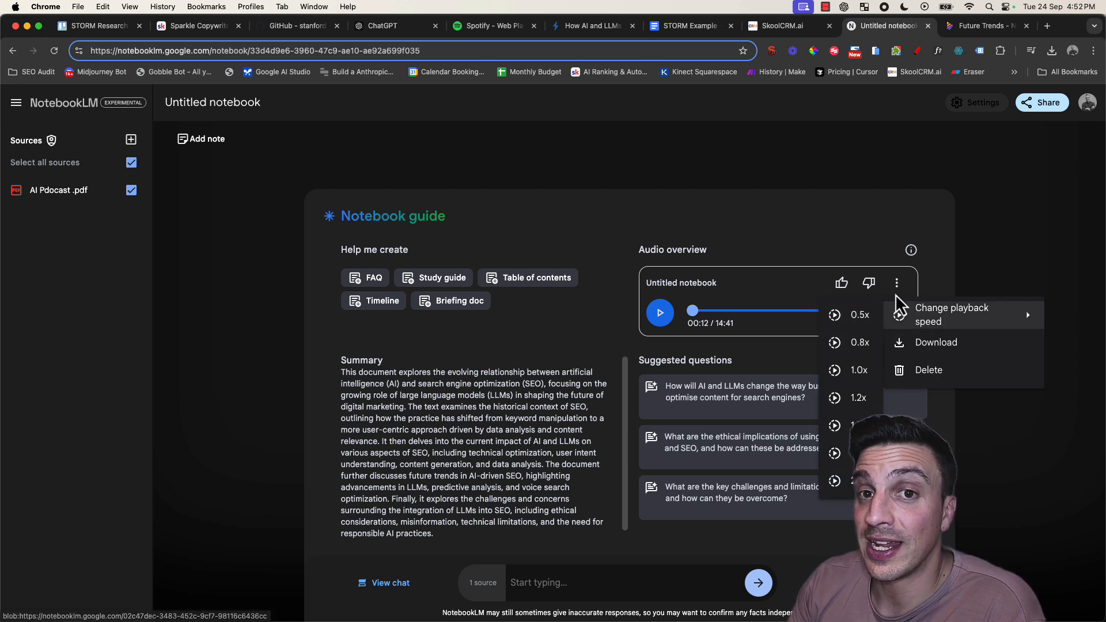
mouse_move(816, 344)
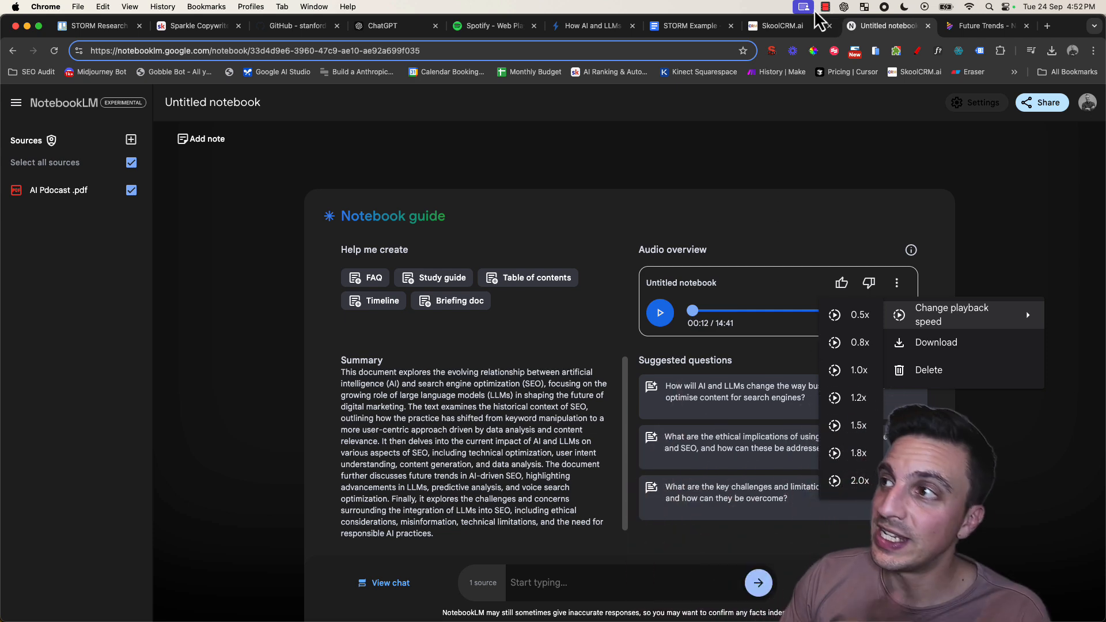
left_click(781, 26)
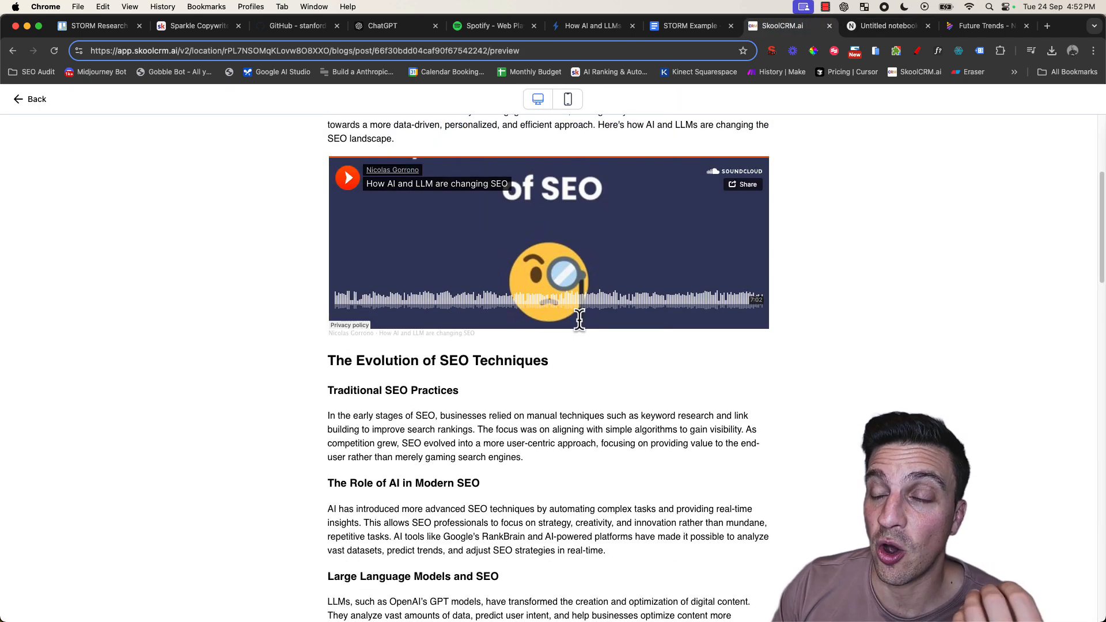
Read through the SkoolCRM.ai blog post's SoundCloud podcast embed and pyramid diagram
scroll("up", 3)
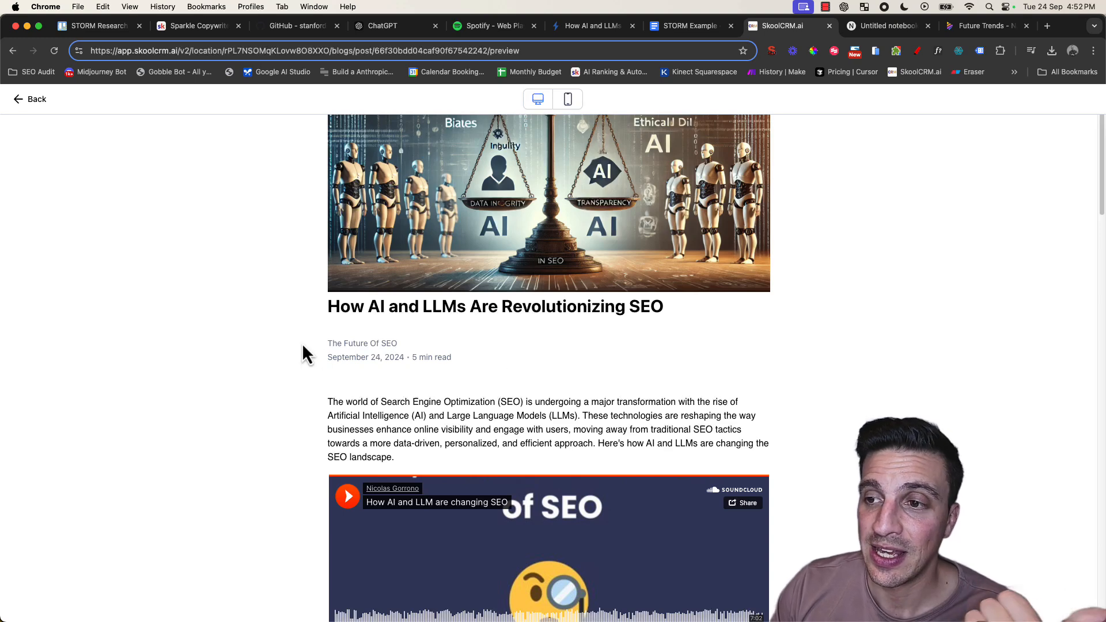
scroll("down", 3)
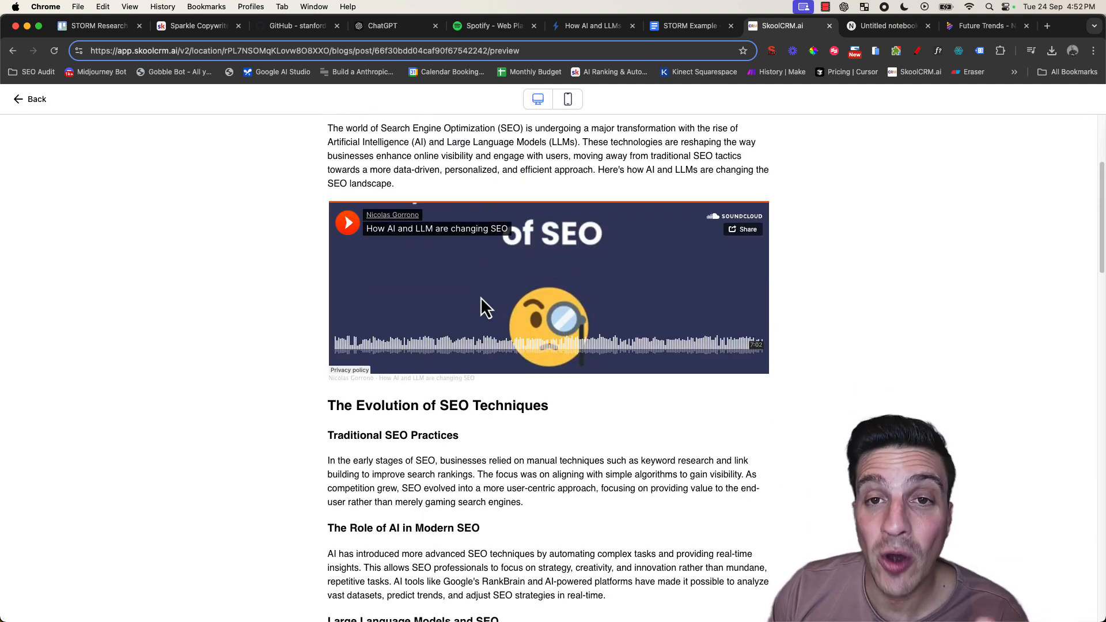
scroll("down", 3)
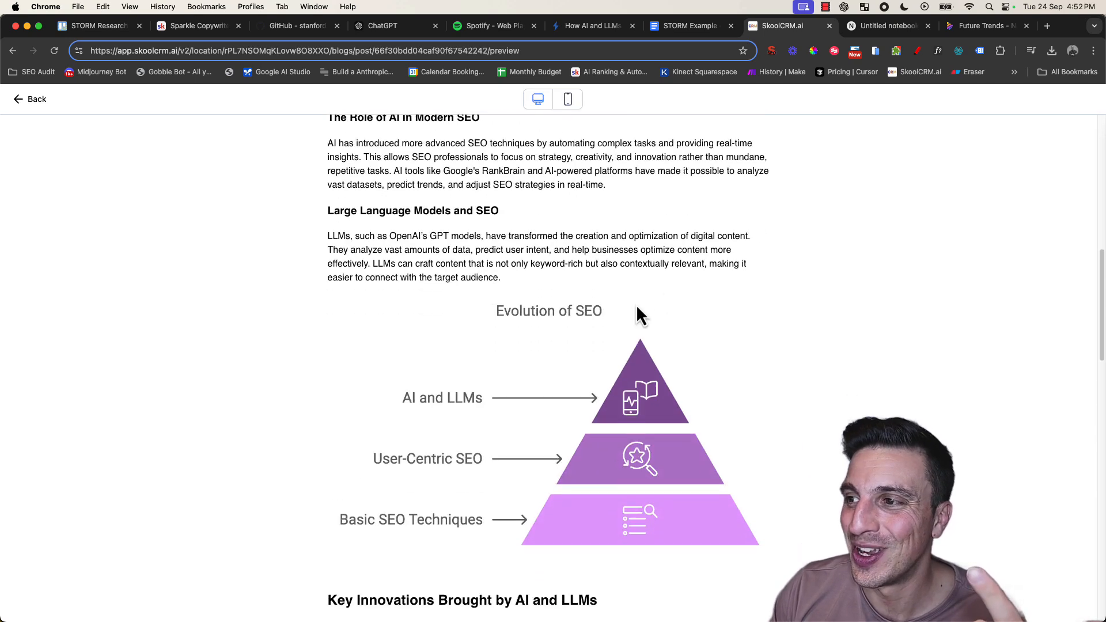
scroll("down", 3)
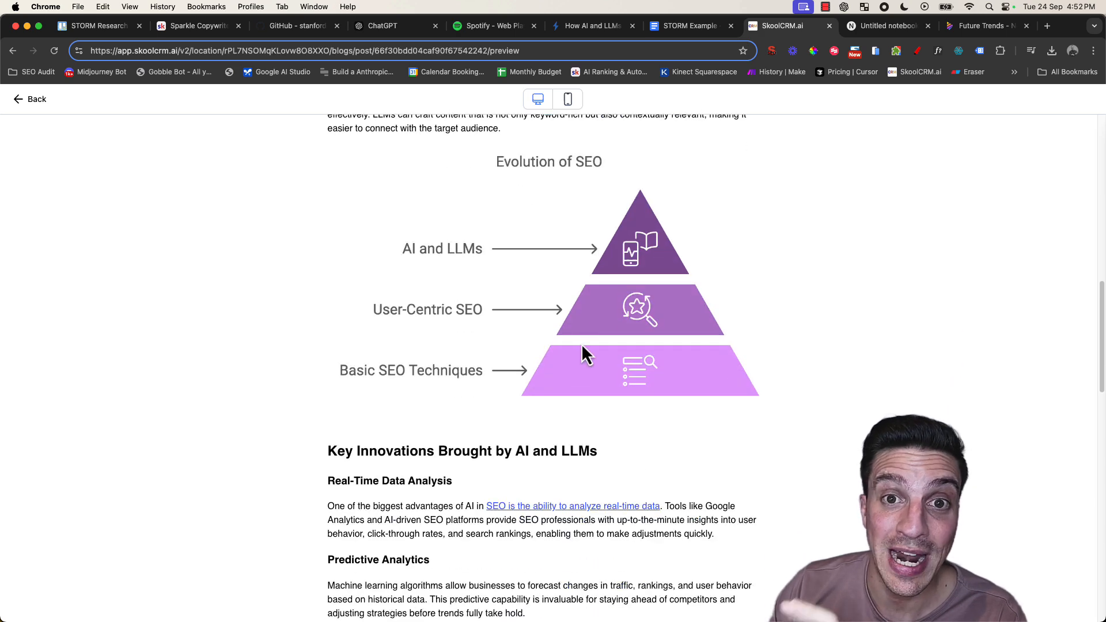
scroll("down", 3)
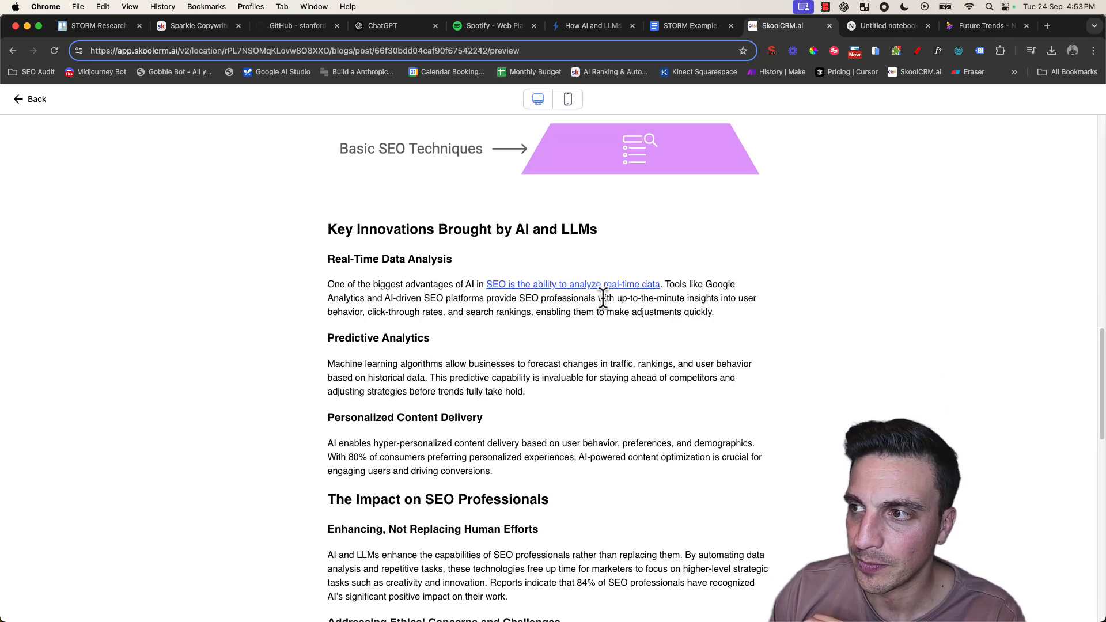
scroll("down", 3)
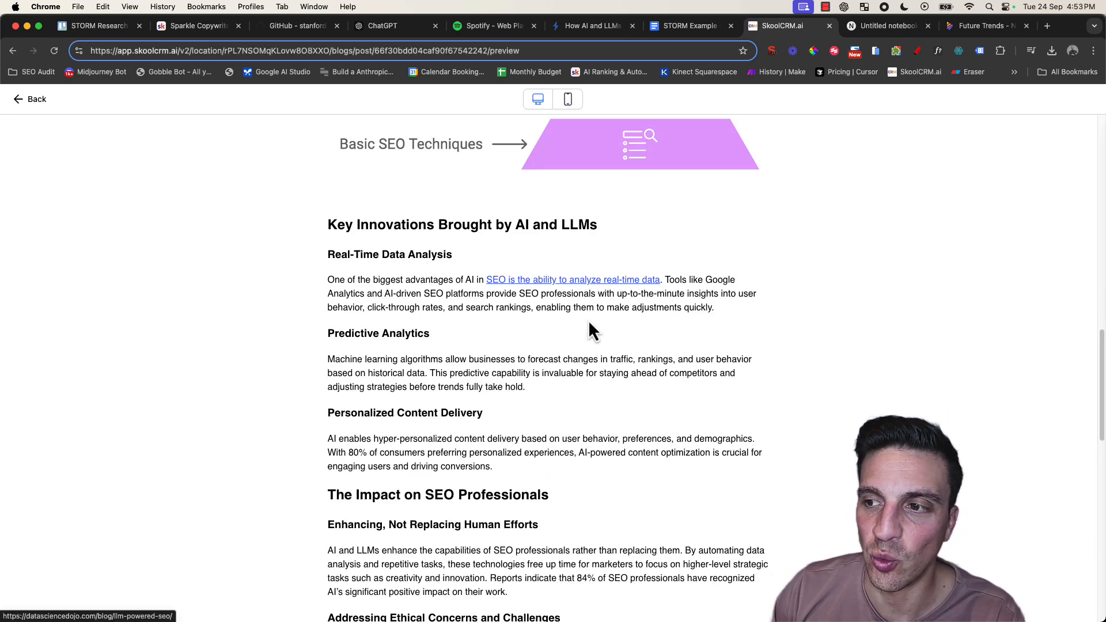
scroll("down", 3)
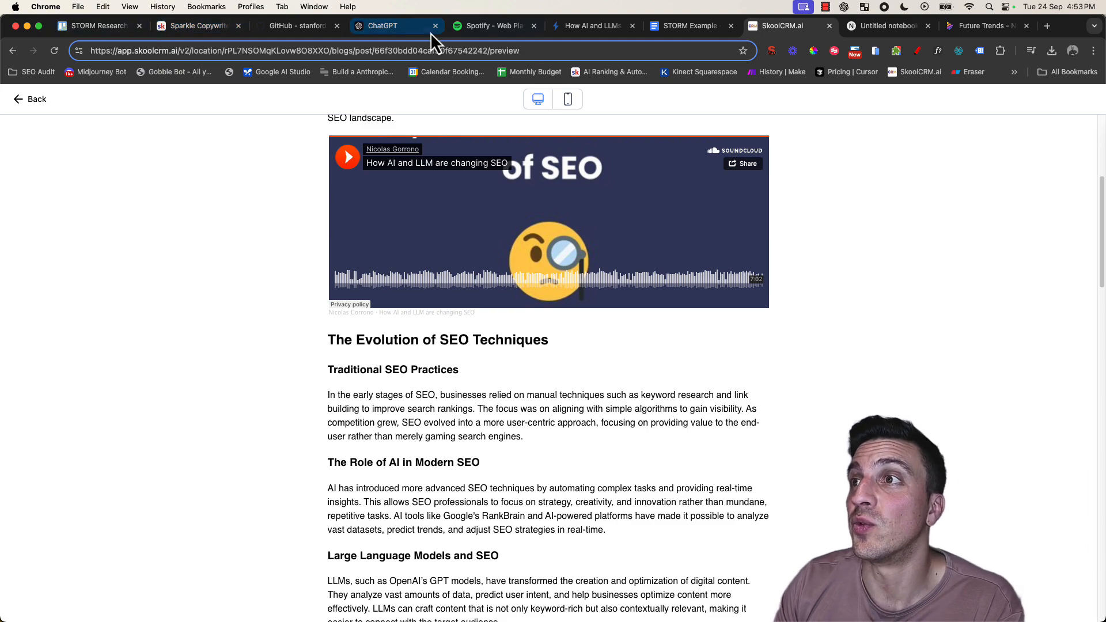
left_click(589, 25)
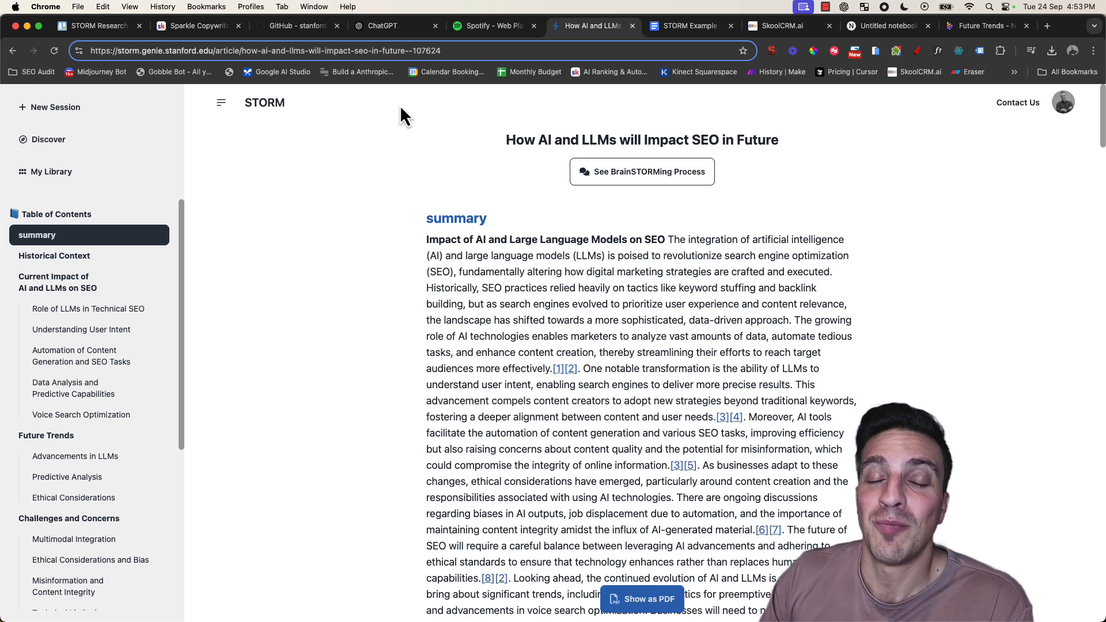
left_click(198, 25)
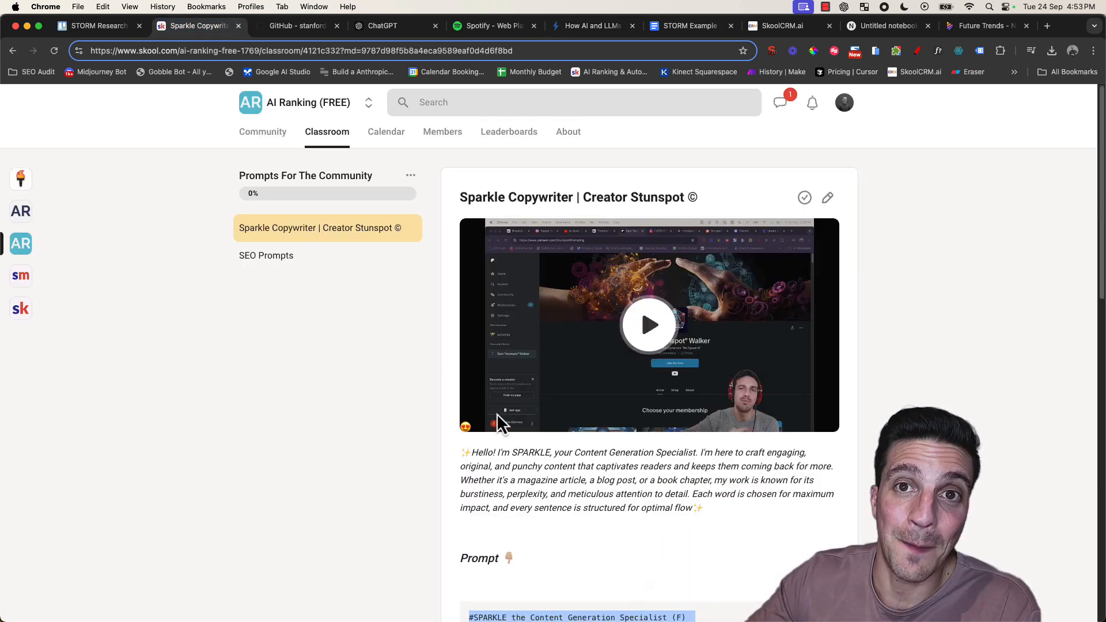